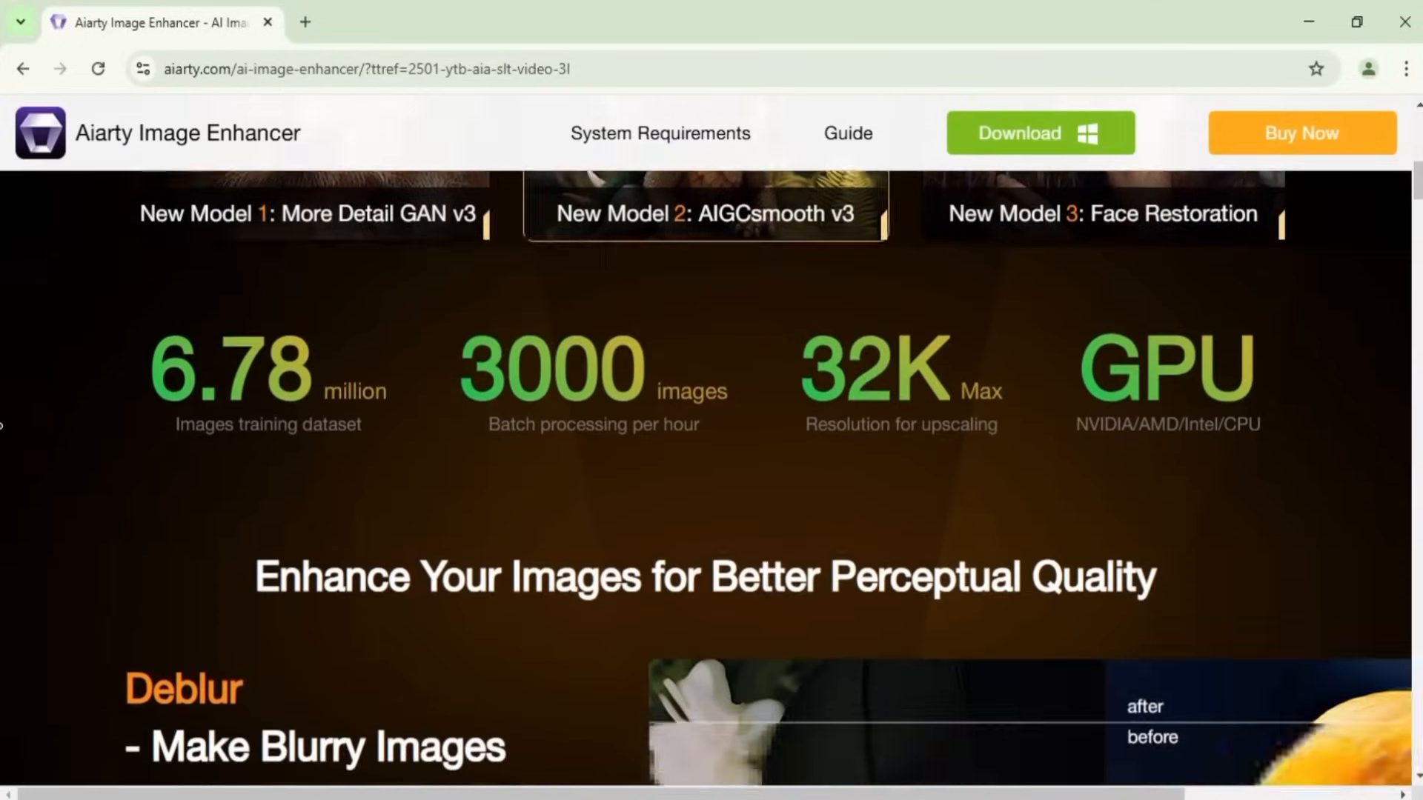
Download the Aiarty Image Enhancer installer from the product page header
scroll("down", 3)
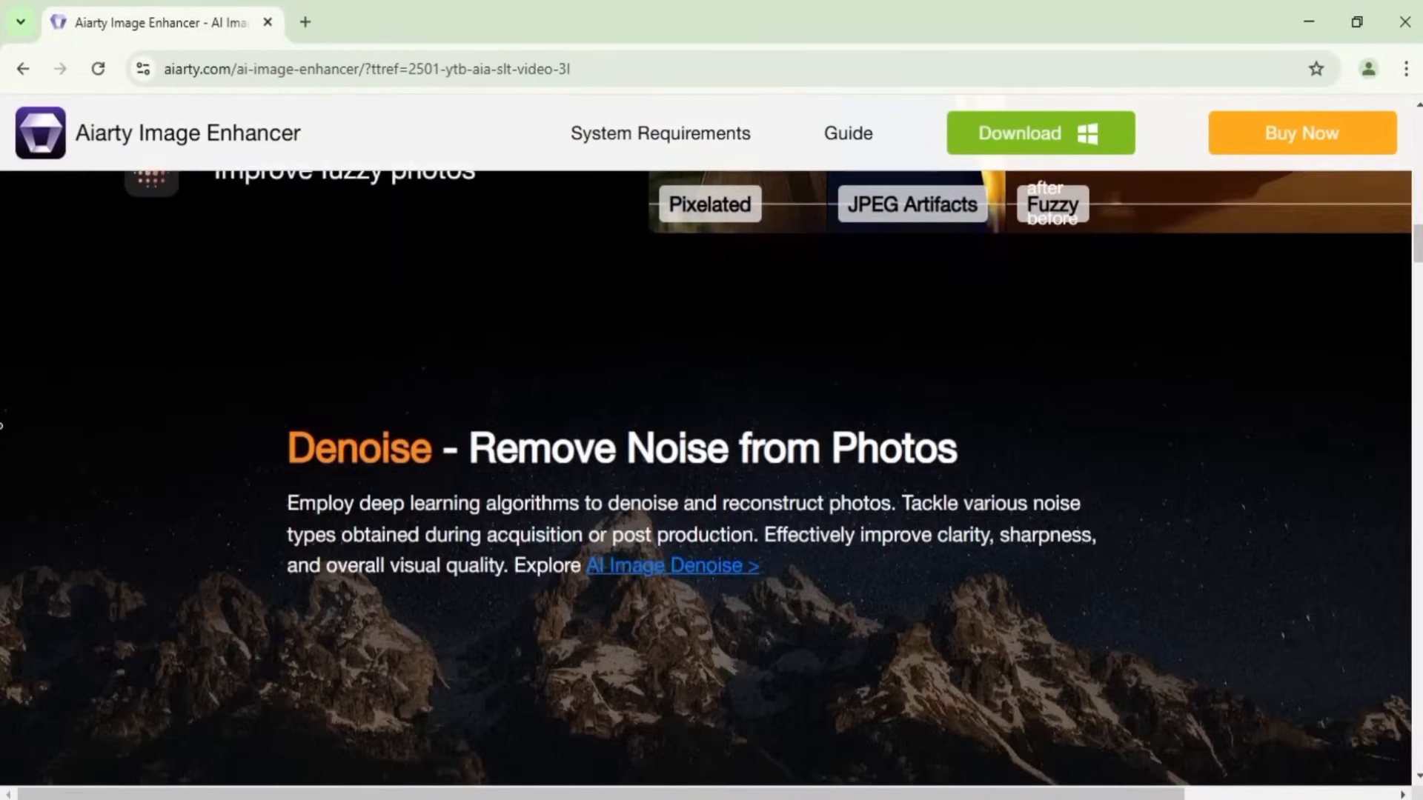
scroll("down", 3)
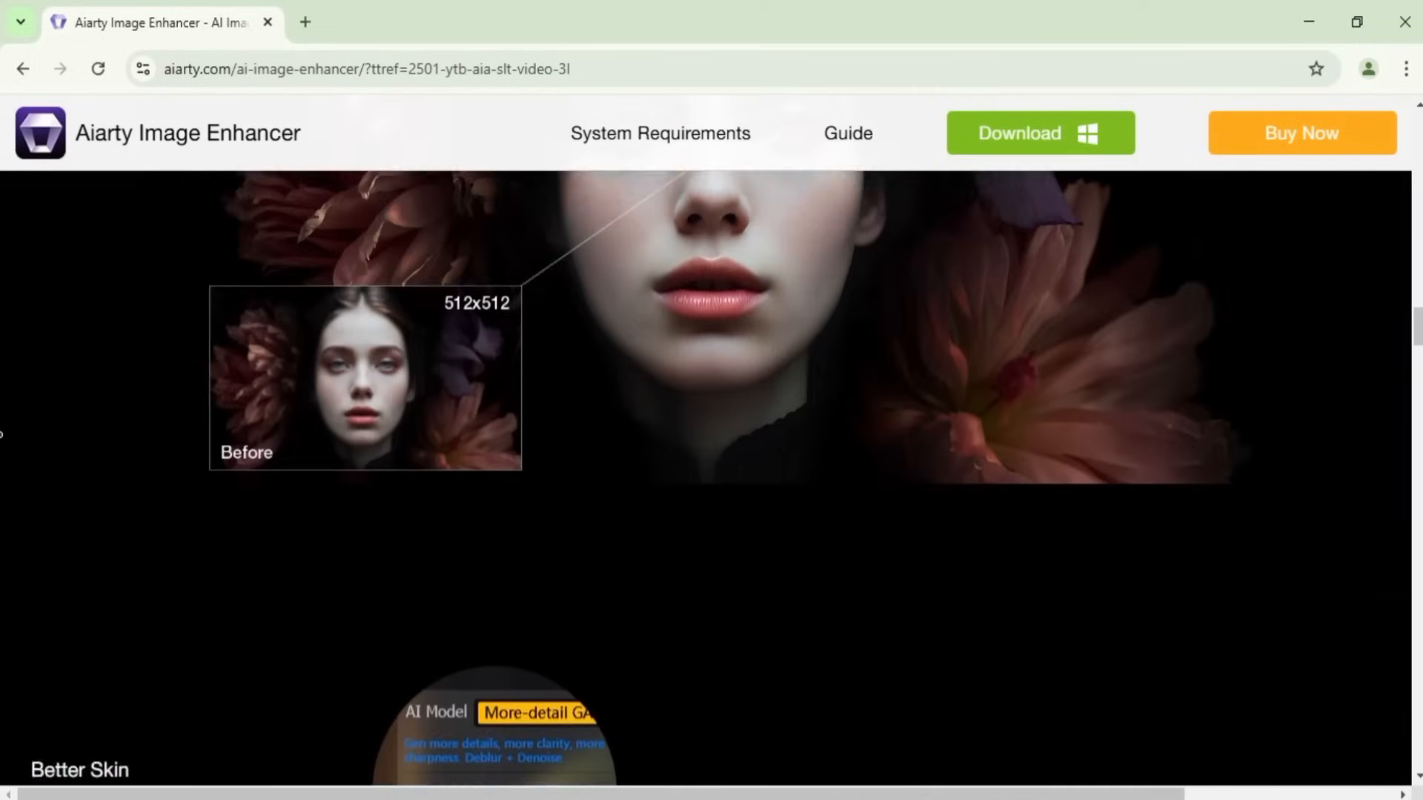
scroll("down", 3)
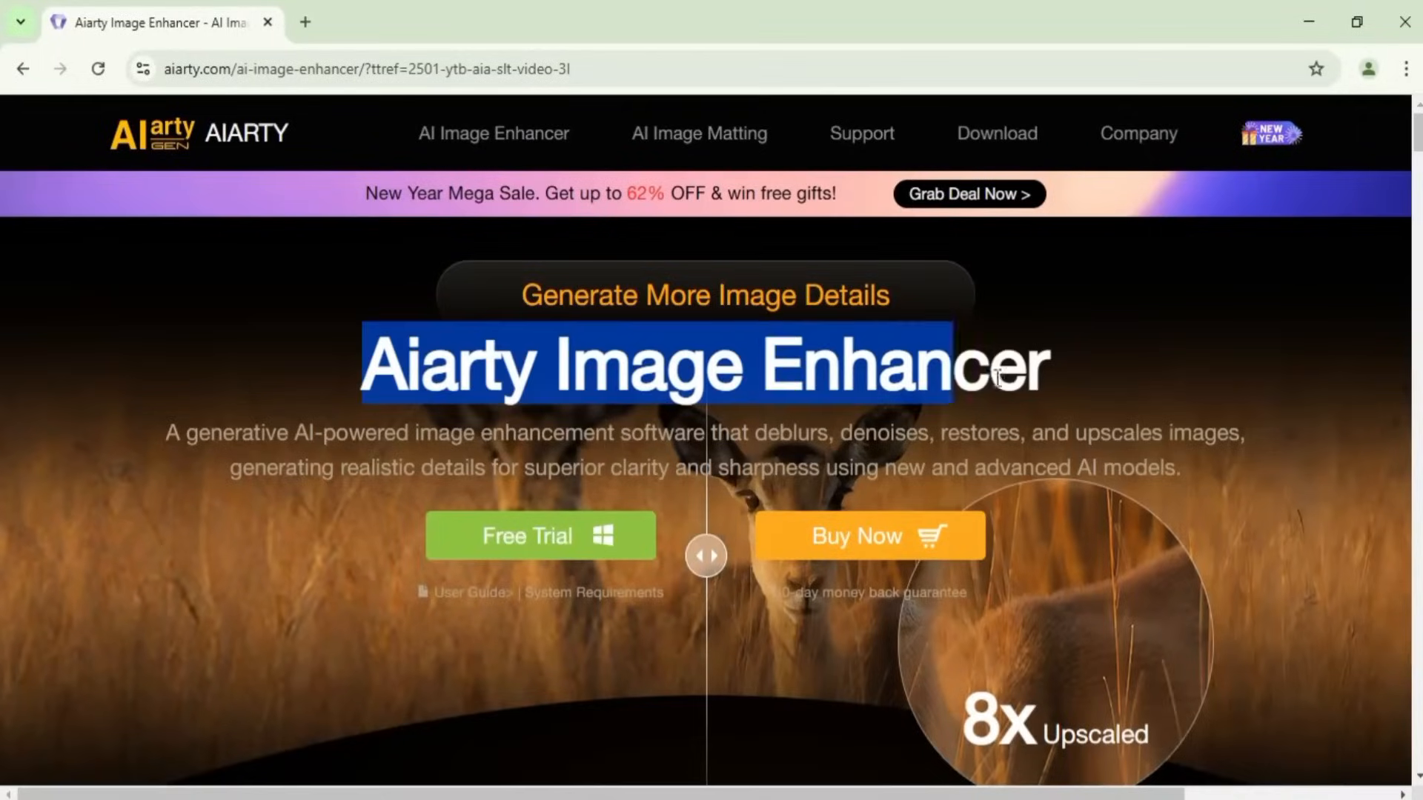
scroll("down", 3)
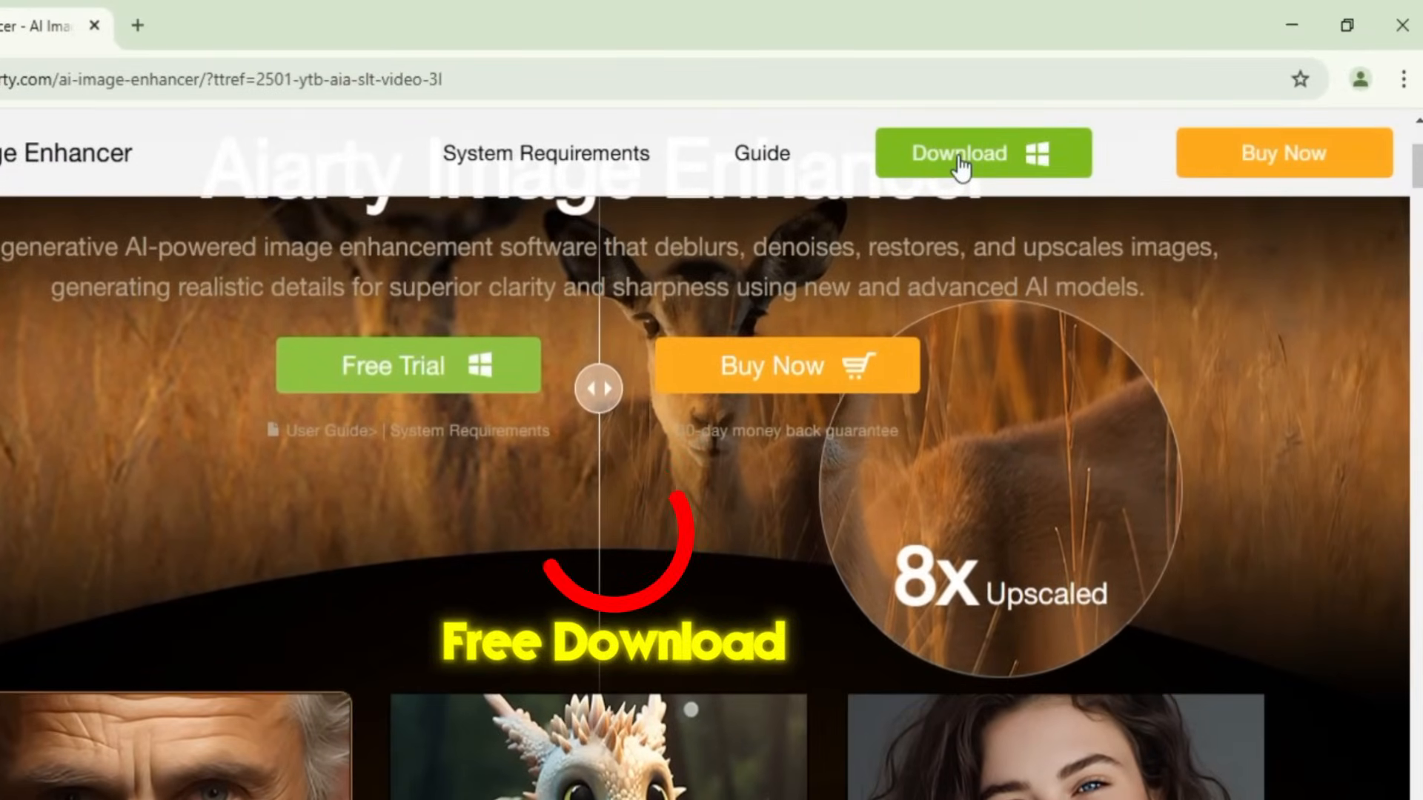
left_click(1317, 78)
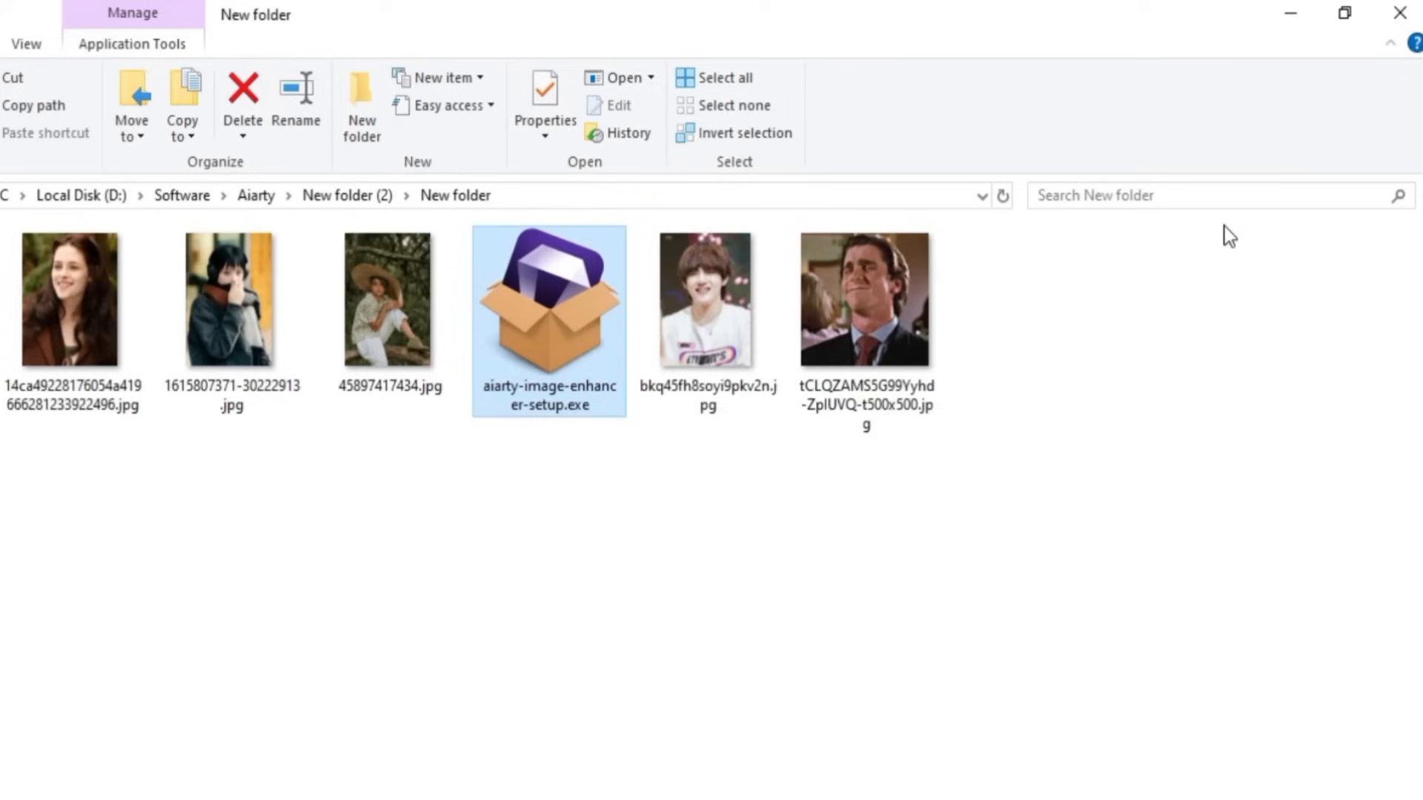
Run aiarty-image-enhancer-setup.exe, confirm the security warning and start the install
right_click(548, 320)
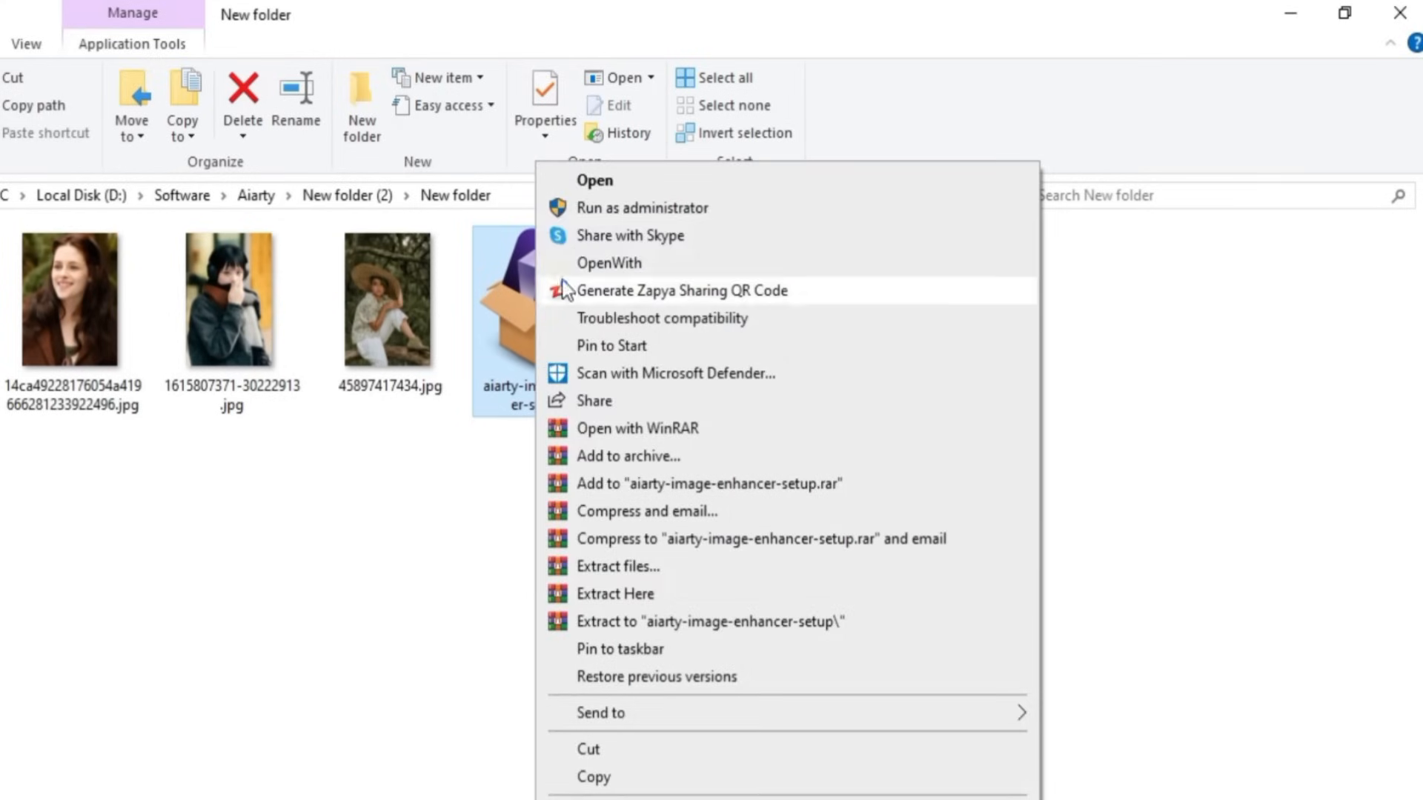
left_click(593, 180)
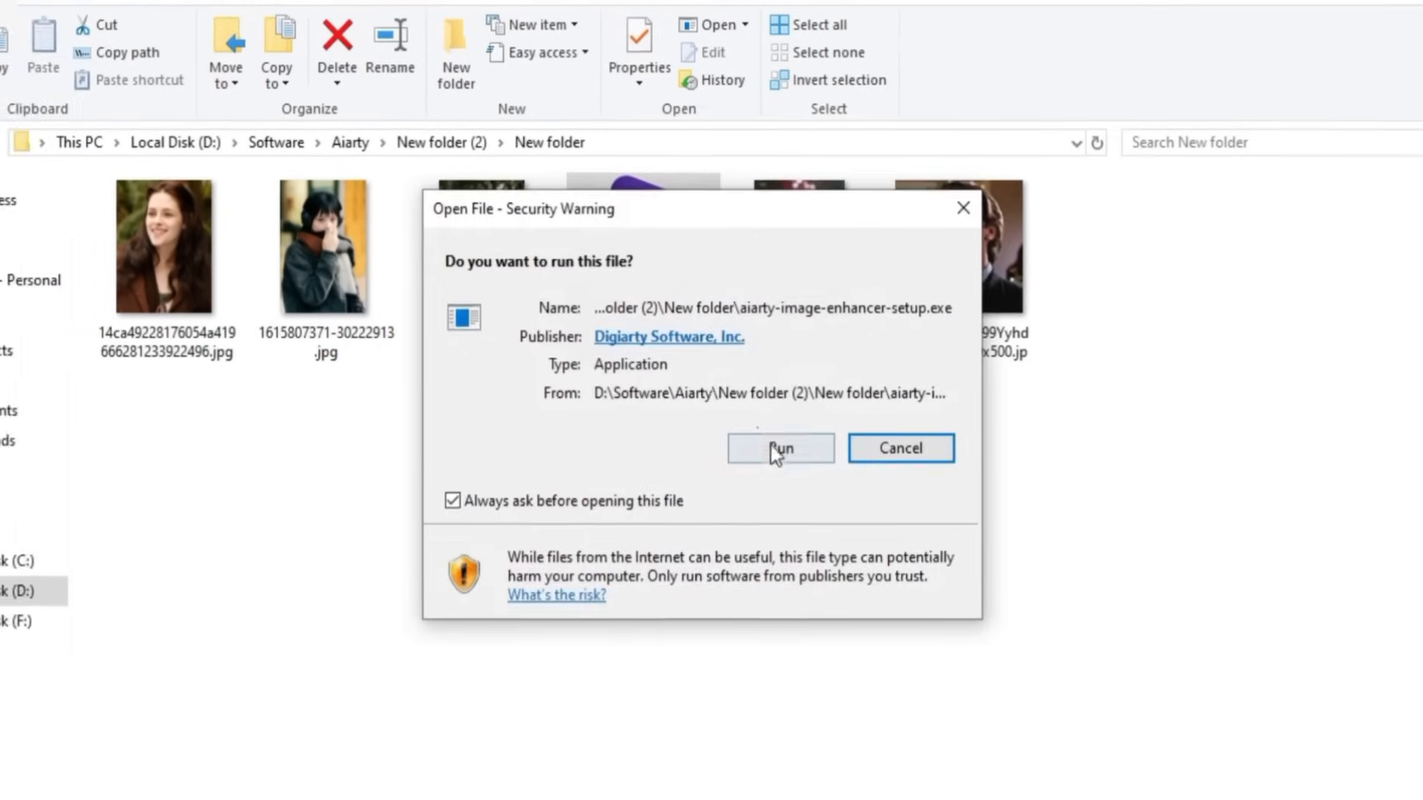
left_click(778, 448)
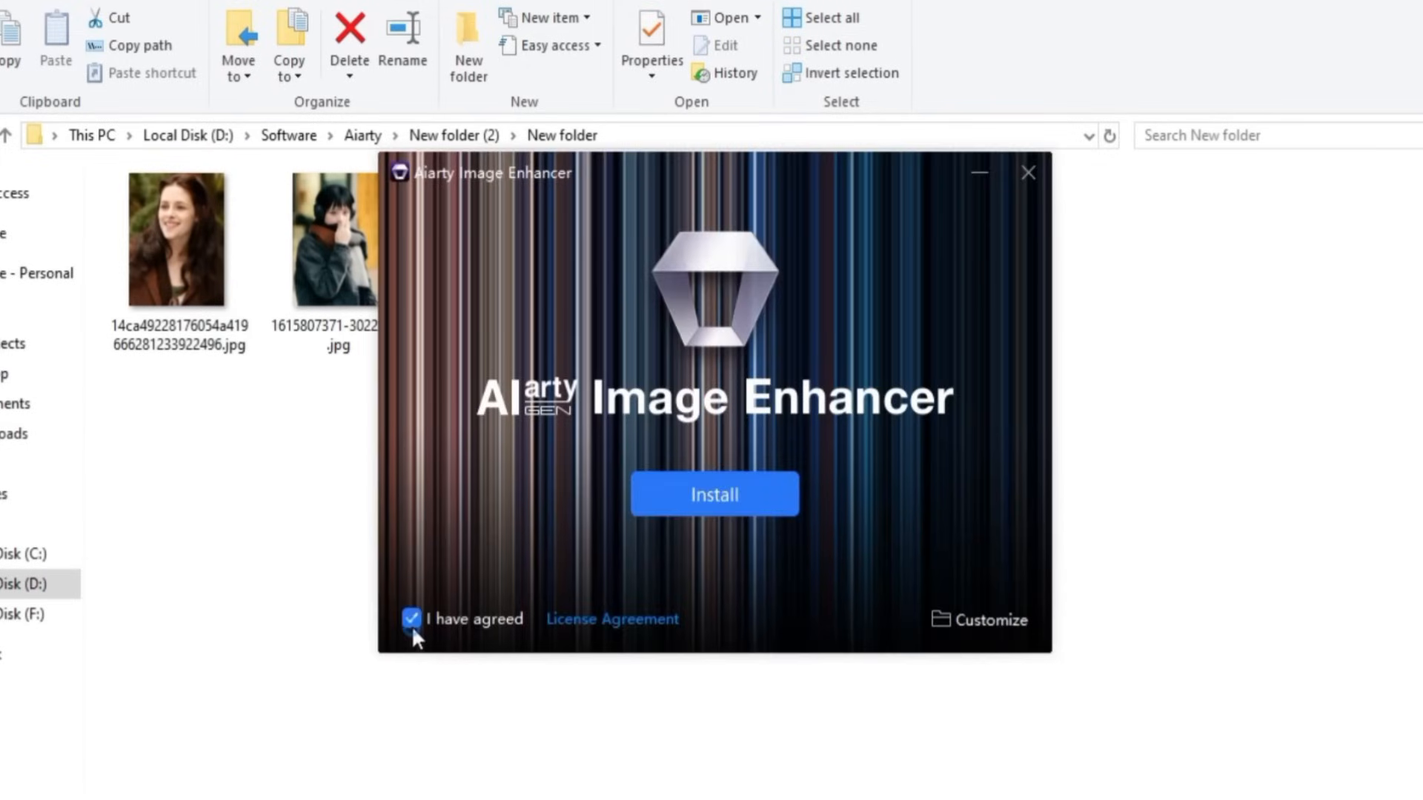
left_click(713, 494)
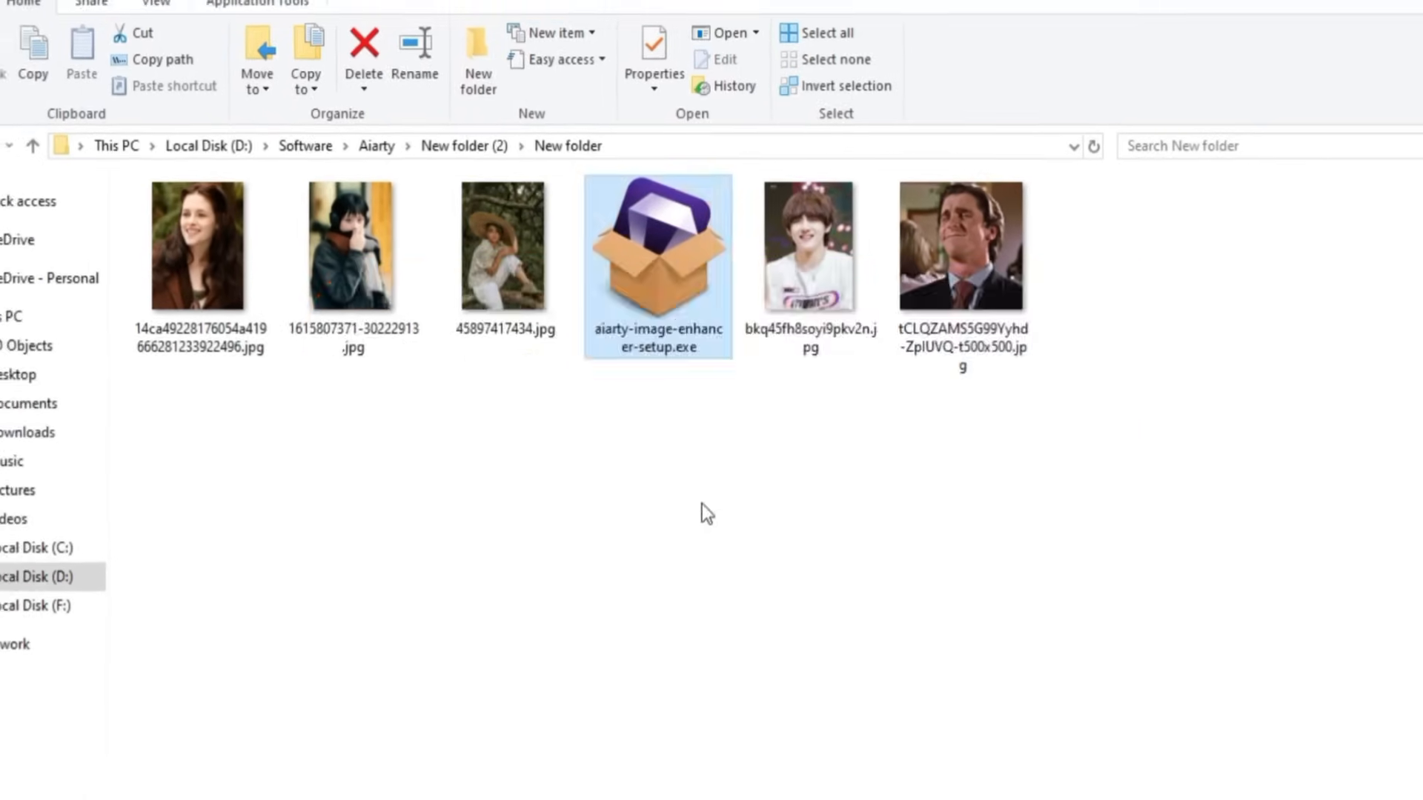
Launch Aiarty Image Enhancer and get past its startup screens
double_click(657, 245)
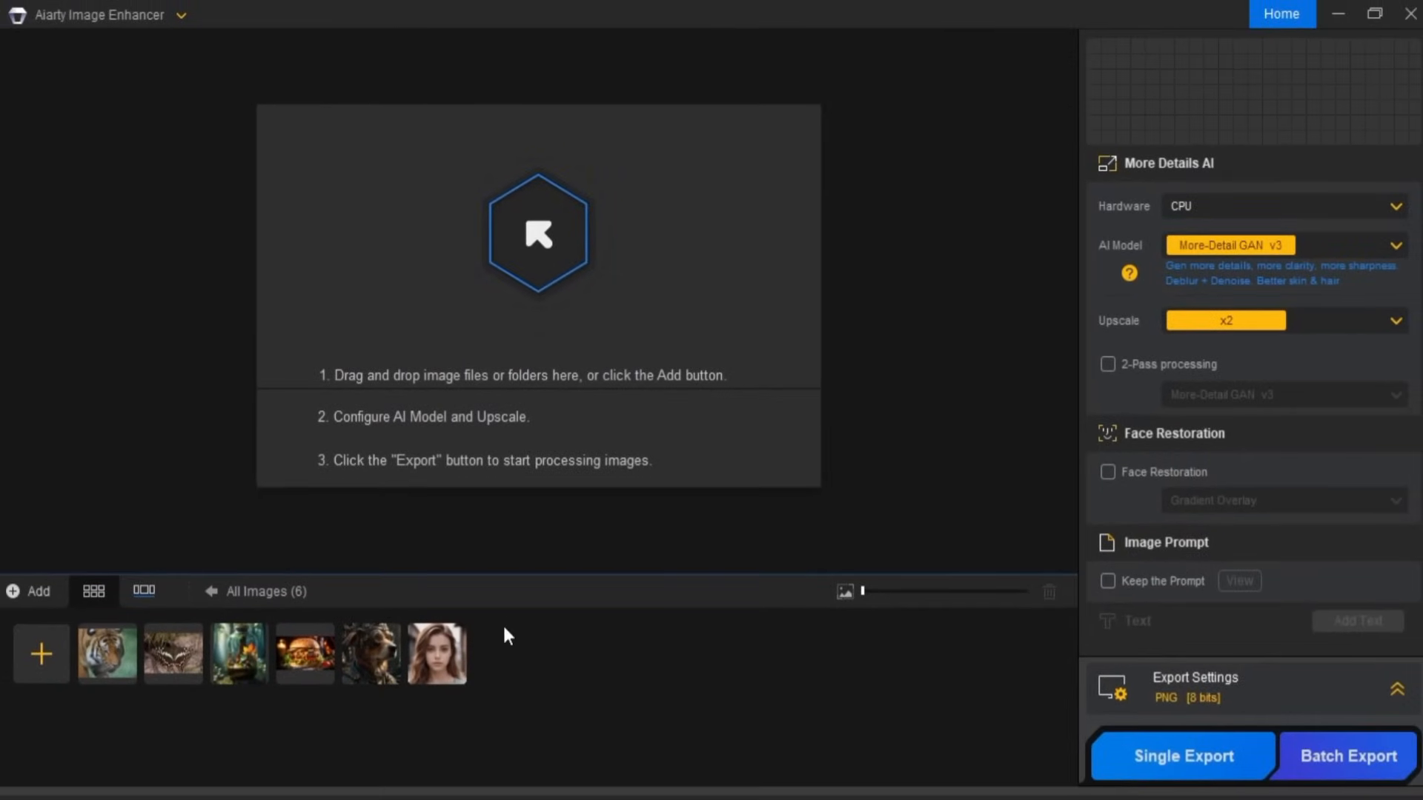
left_click(237, 654)
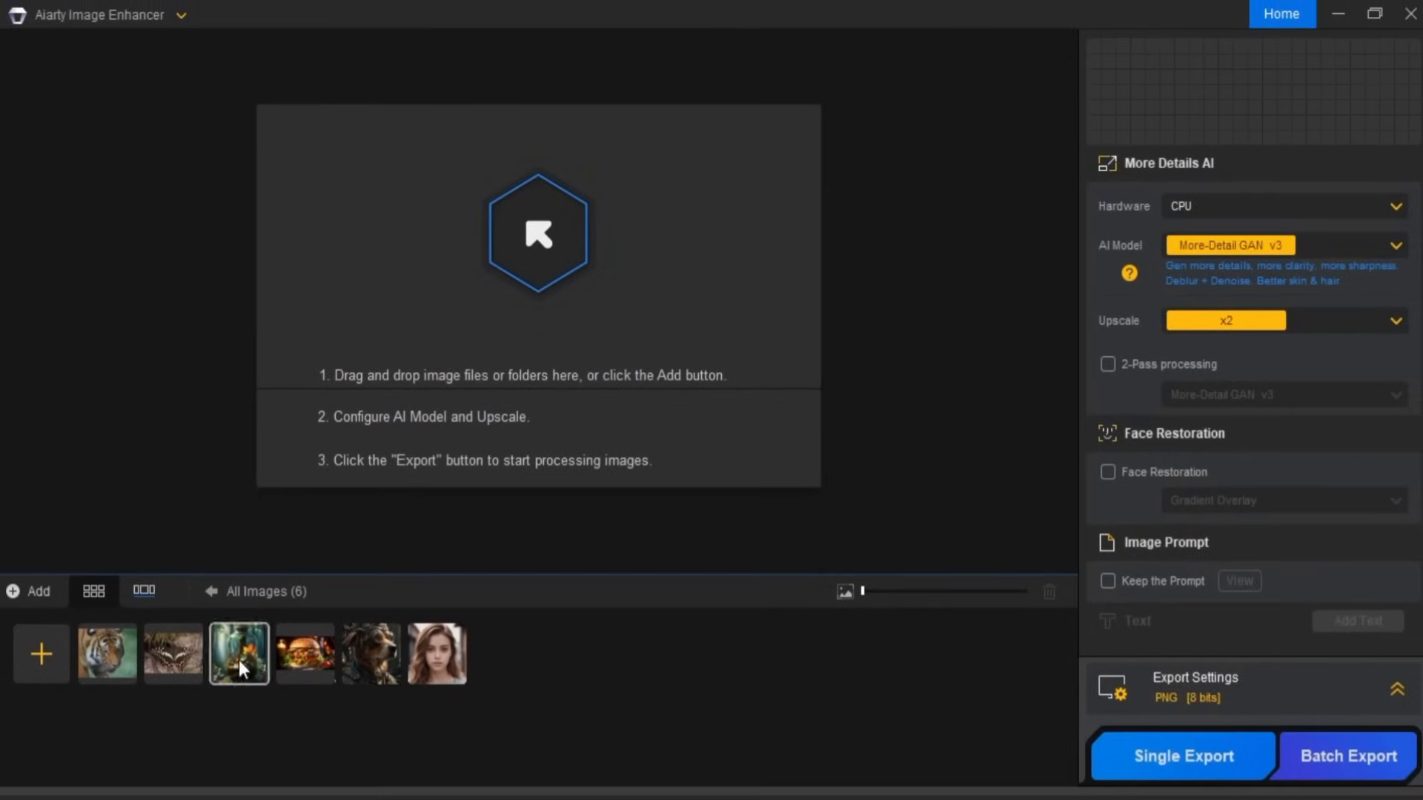
left_click(436, 654)
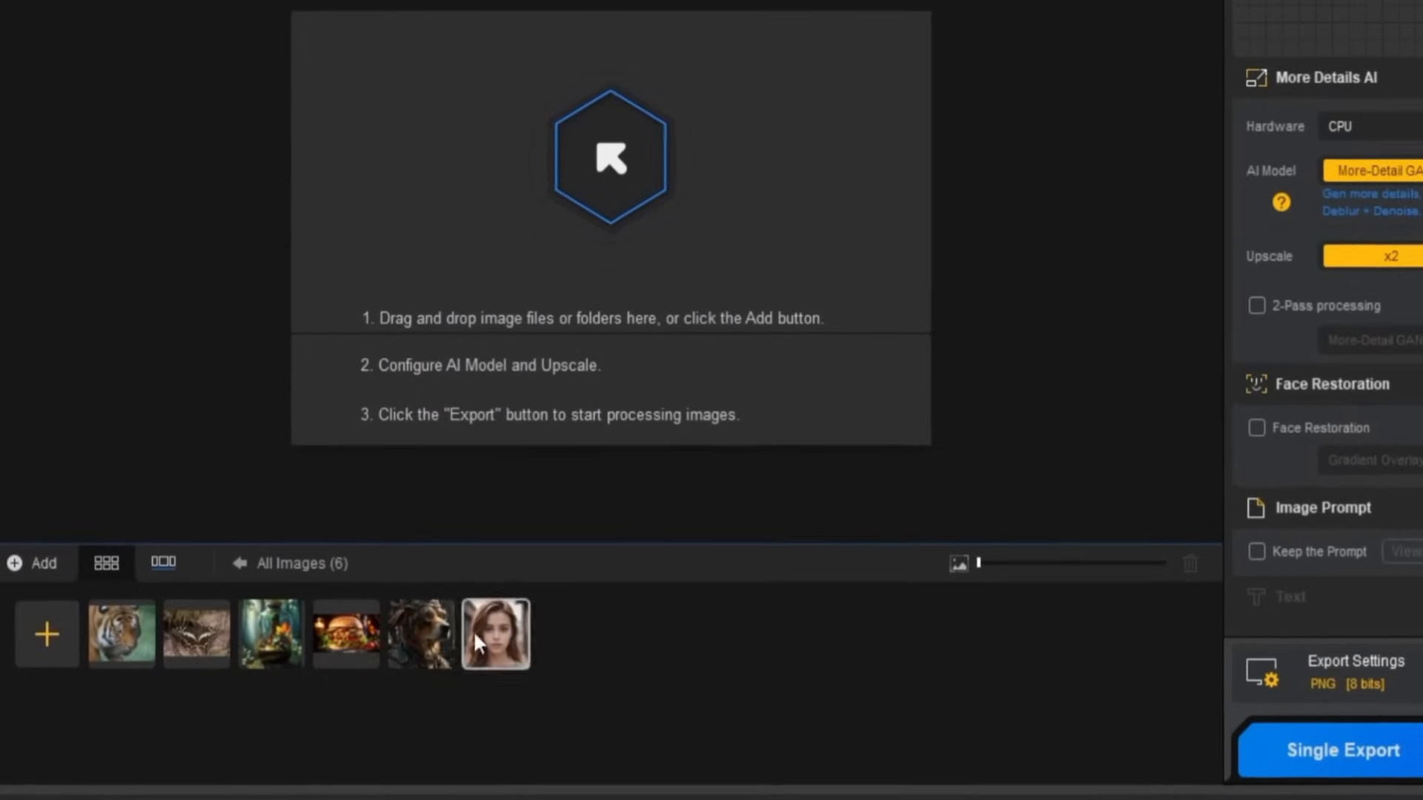
left_click(120, 633)
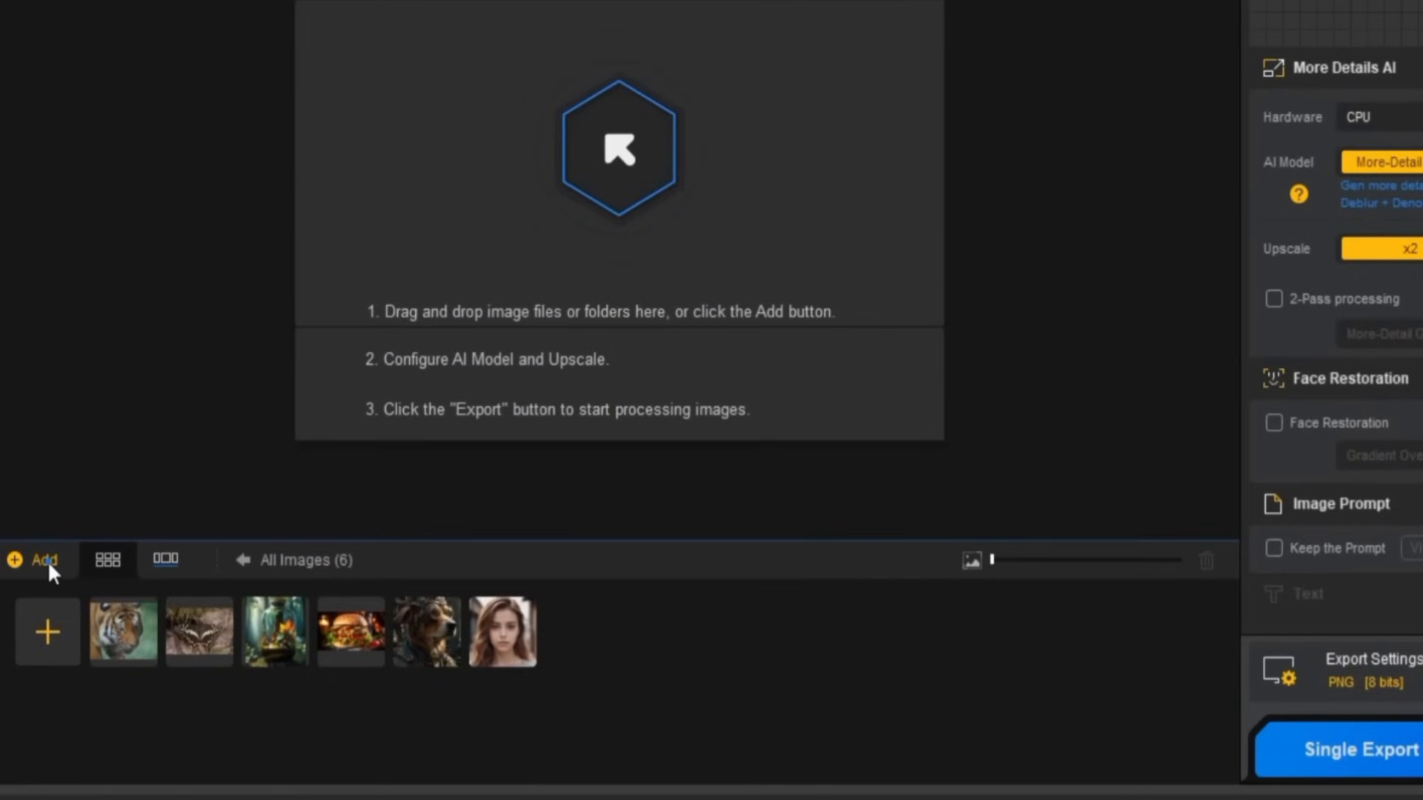
Add all five photos from the New folder via File > Add Images, giving 11 images
left_click(36, 561)
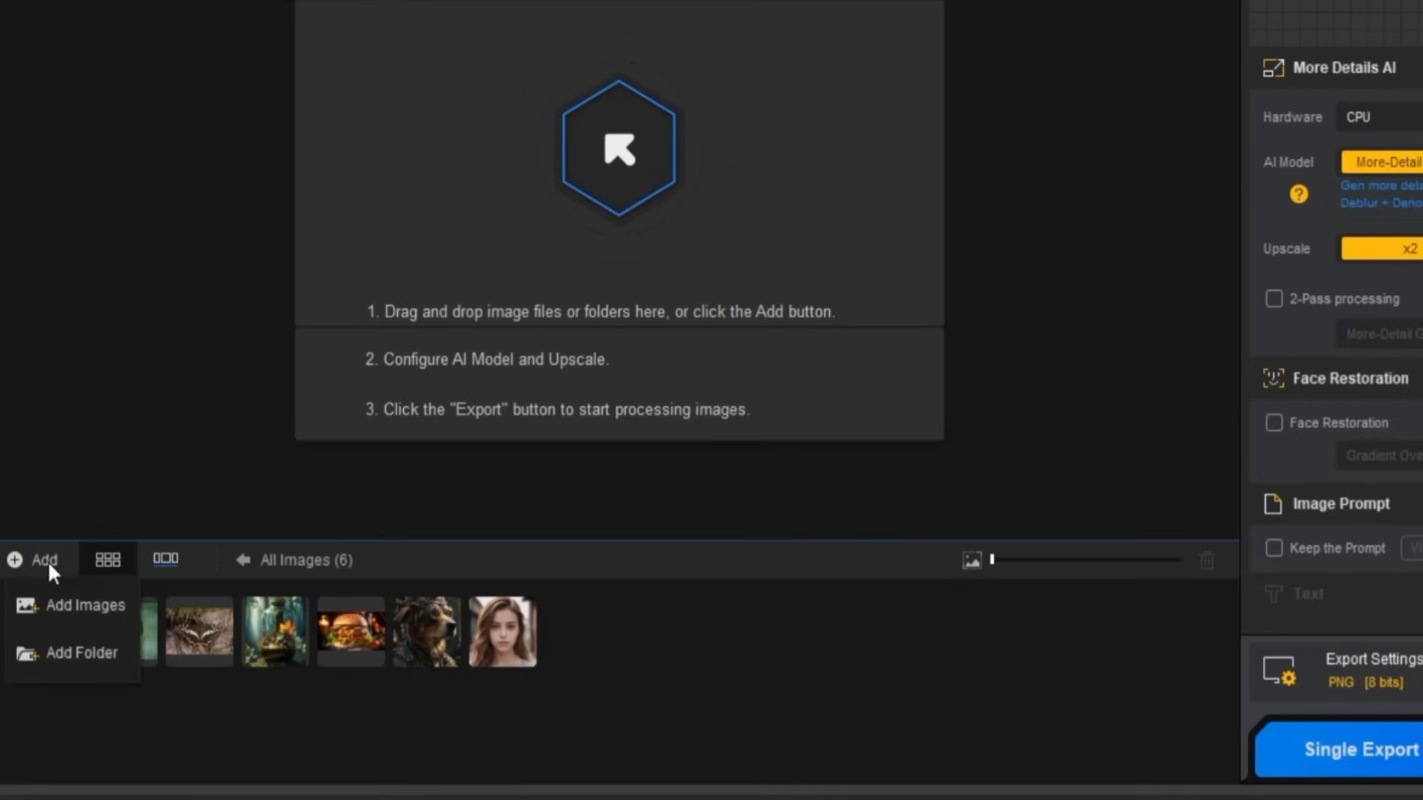
mouse_move(69, 653)
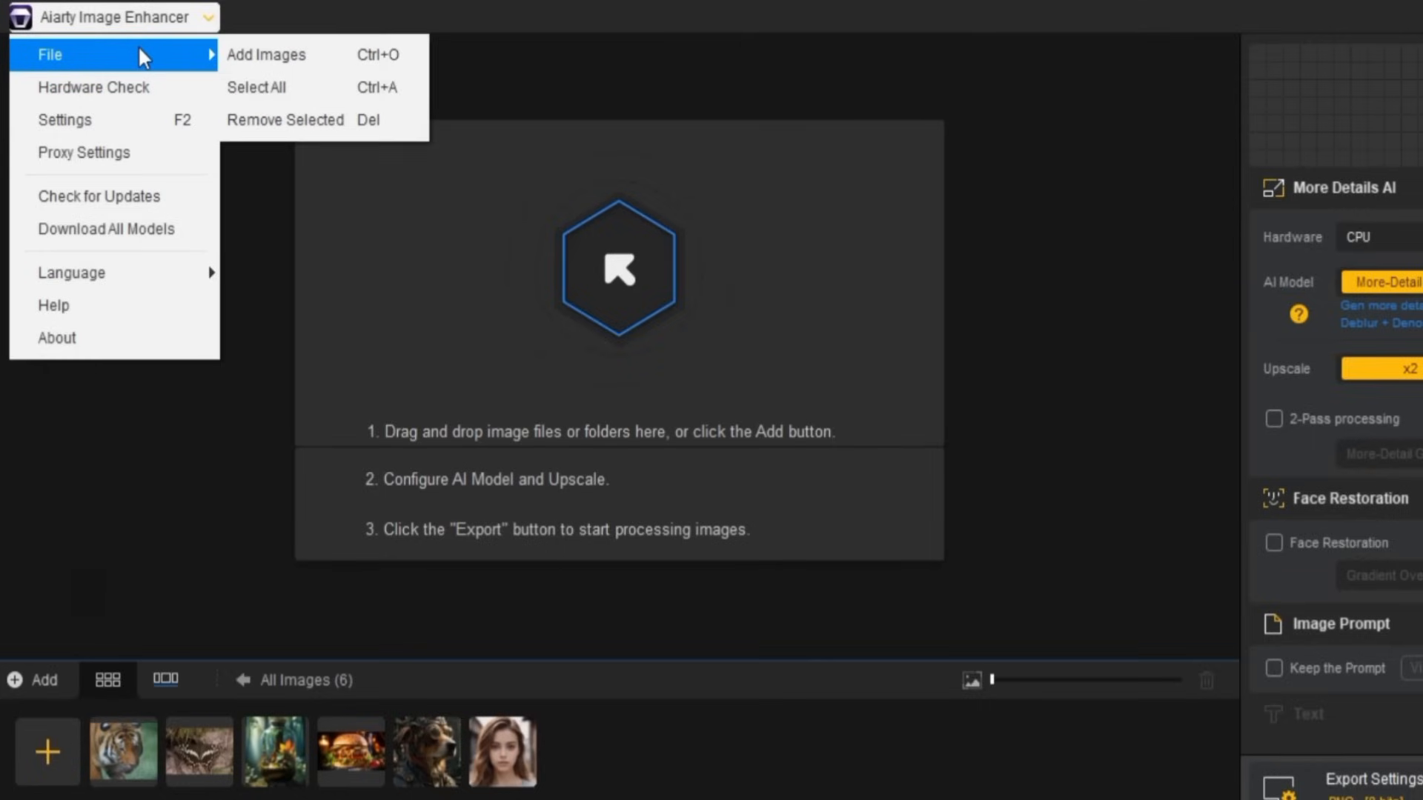
mouse_move(281, 55)
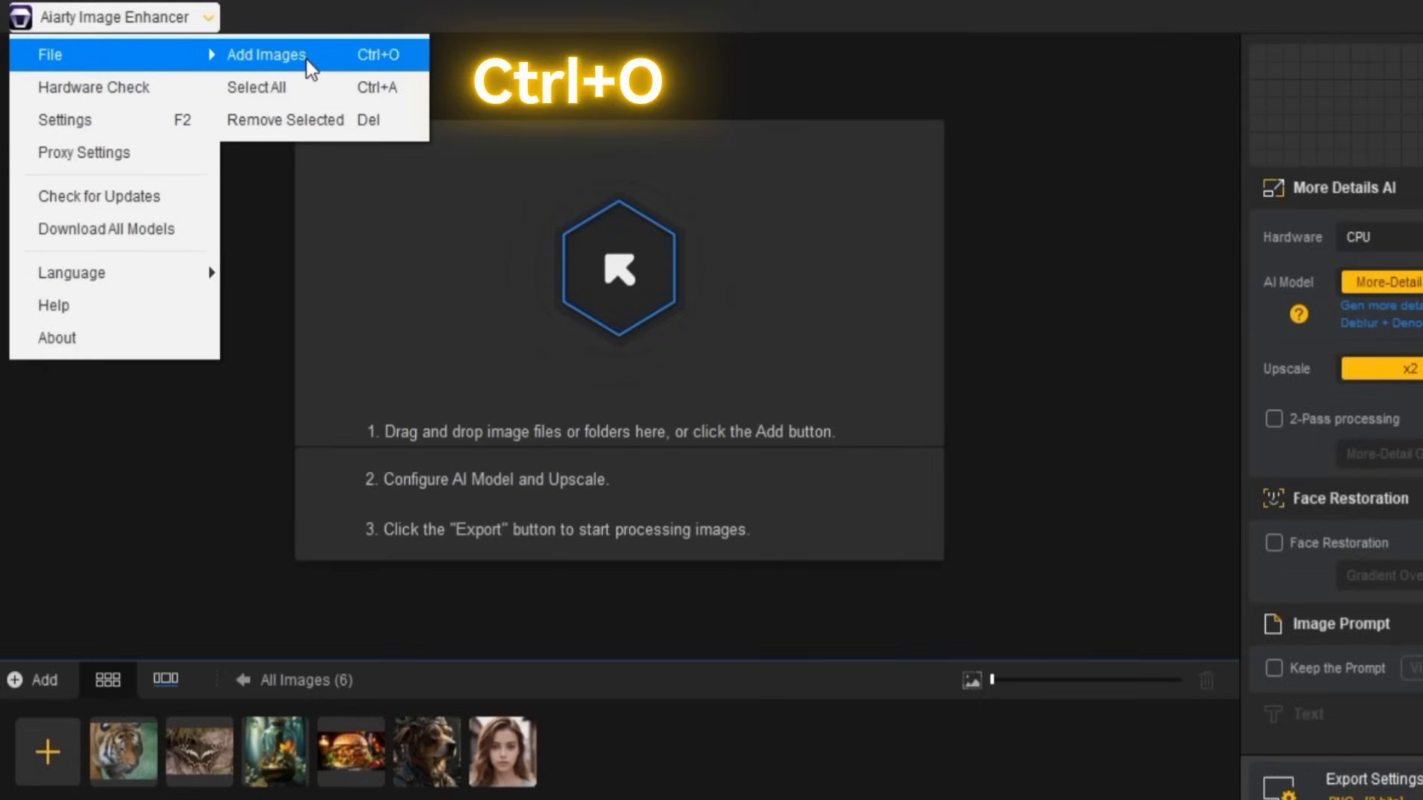
left_click(265, 55)
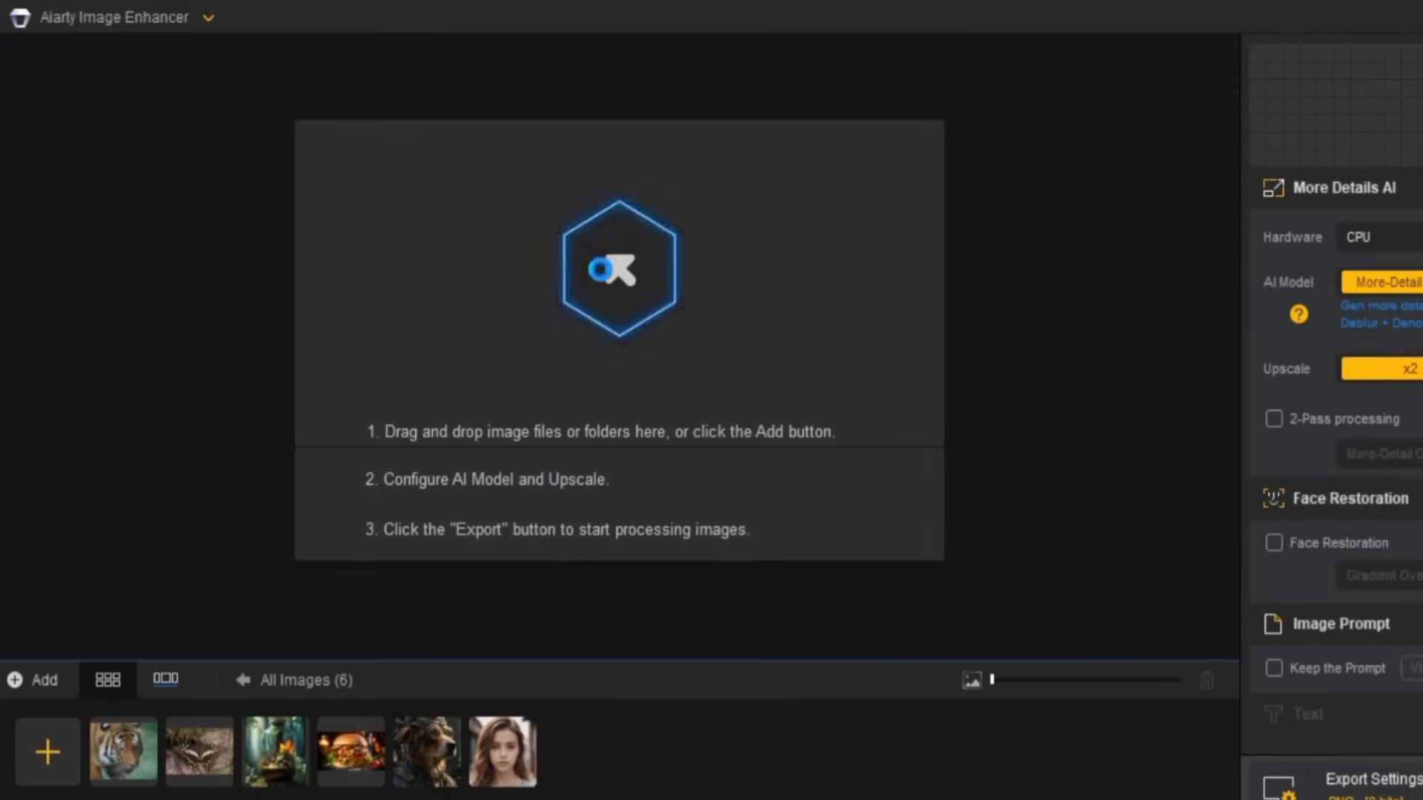
left_click(34, 680)
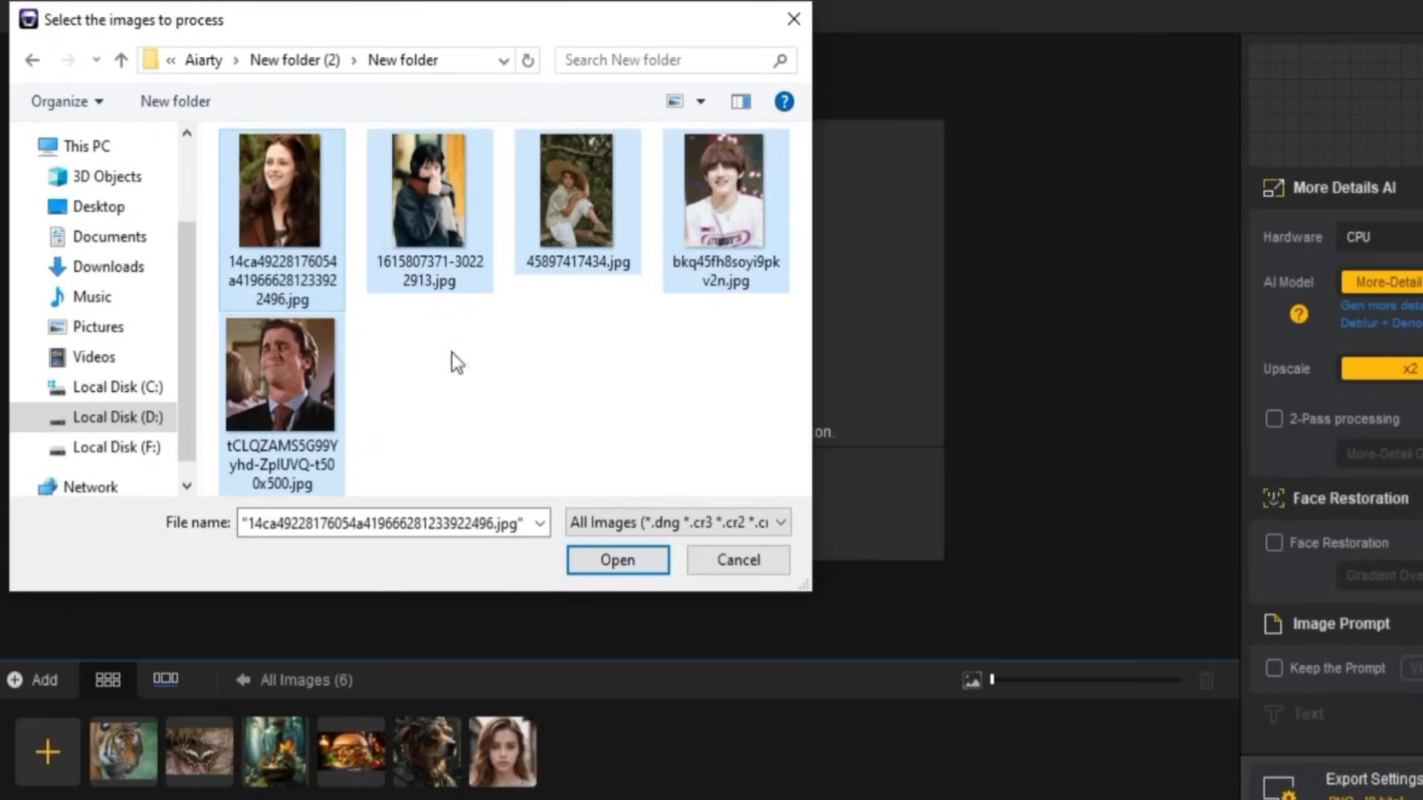
left_click(616, 560)
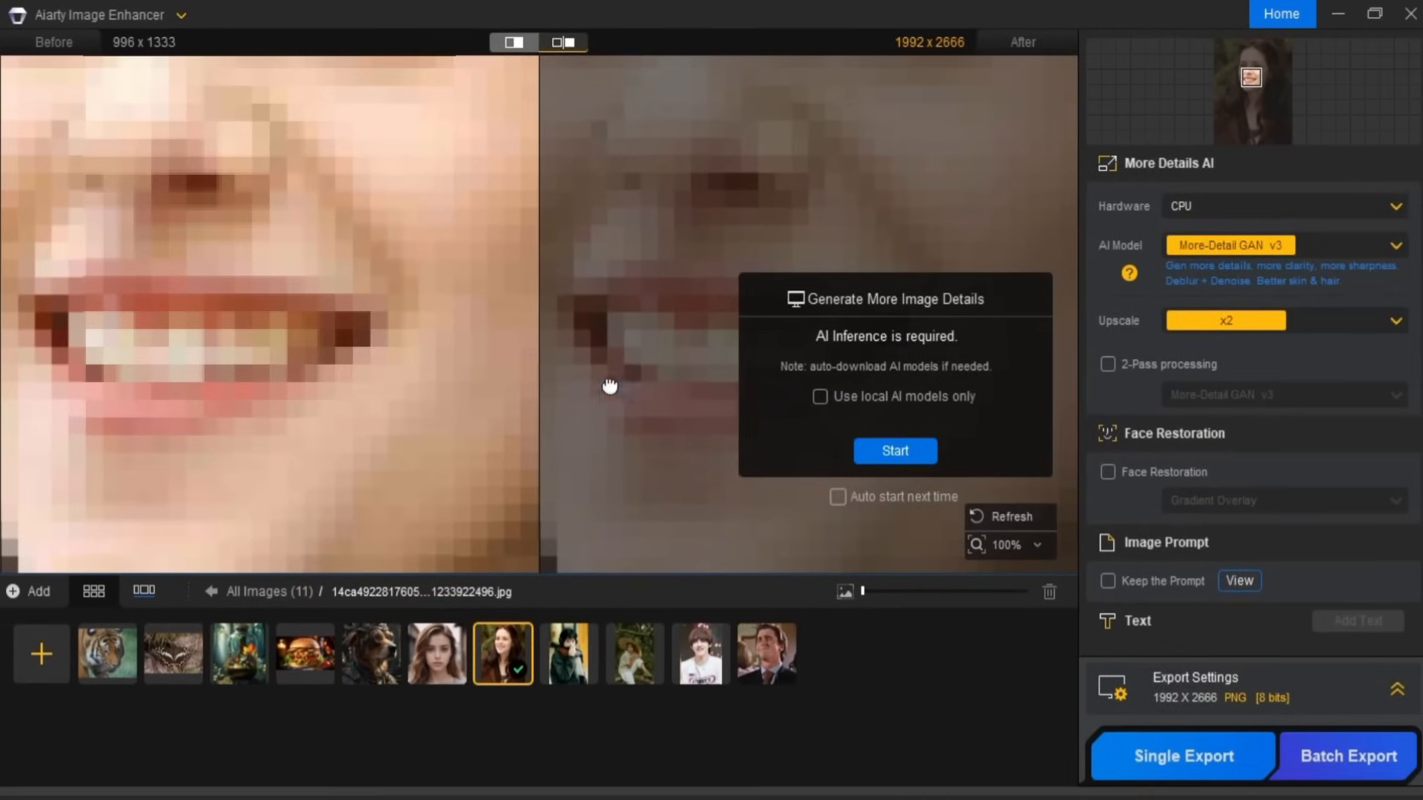
Fit the portrait and compare before/after in a single split view, sliding the divider
scroll("down", 3)
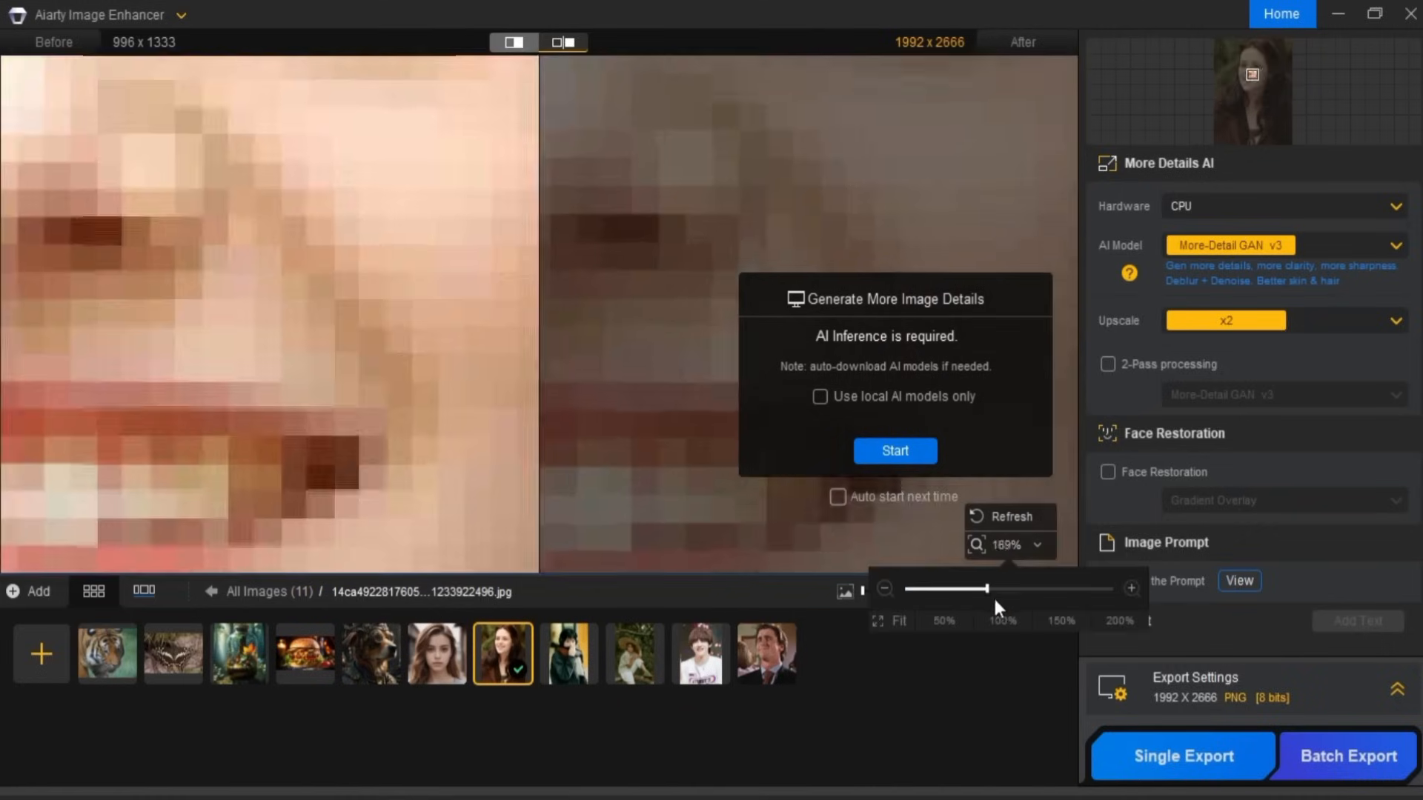
left_click_drag(989, 589, 907, 588)
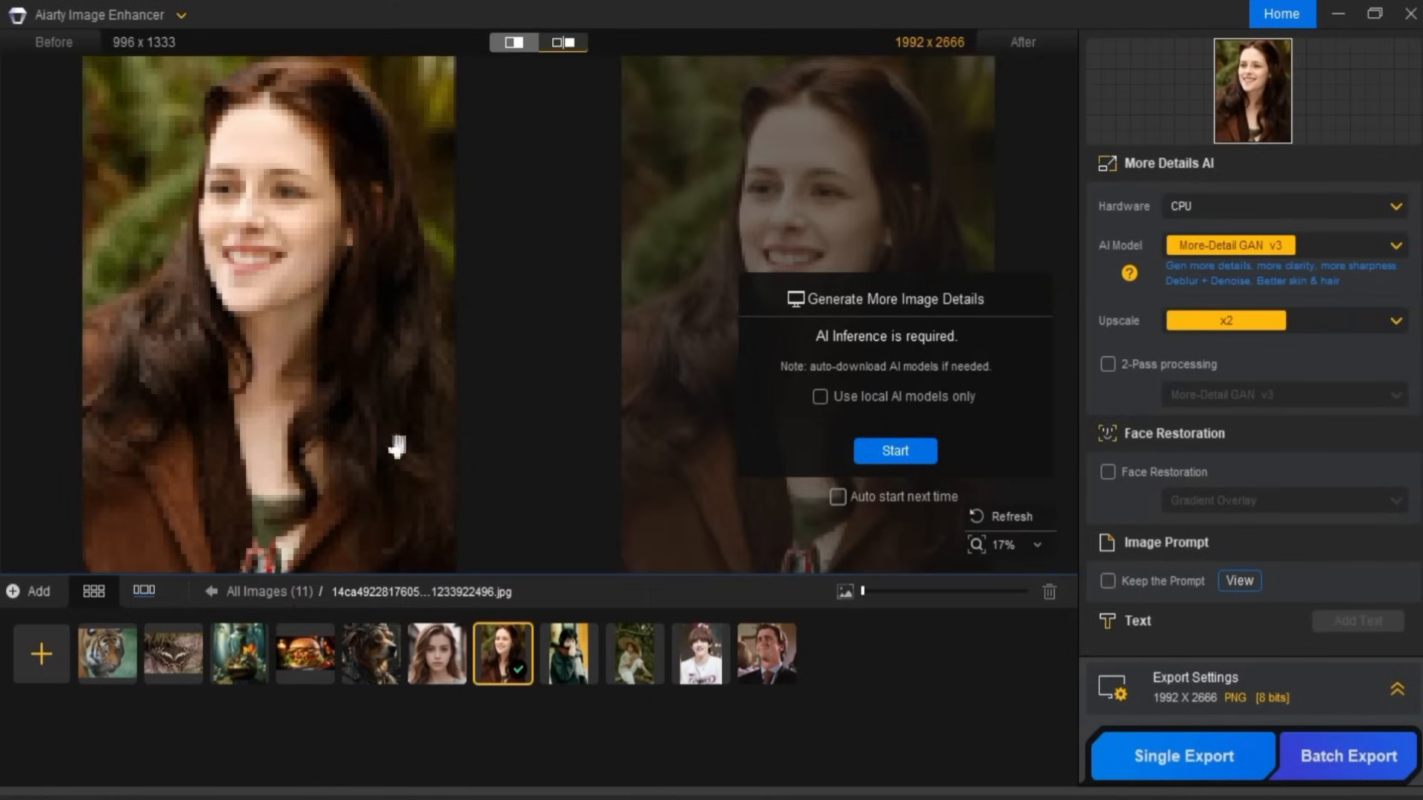
mouse_move(540, 46)
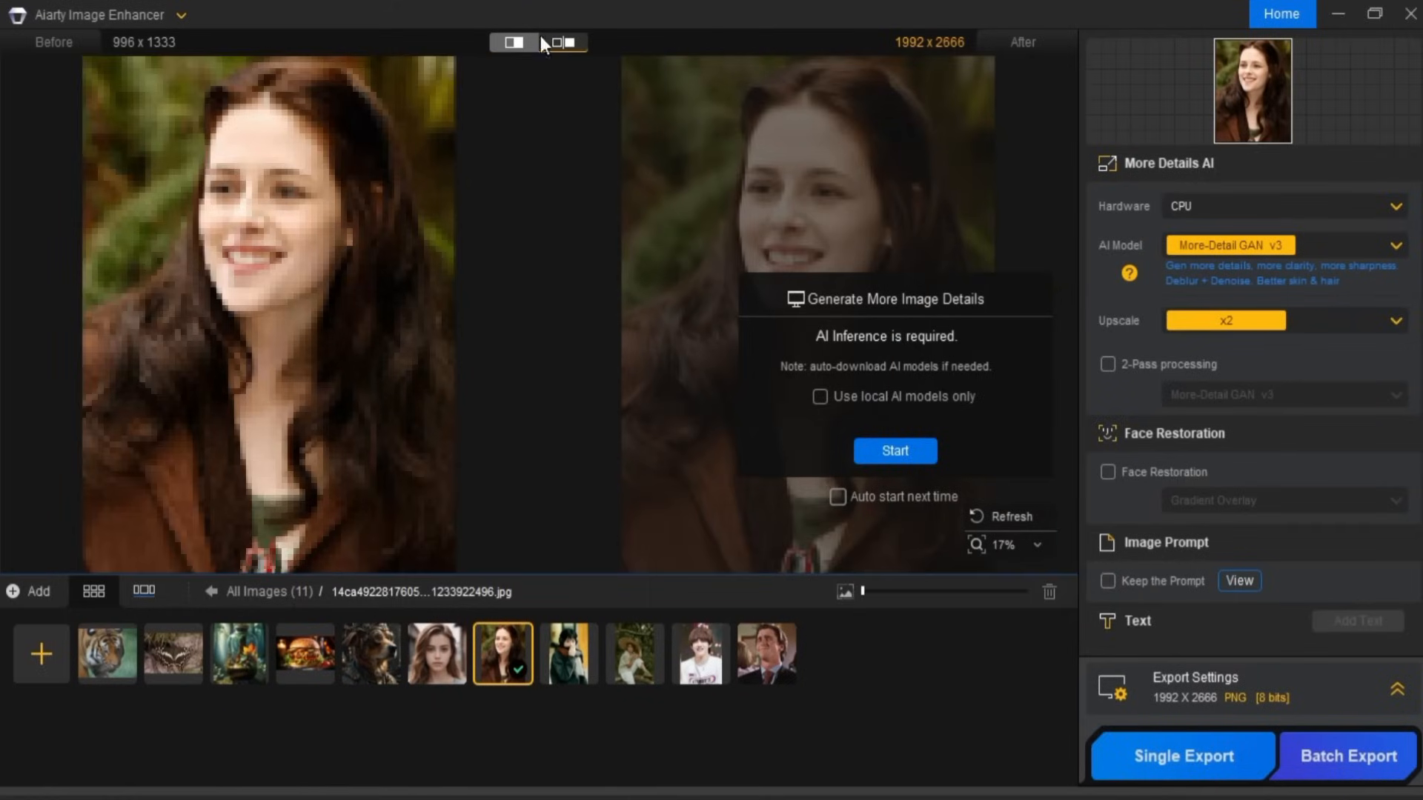
left_click(560, 43)
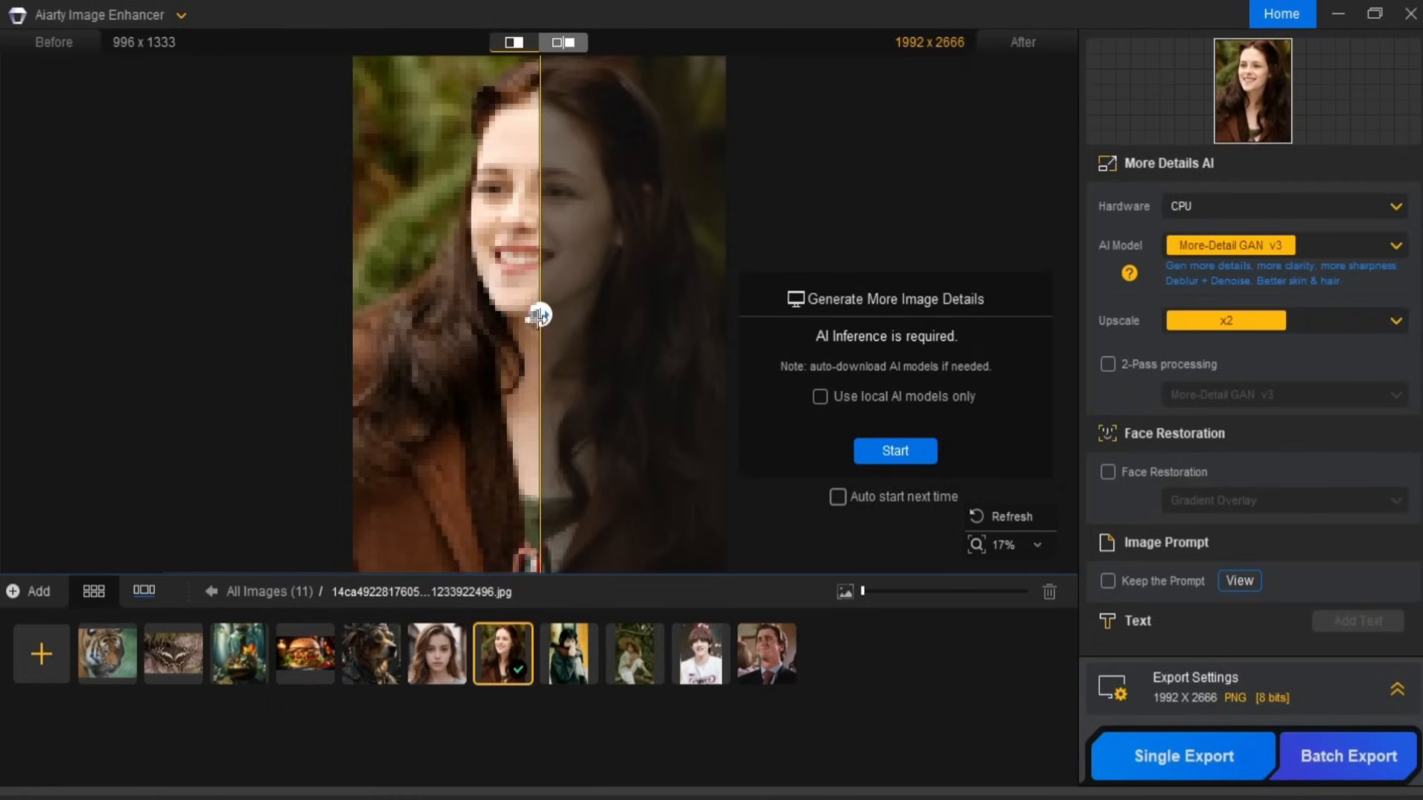
left_click_drag(539, 314, 338, 315)
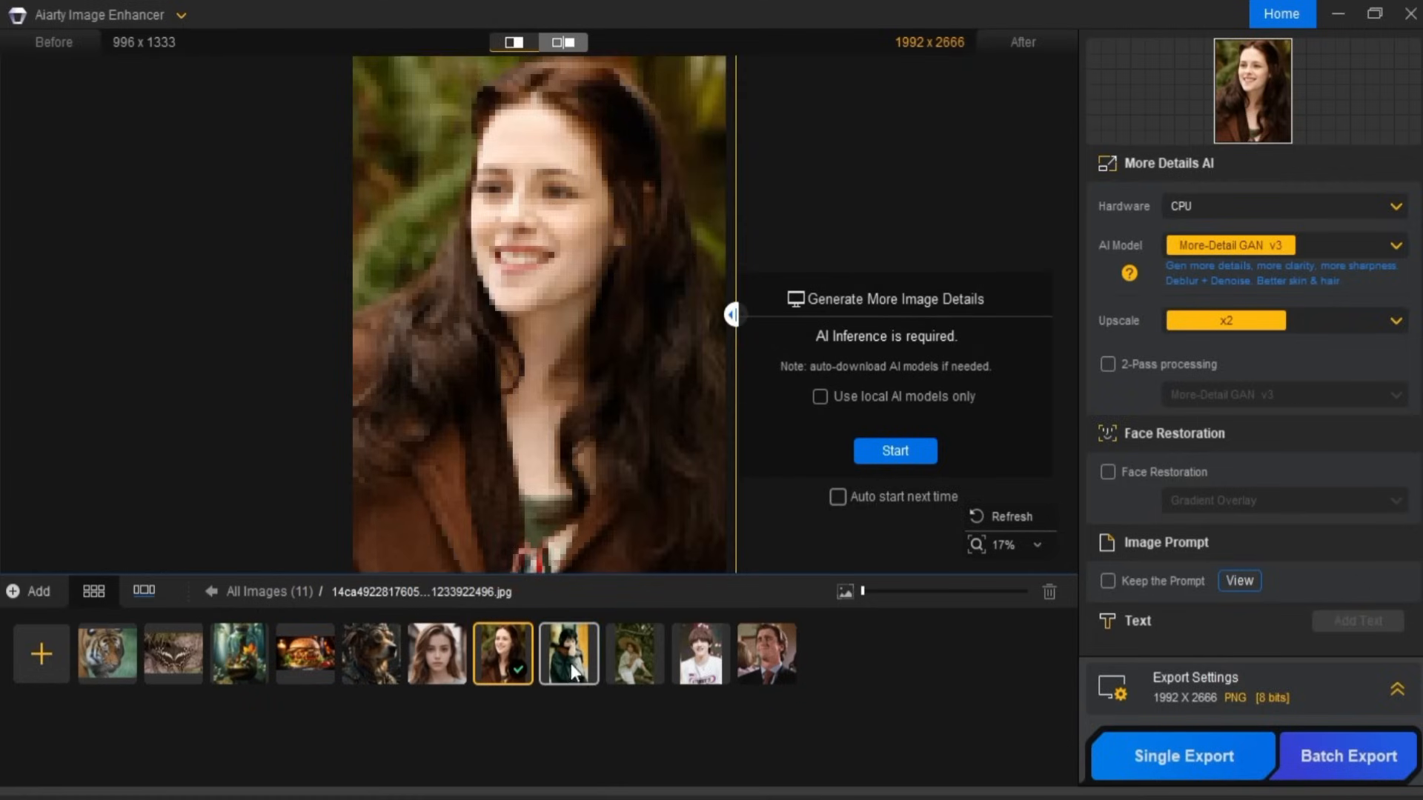
left_click(568, 654)
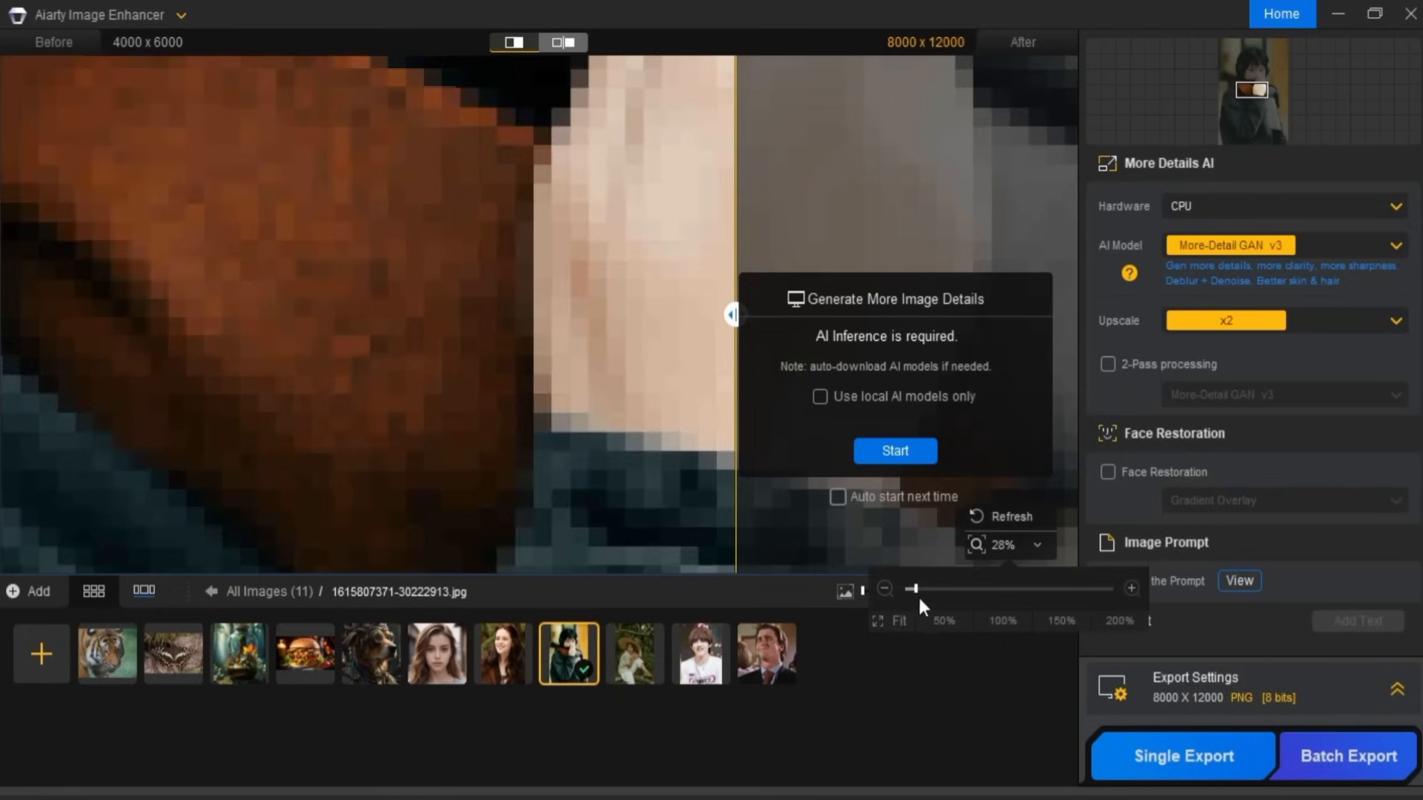
left_click(503, 654)
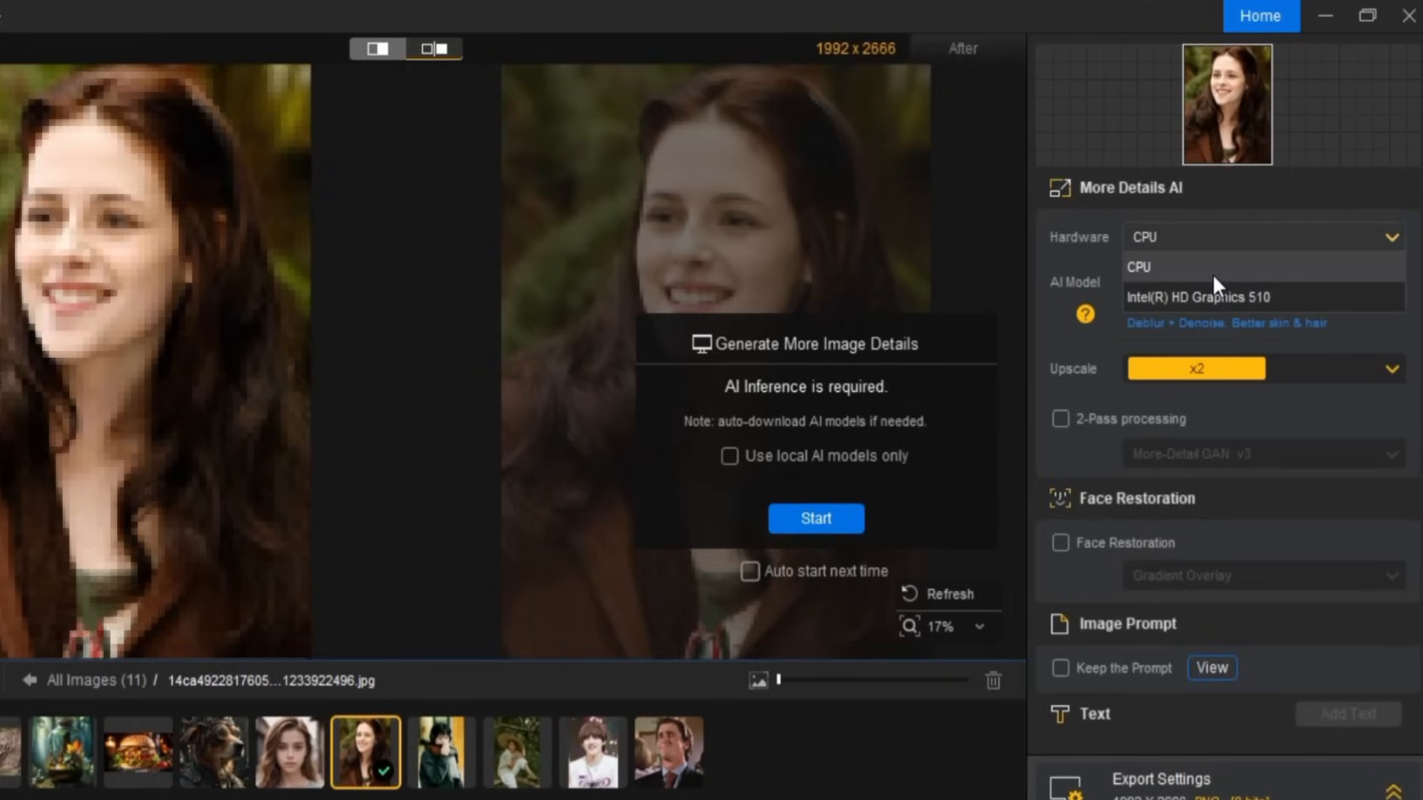
Choose CPU as hardware and More-Detail GAN v3 as the AI model
left_click(1215, 281)
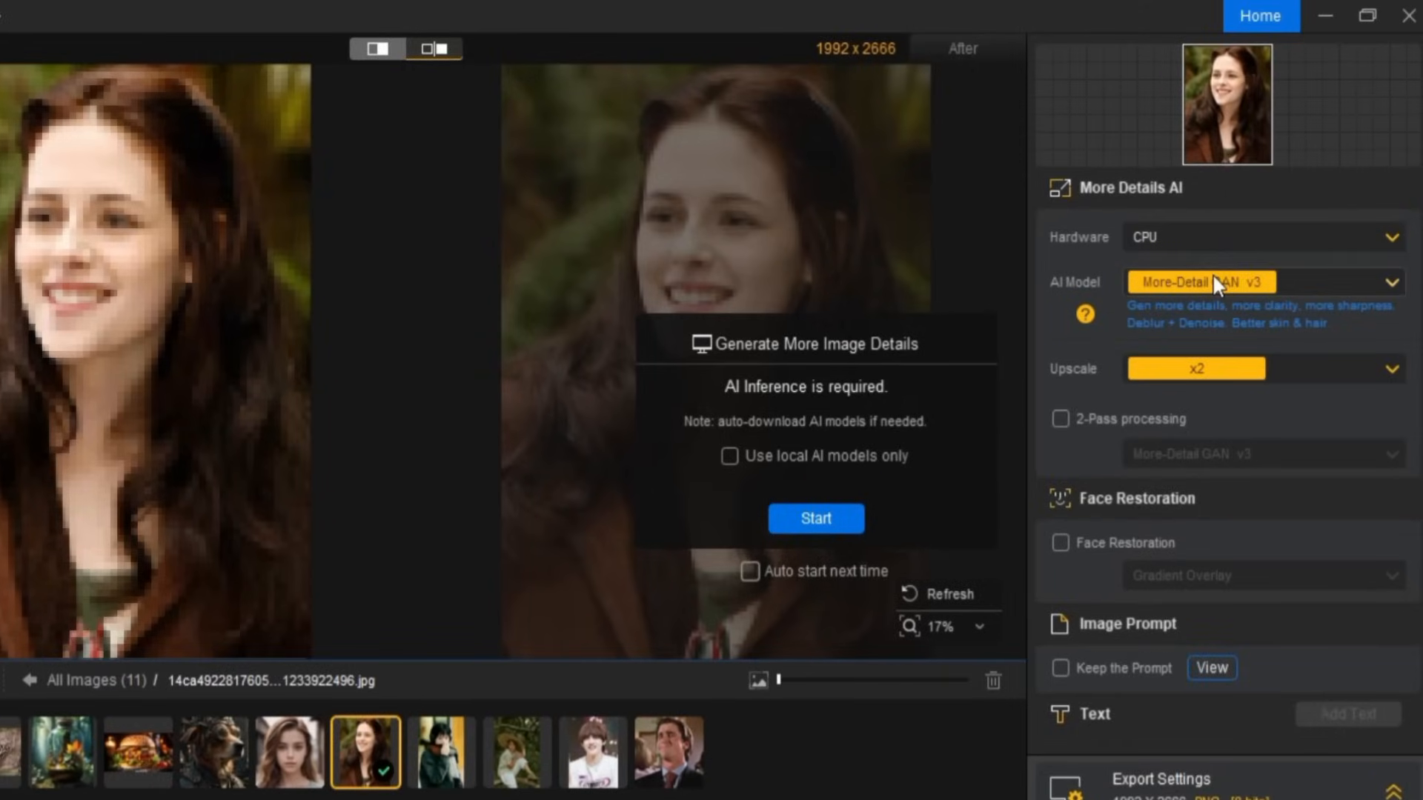
mouse_move(1401, 282)
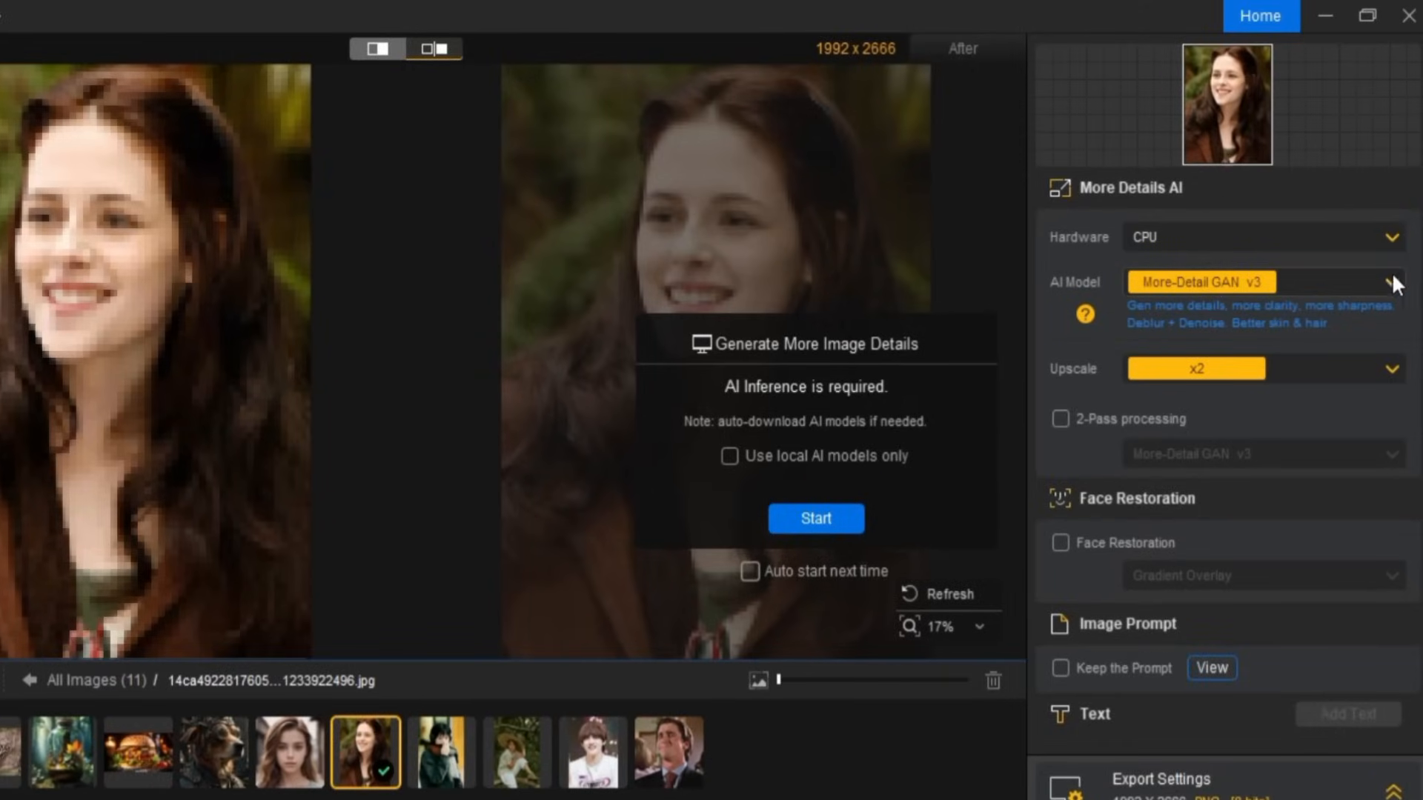
left_click(1392, 282)
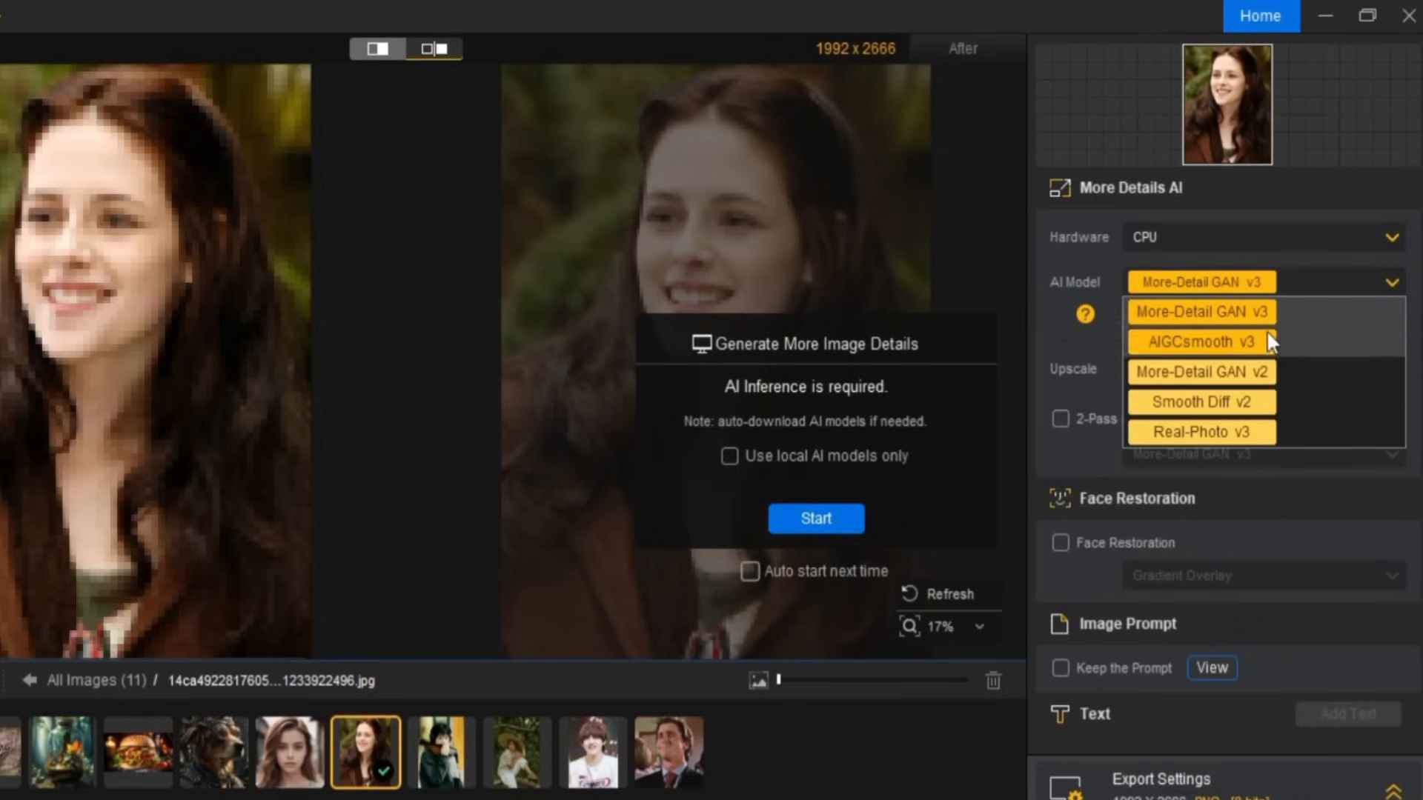
mouse_move(1226, 311)
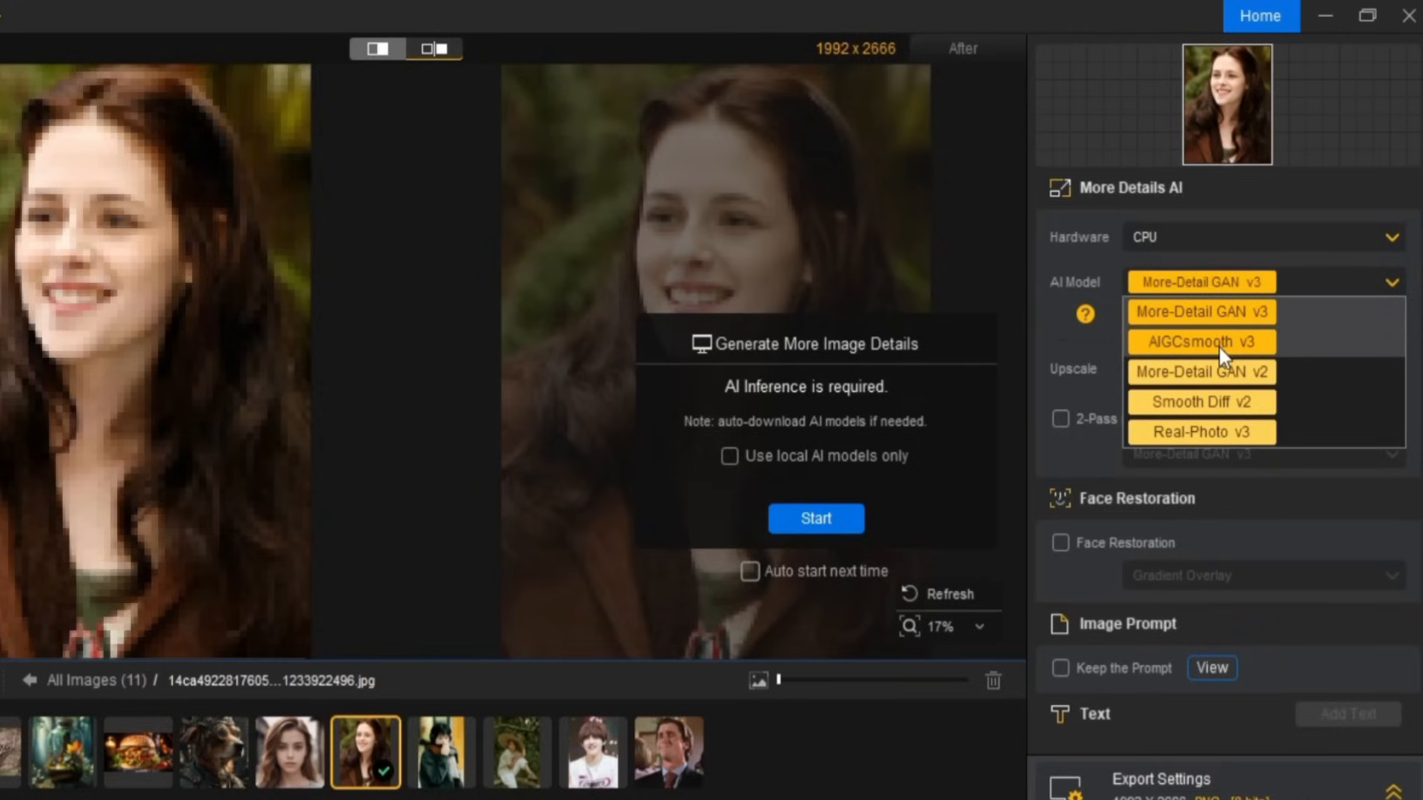
mouse_move(1226, 371)
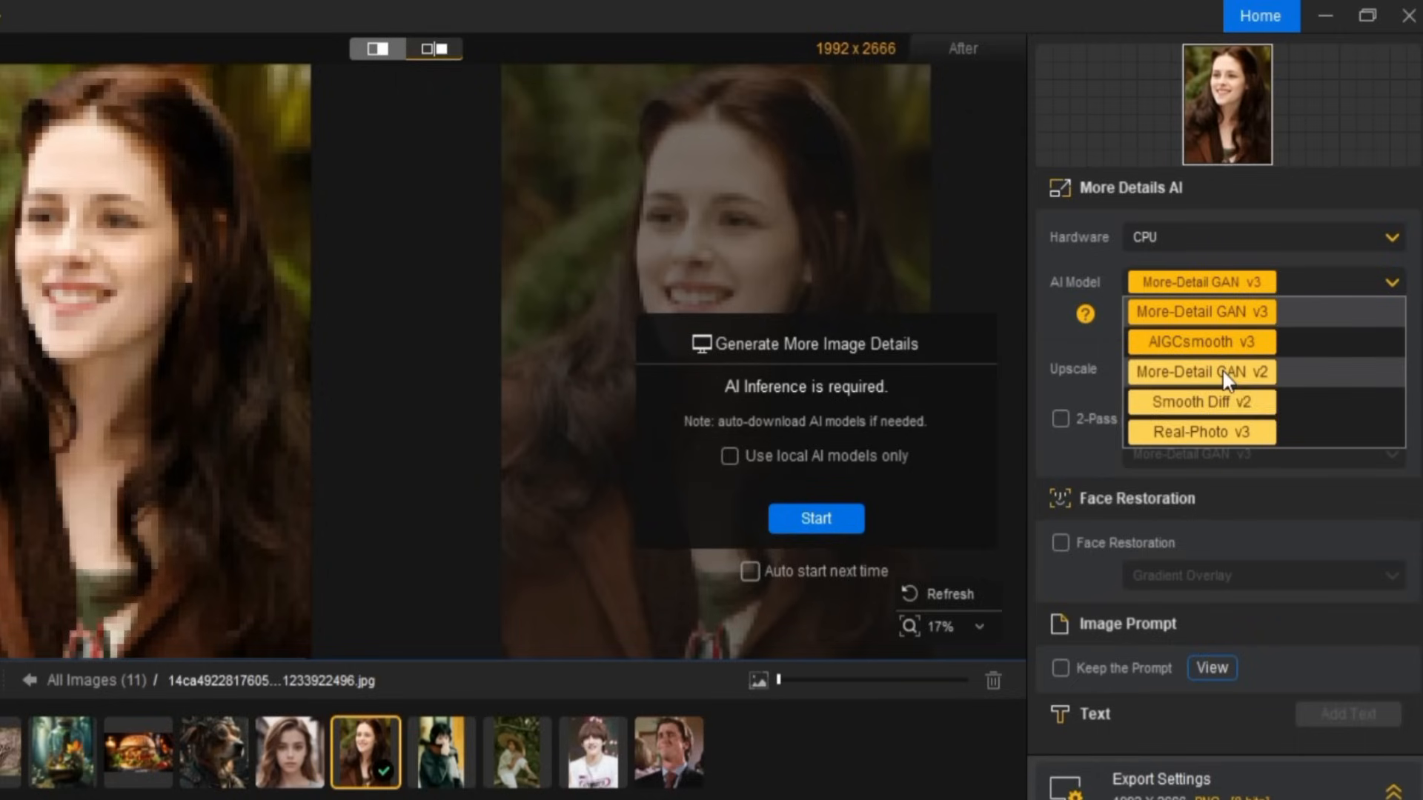
mouse_move(1239, 433)
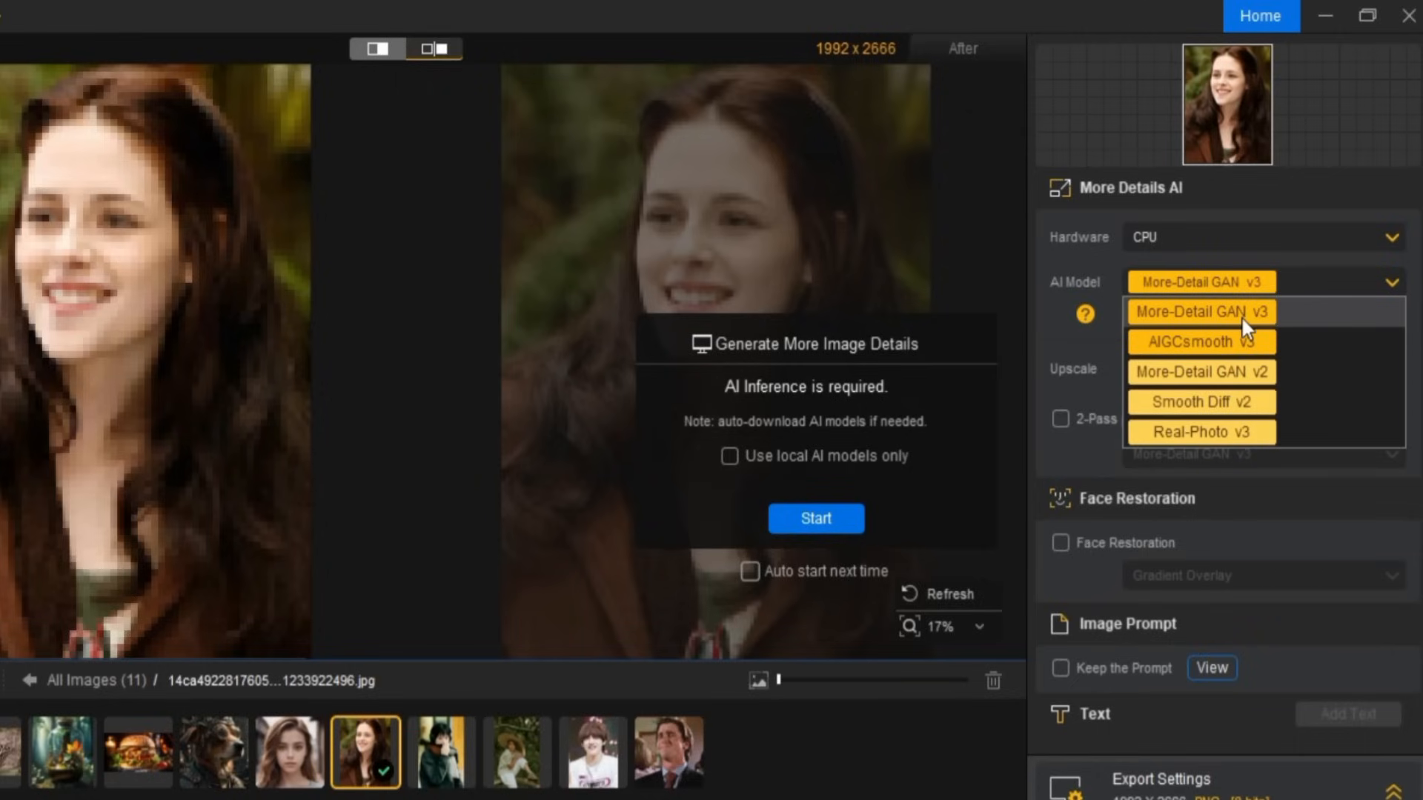
left_click(1085, 315)
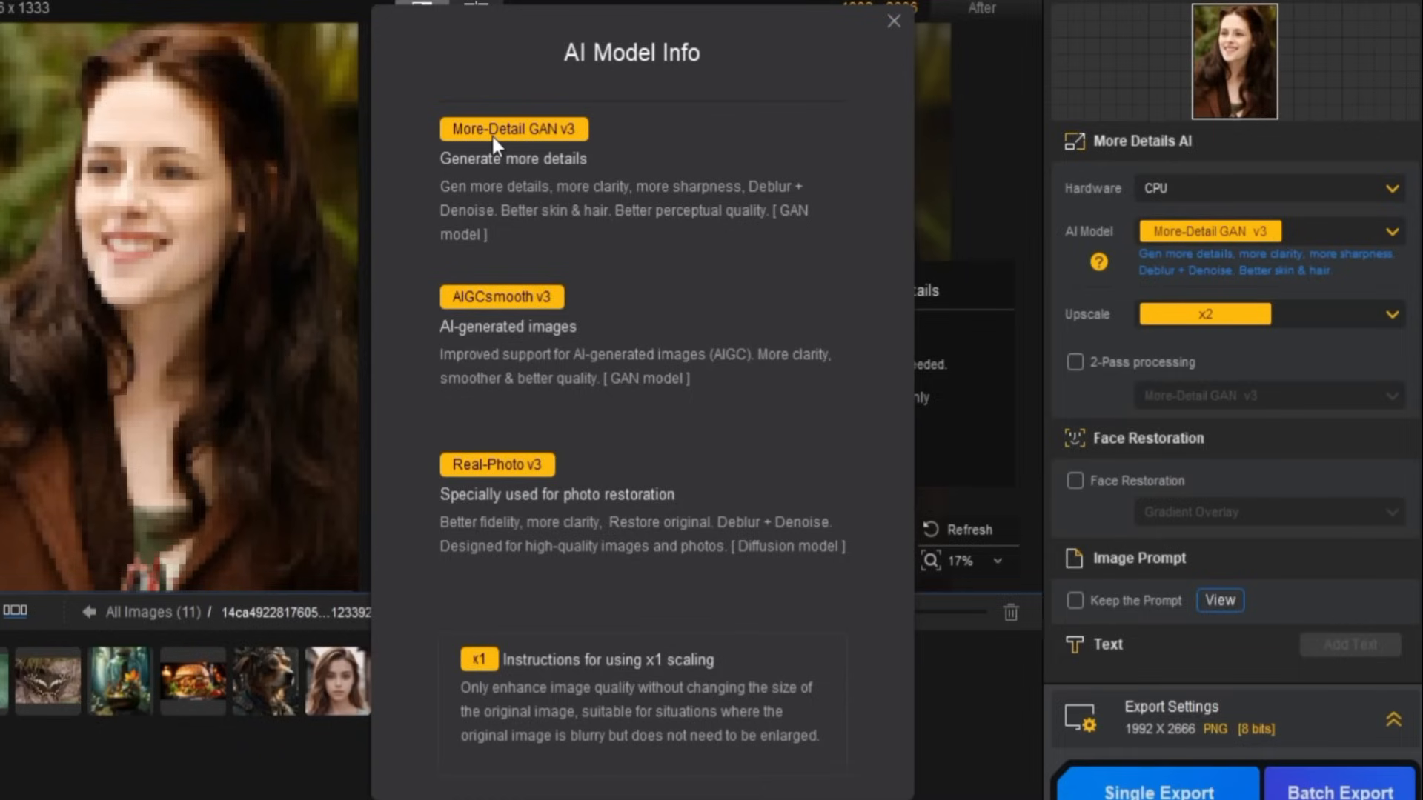
mouse_move(511, 167)
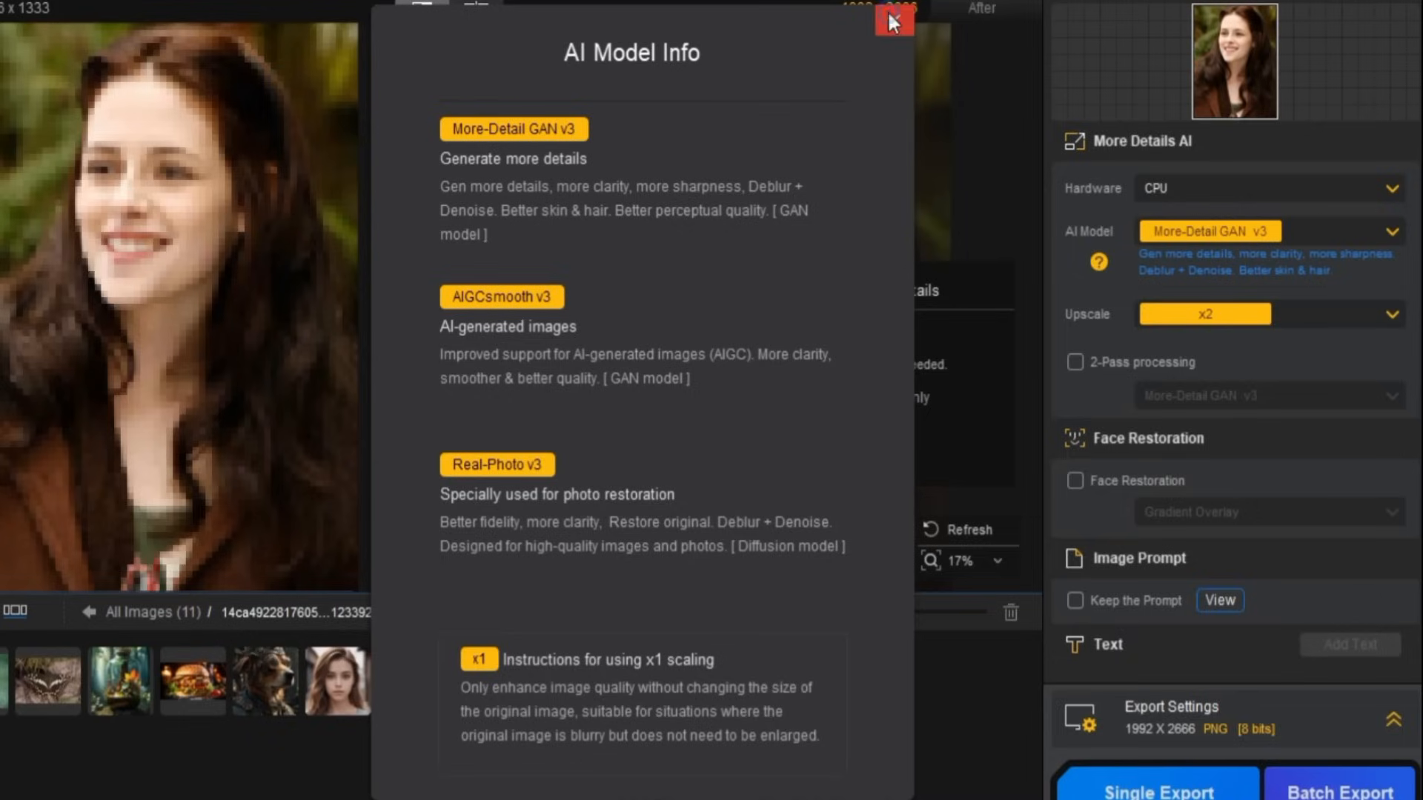
Close the AI Model Info window to return to the editor
left_click(896, 22)
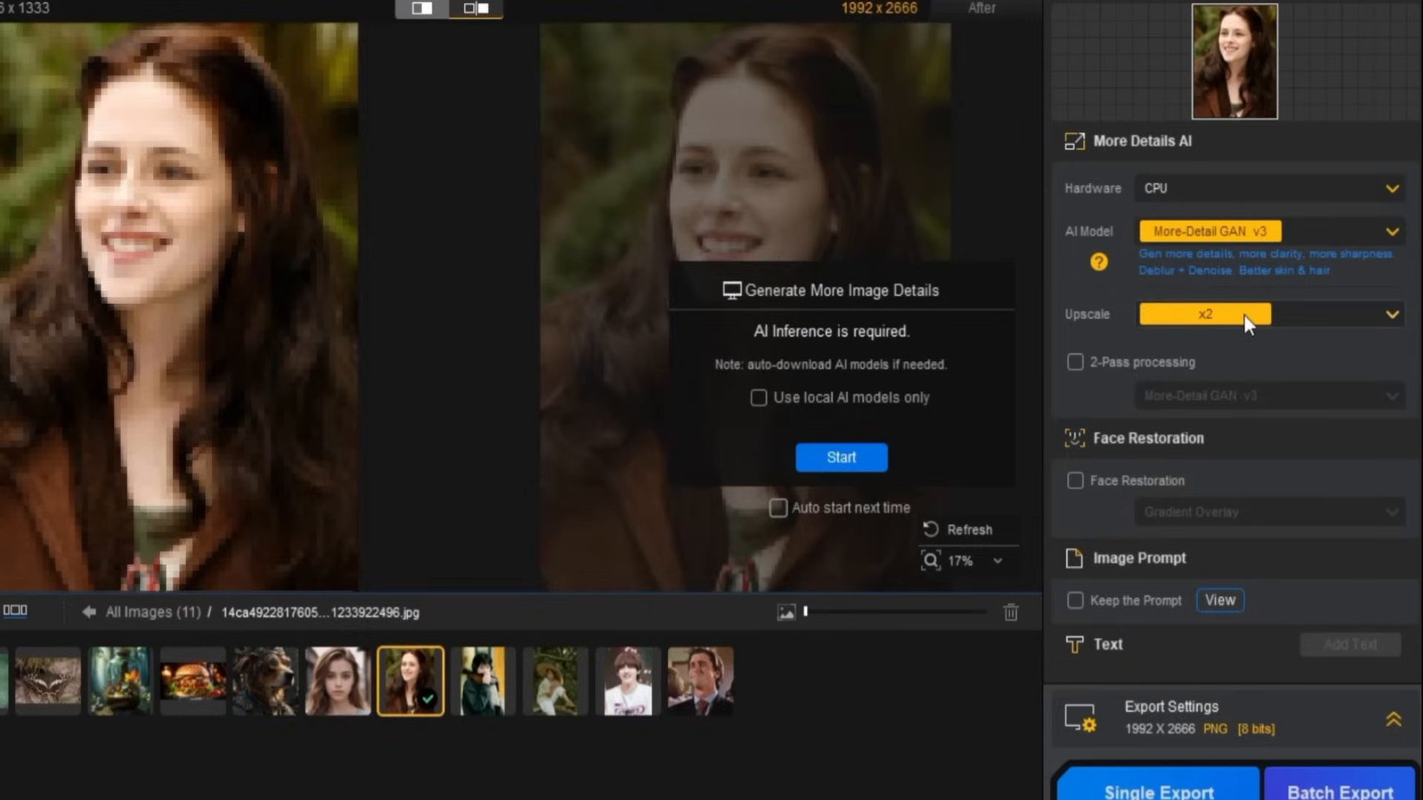
Set Upscale to Custom Resolution 2K for a 1530 × 2048 output
left_click(1204, 314)
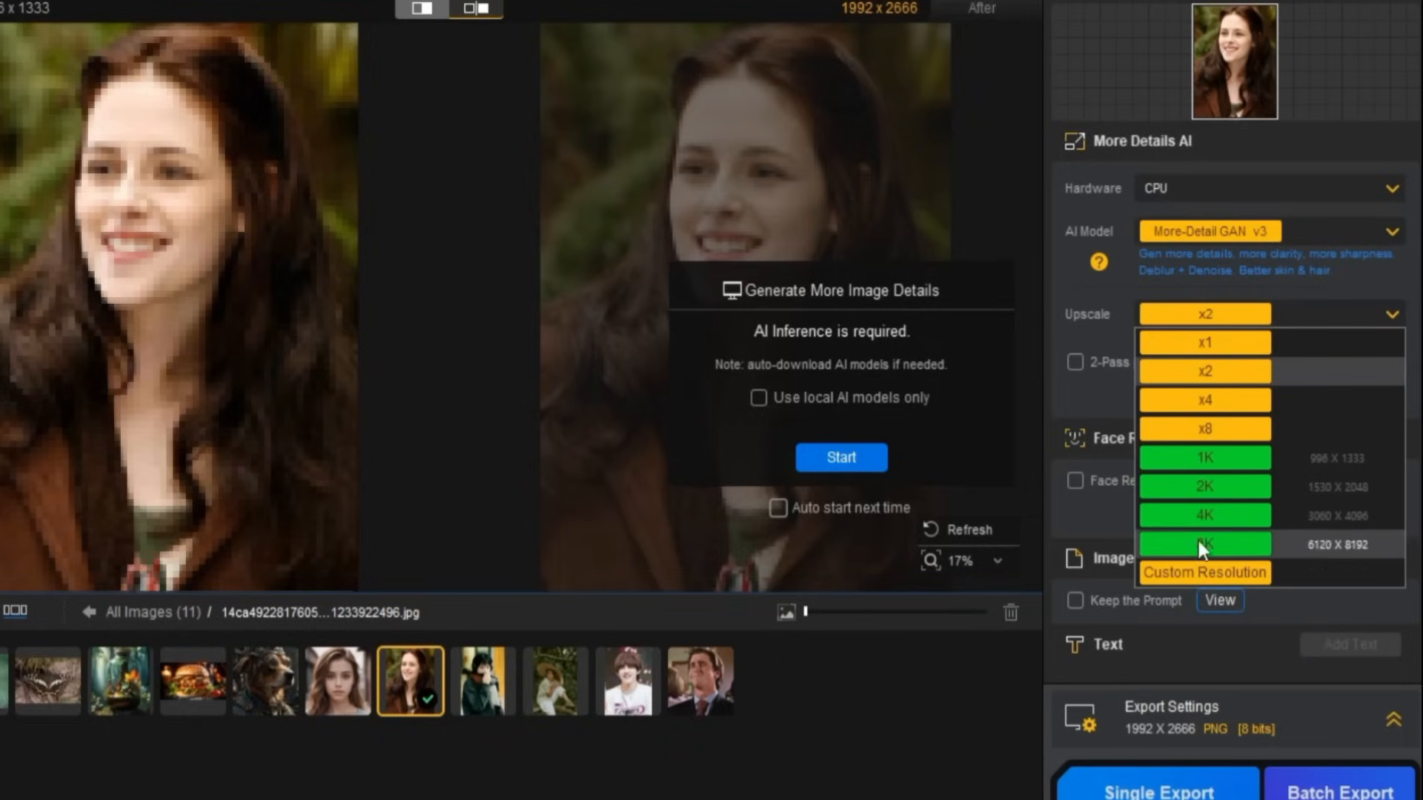
left_click(1204, 572)
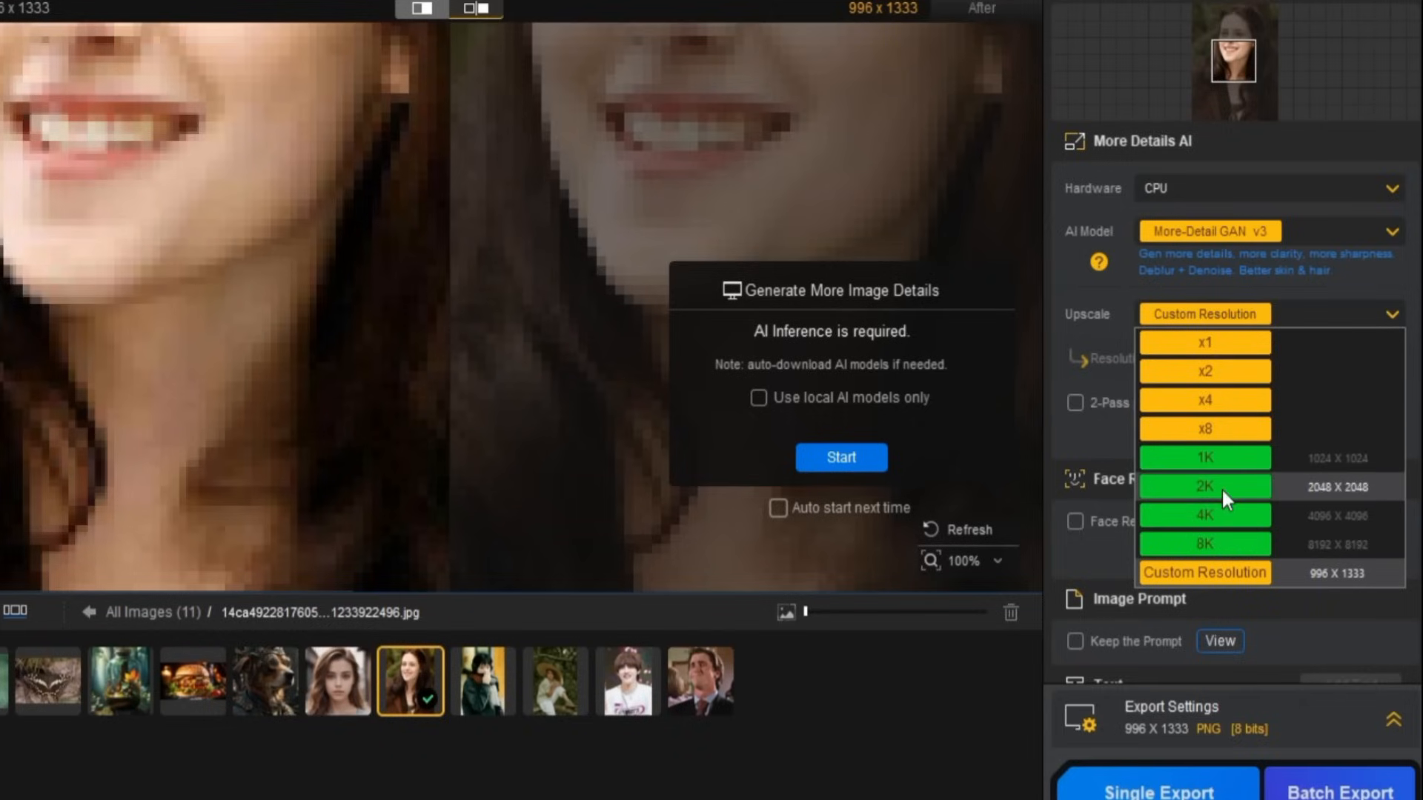
left_click(1204, 488)
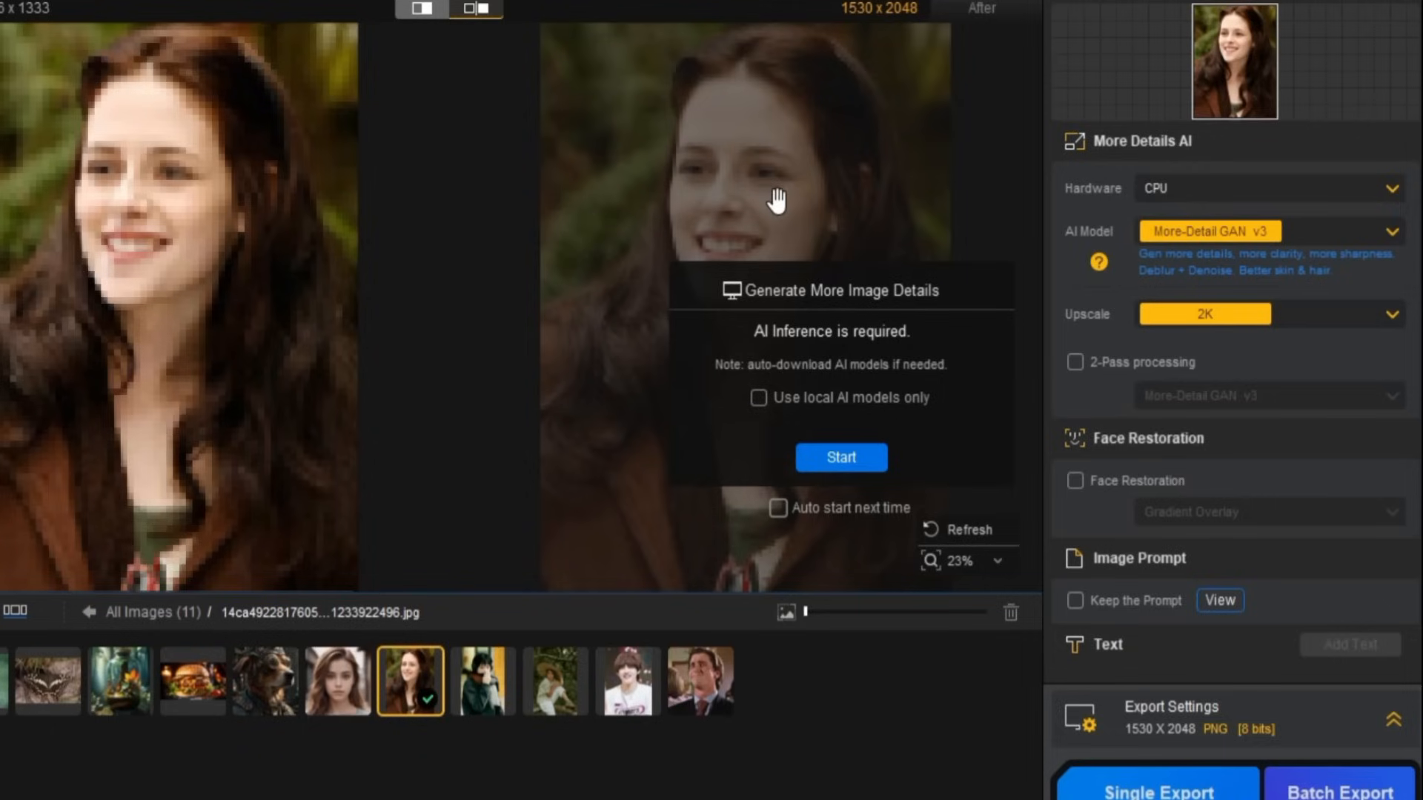
mouse_move(1089, 381)
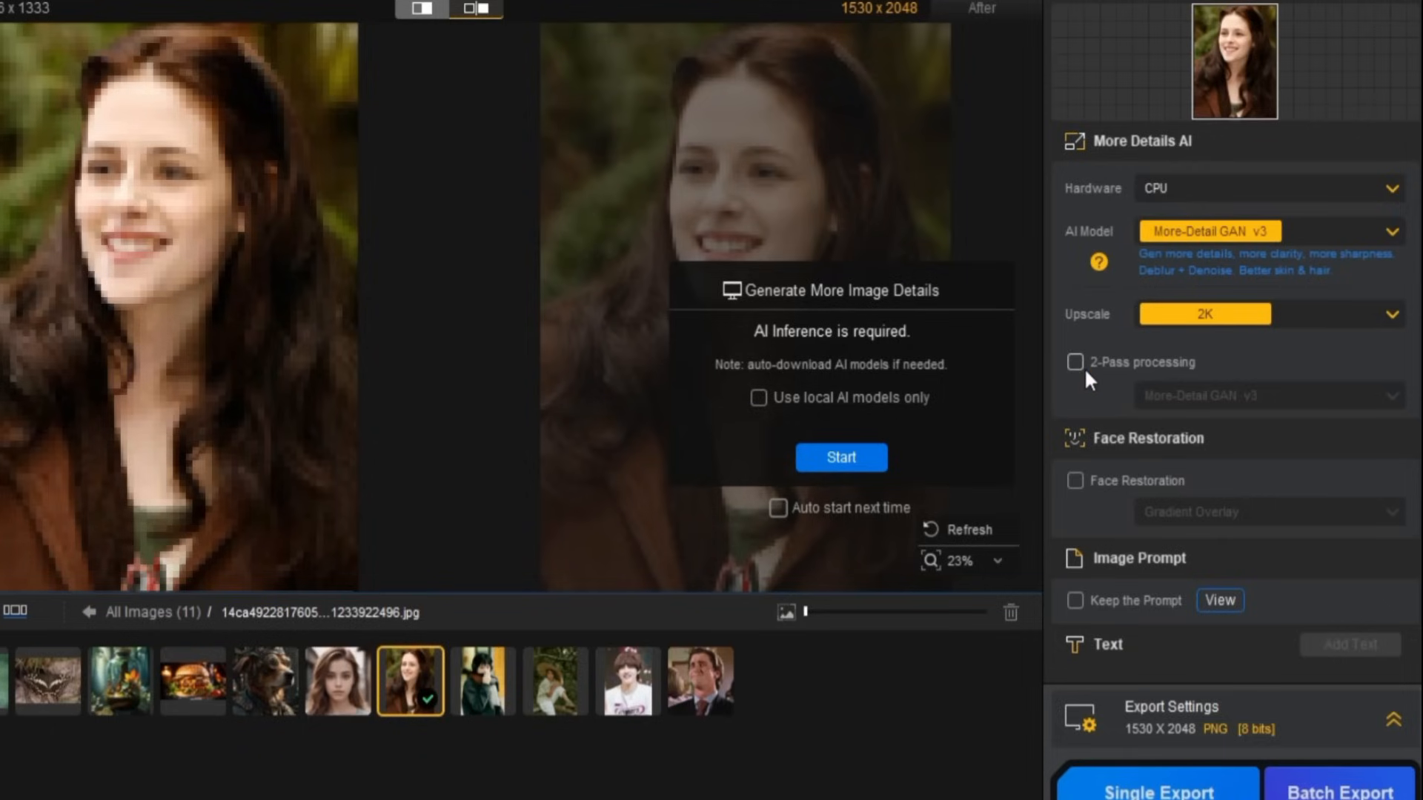
Enable 2-Pass with AIGCsmooth v3, leaving Face Restoration and Keep the Prompt off
left_click(1075, 362)
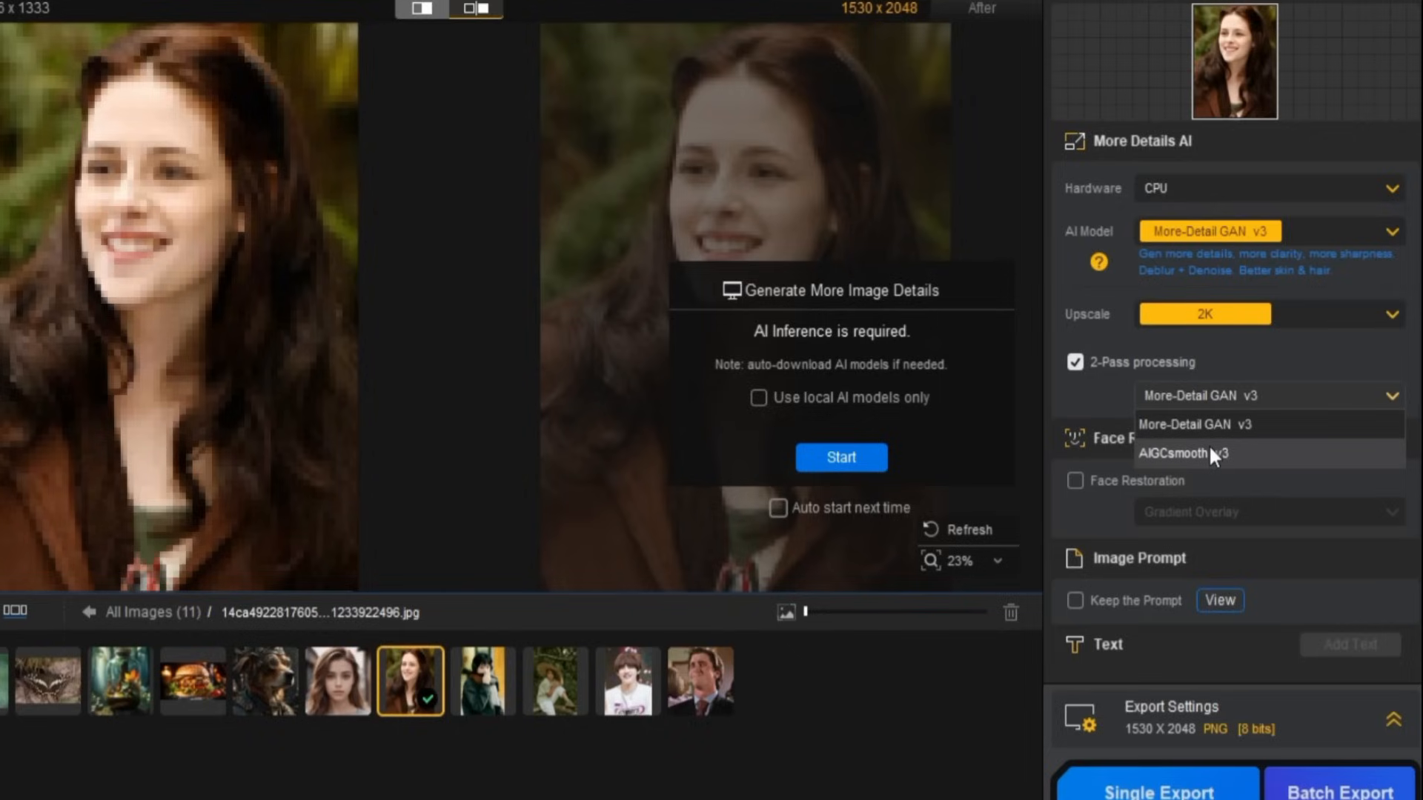
mouse_move(1221, 454)
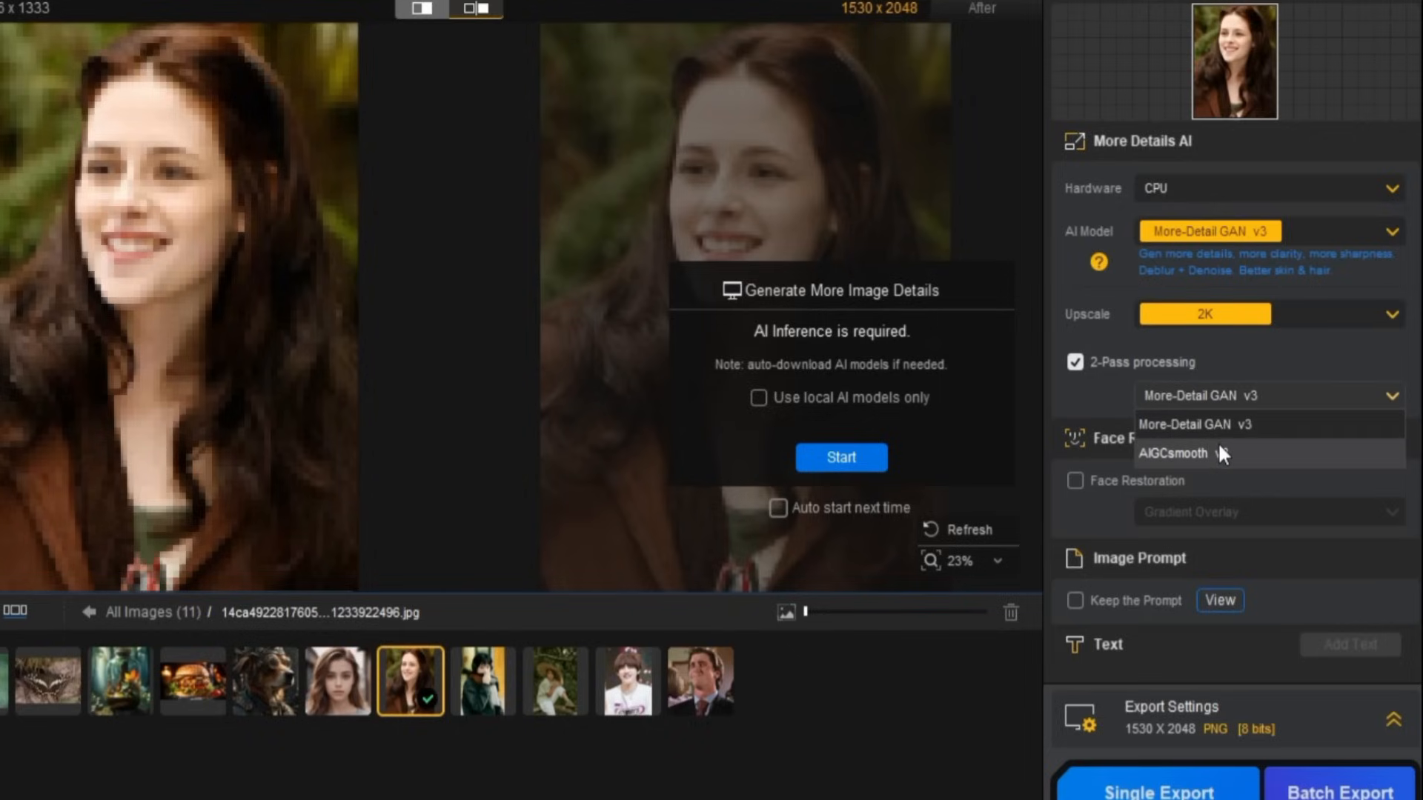
left_click(1176, 453)
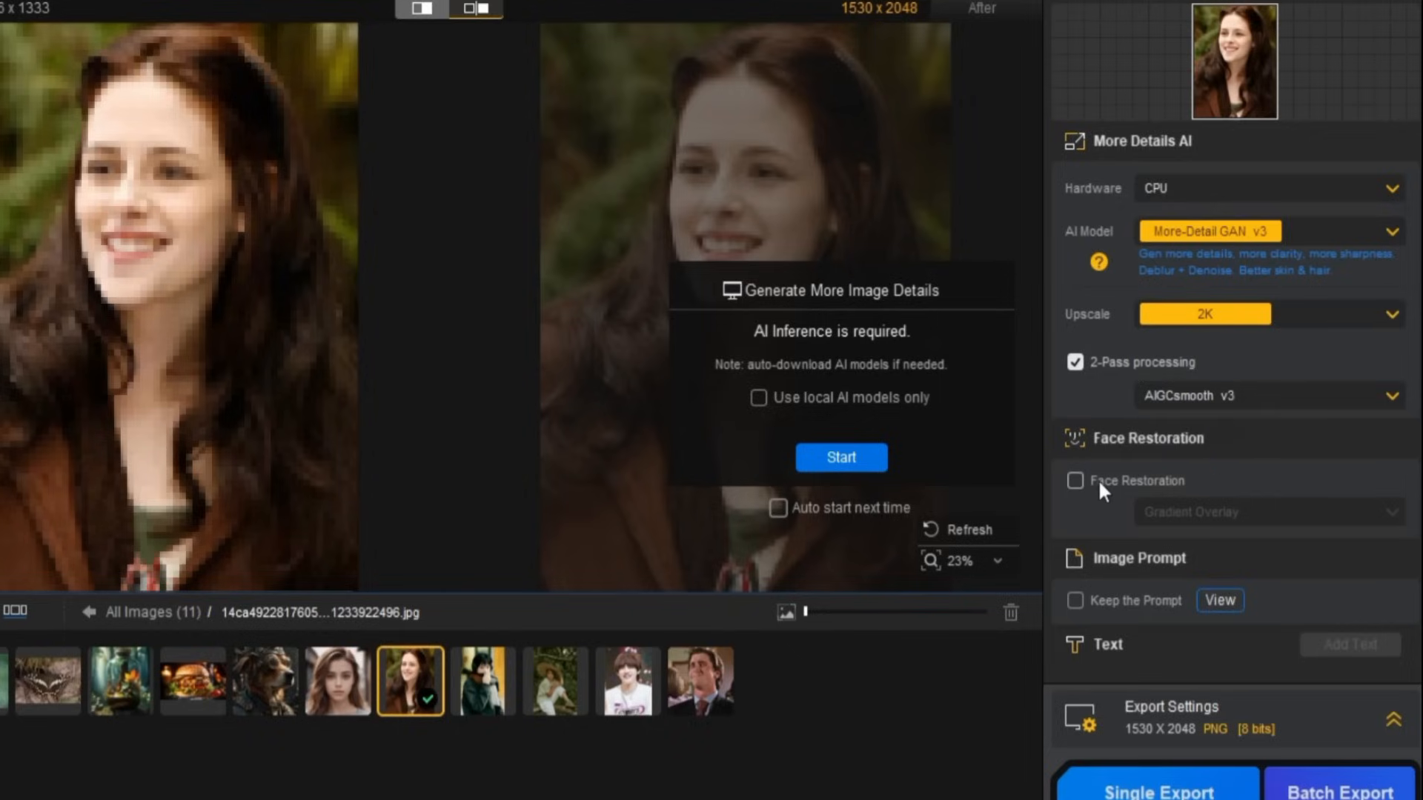
left_click(1076, 480)
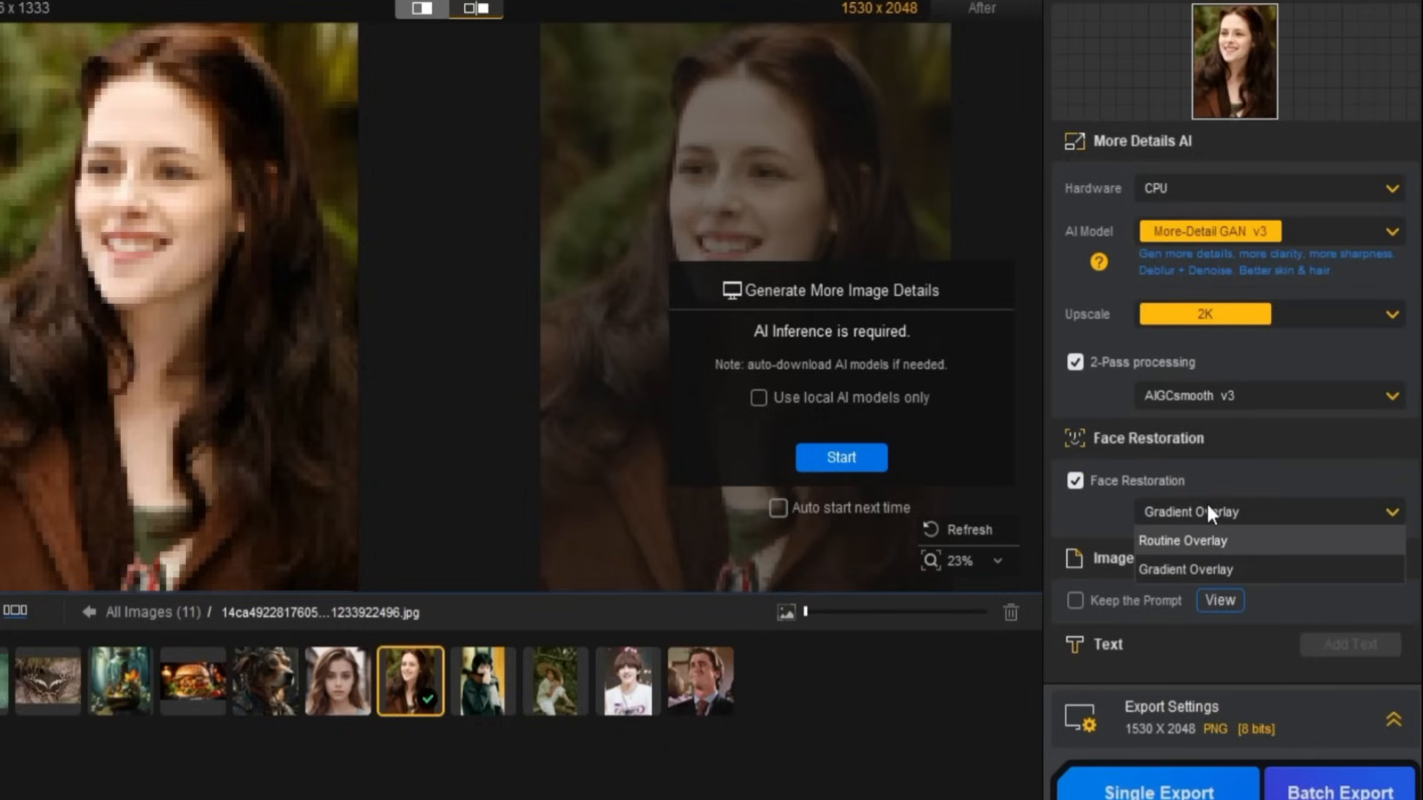
mouse_move(1158, 496)
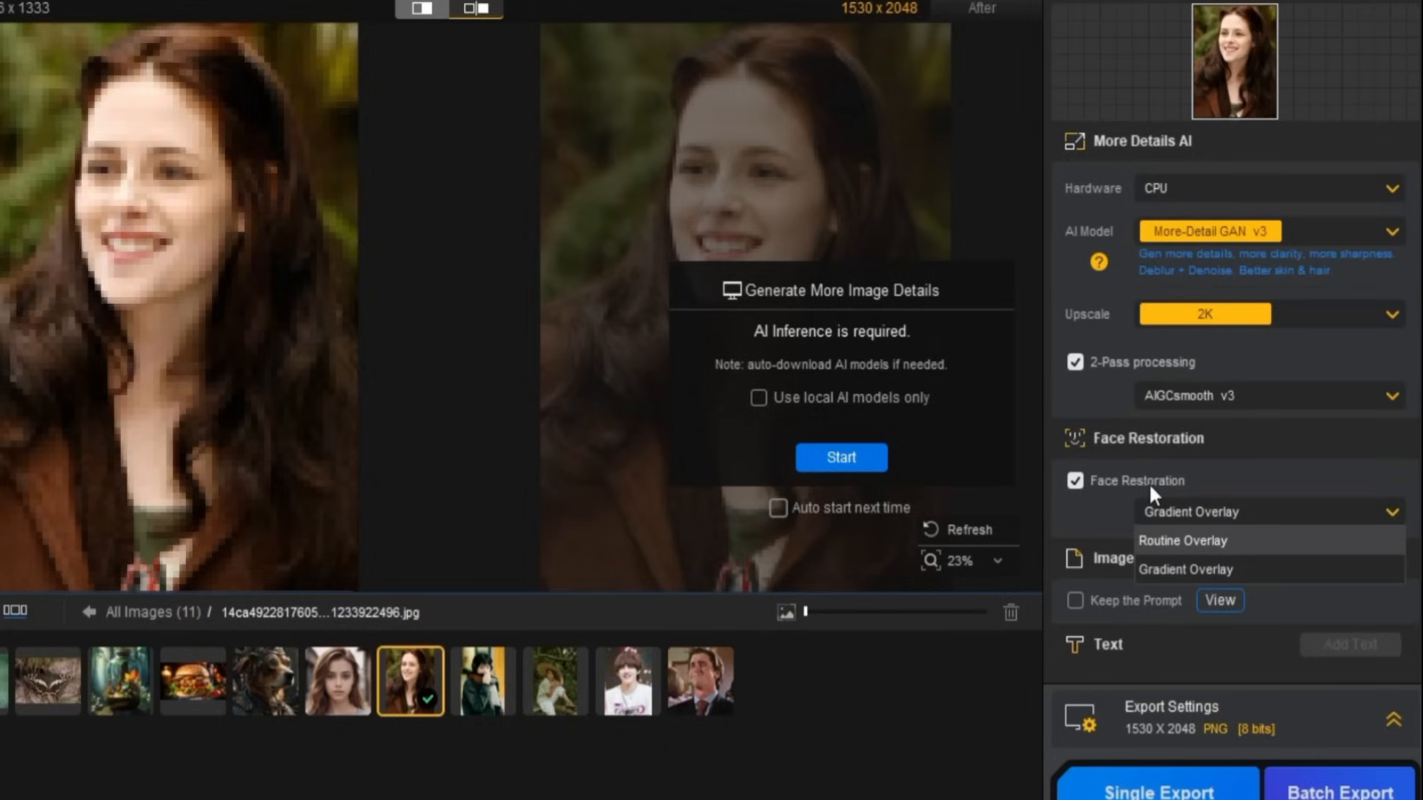
left_click(1076, 481)
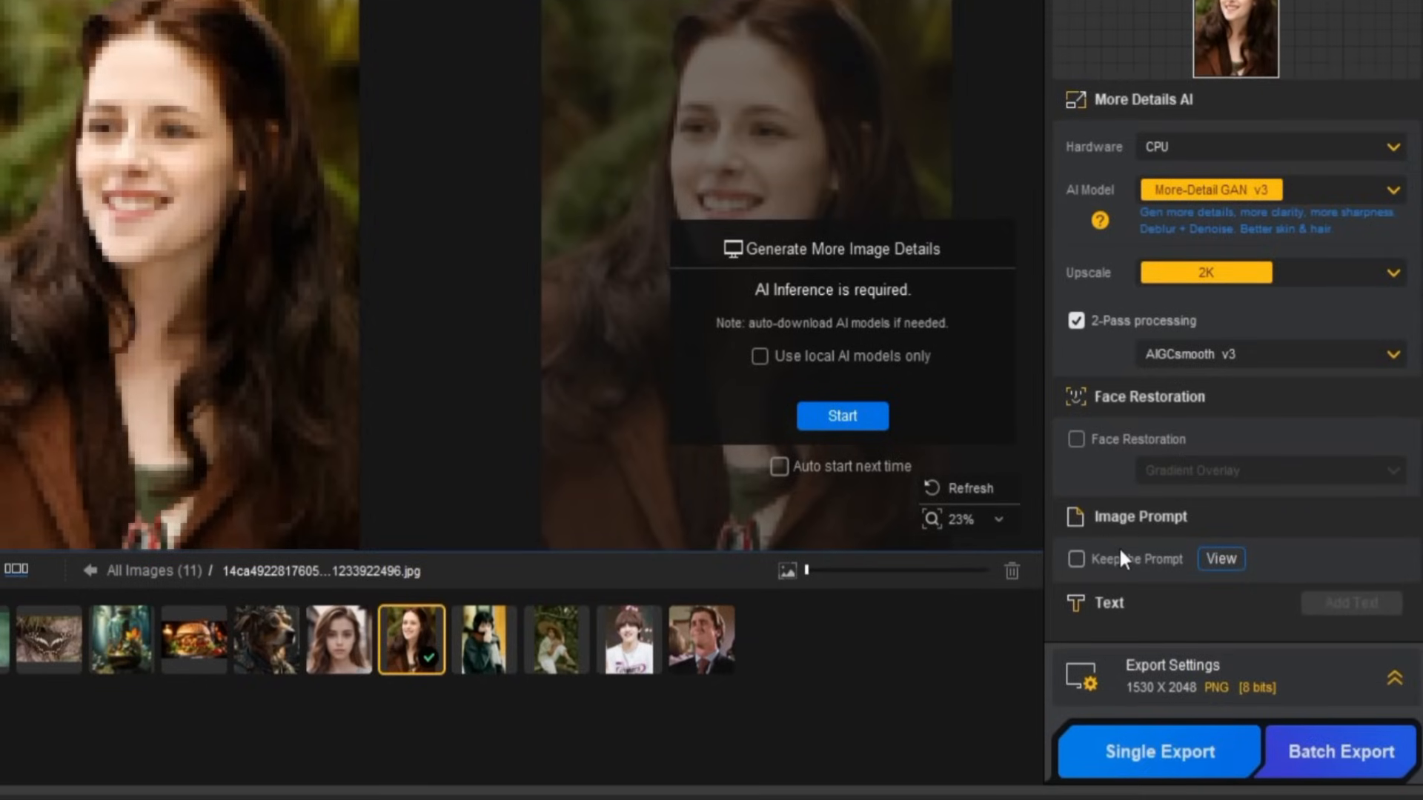
left_click(1076, 559)
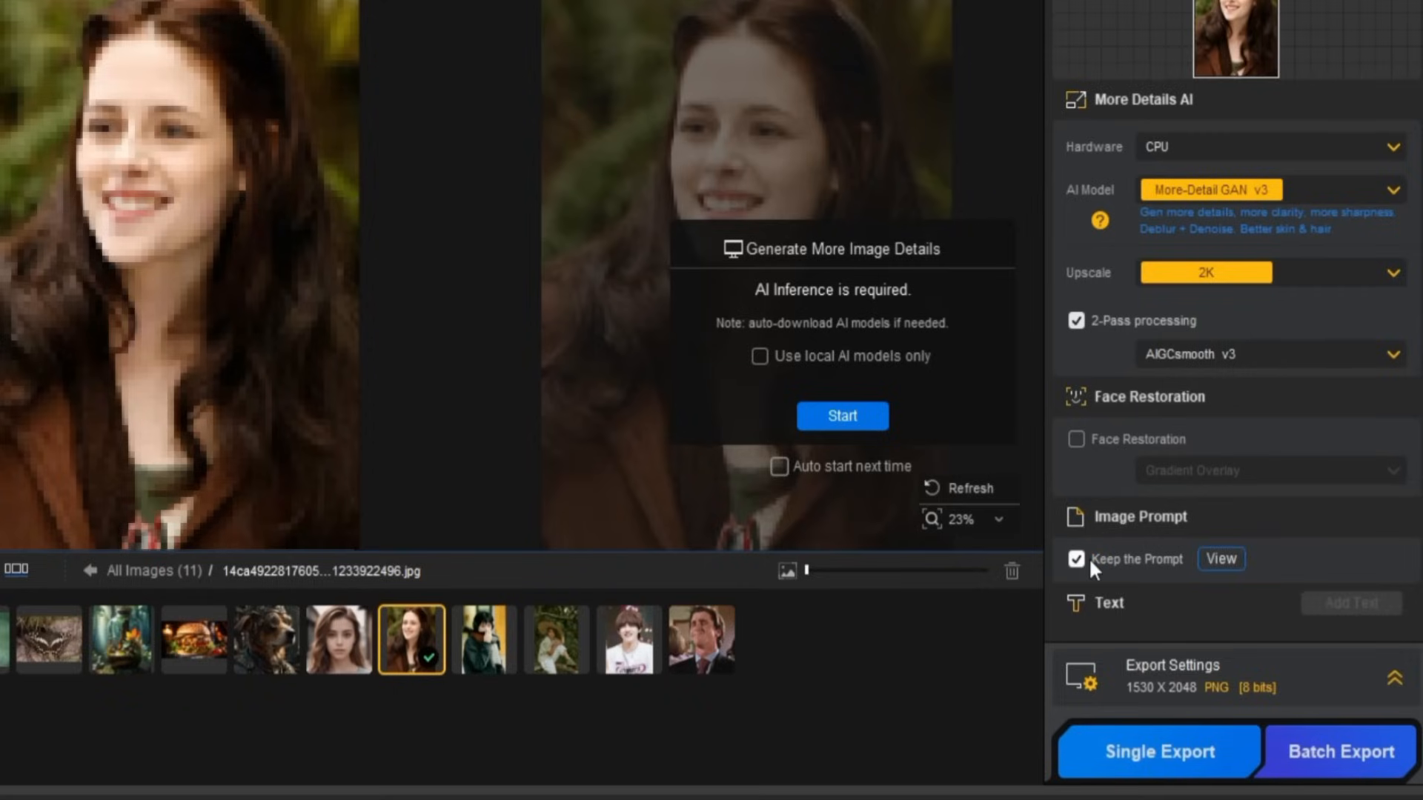
left_click(1076, 559)
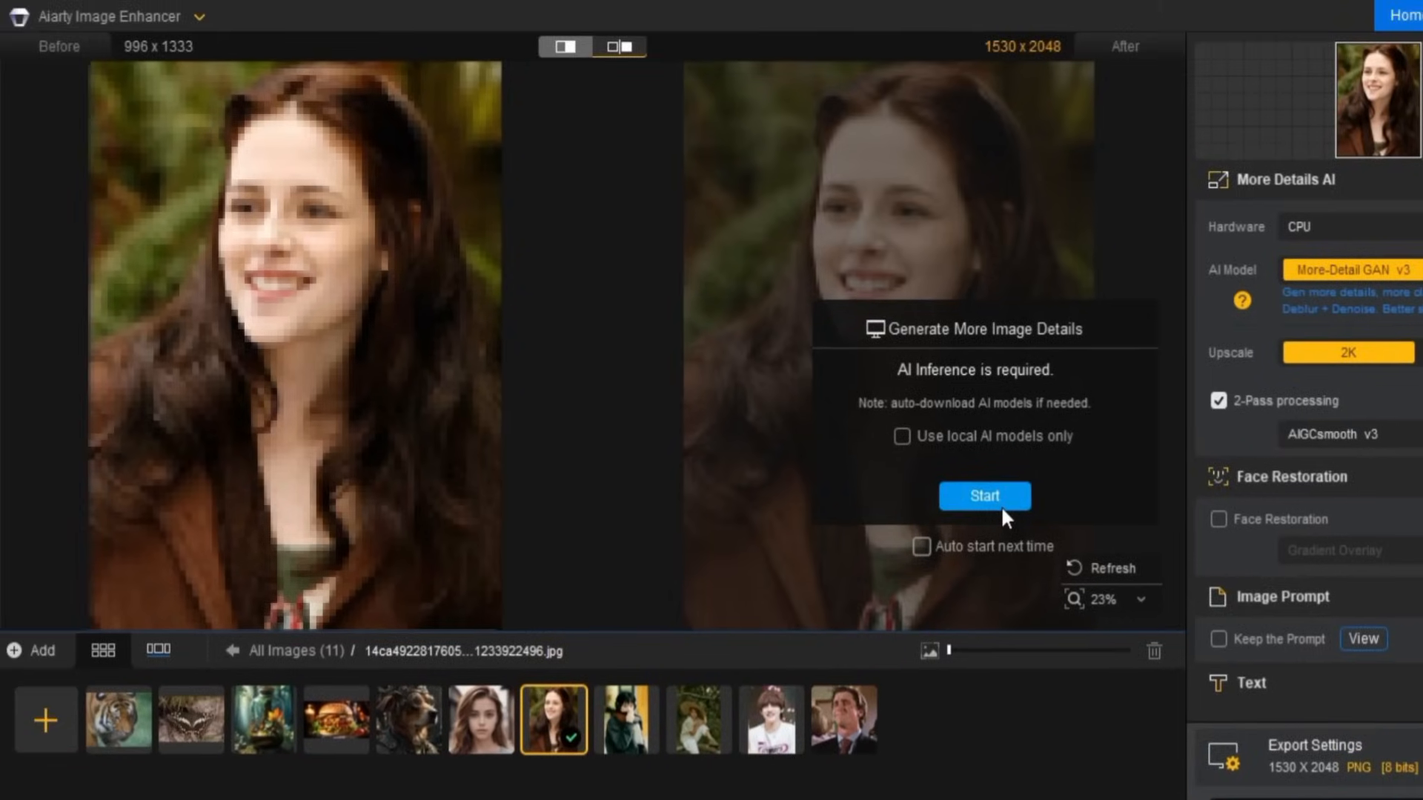
Start enhancing the portrait, then load the young man's photo bkq45fh8soy9pkv2n.jpg
left_click(985, 497)
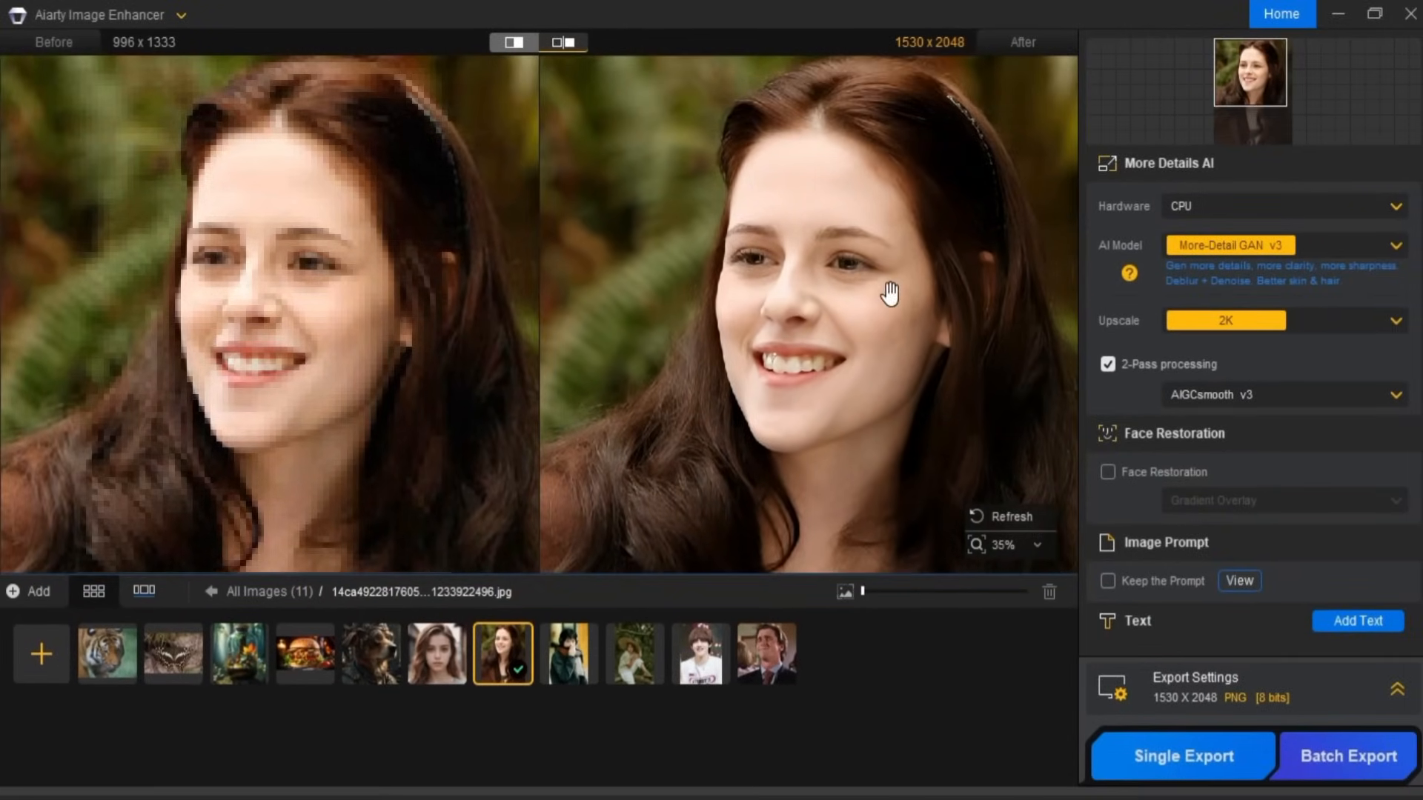
scroll("down", 3)
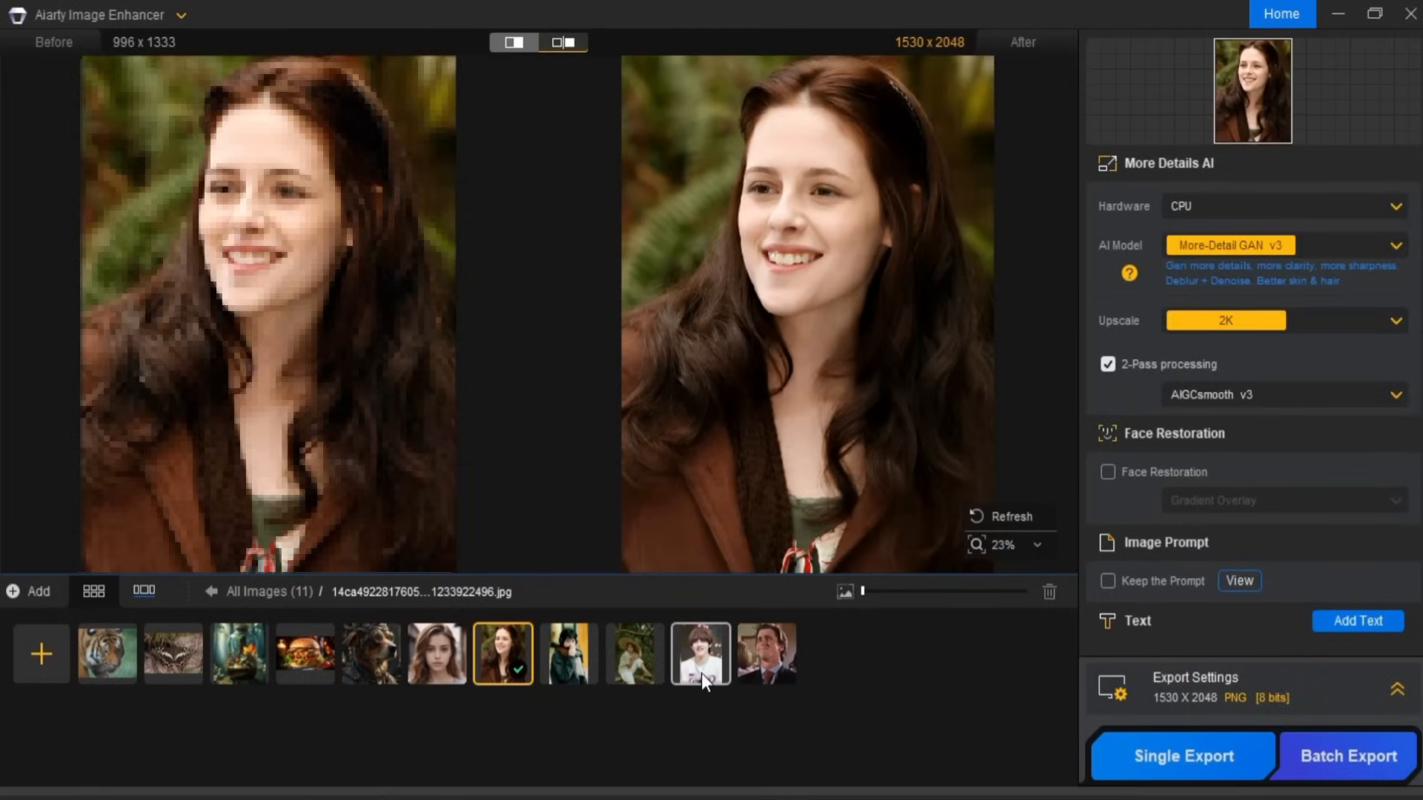
left_click(698, 654)
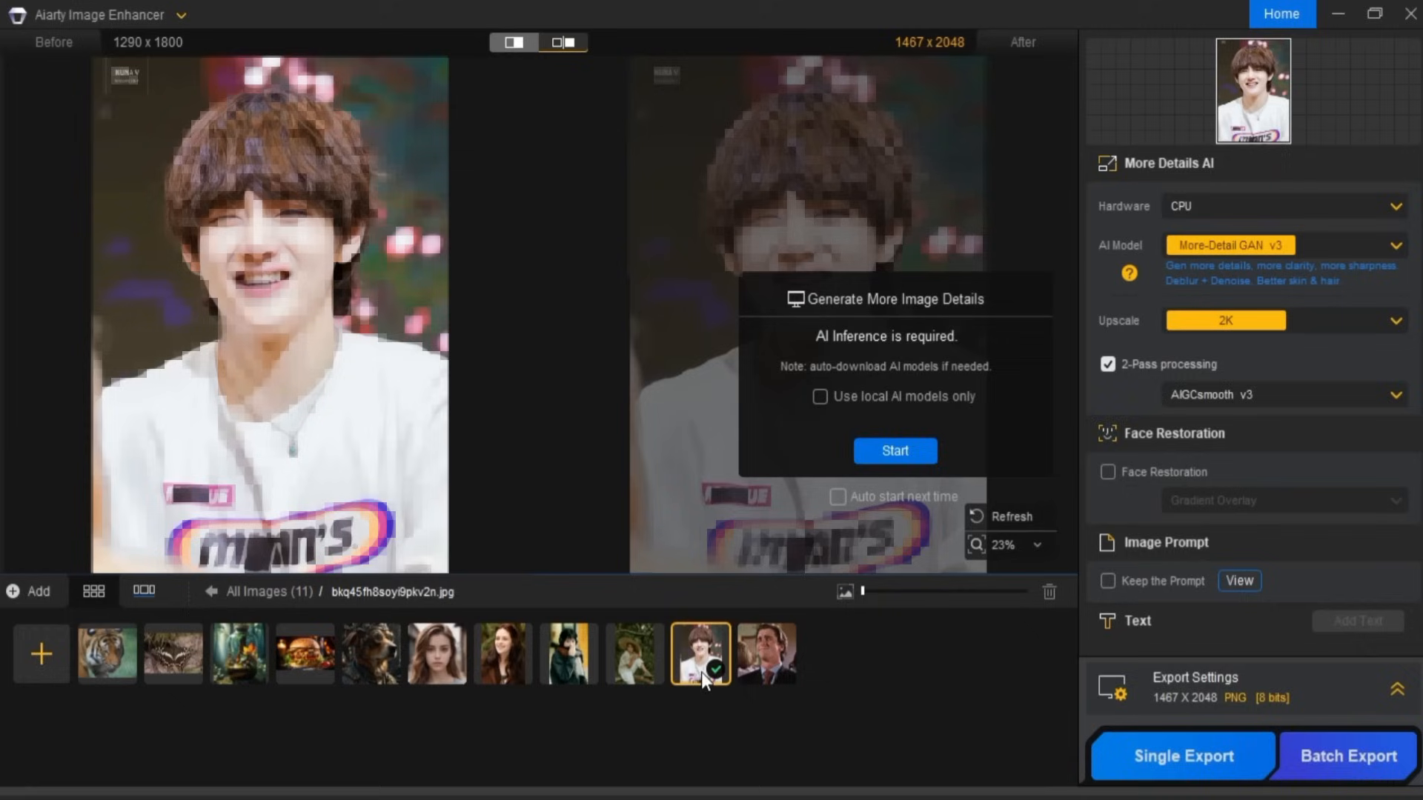
Start enhancing the young man's photo to a 1467 × 2048 result
left_click(892, 451)
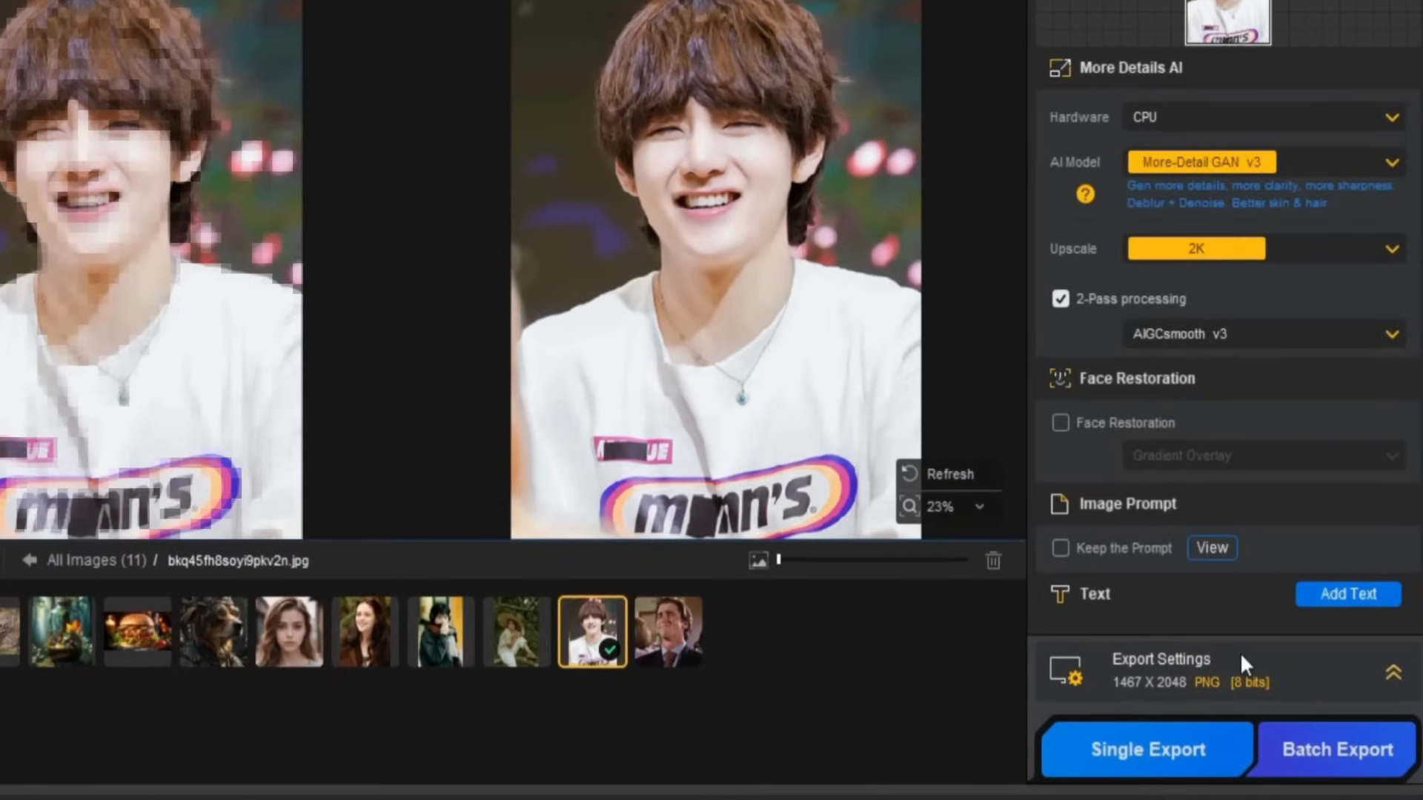
Set the export format to JPG and the output resolution to 300 DPI
left_click(1159, 660)
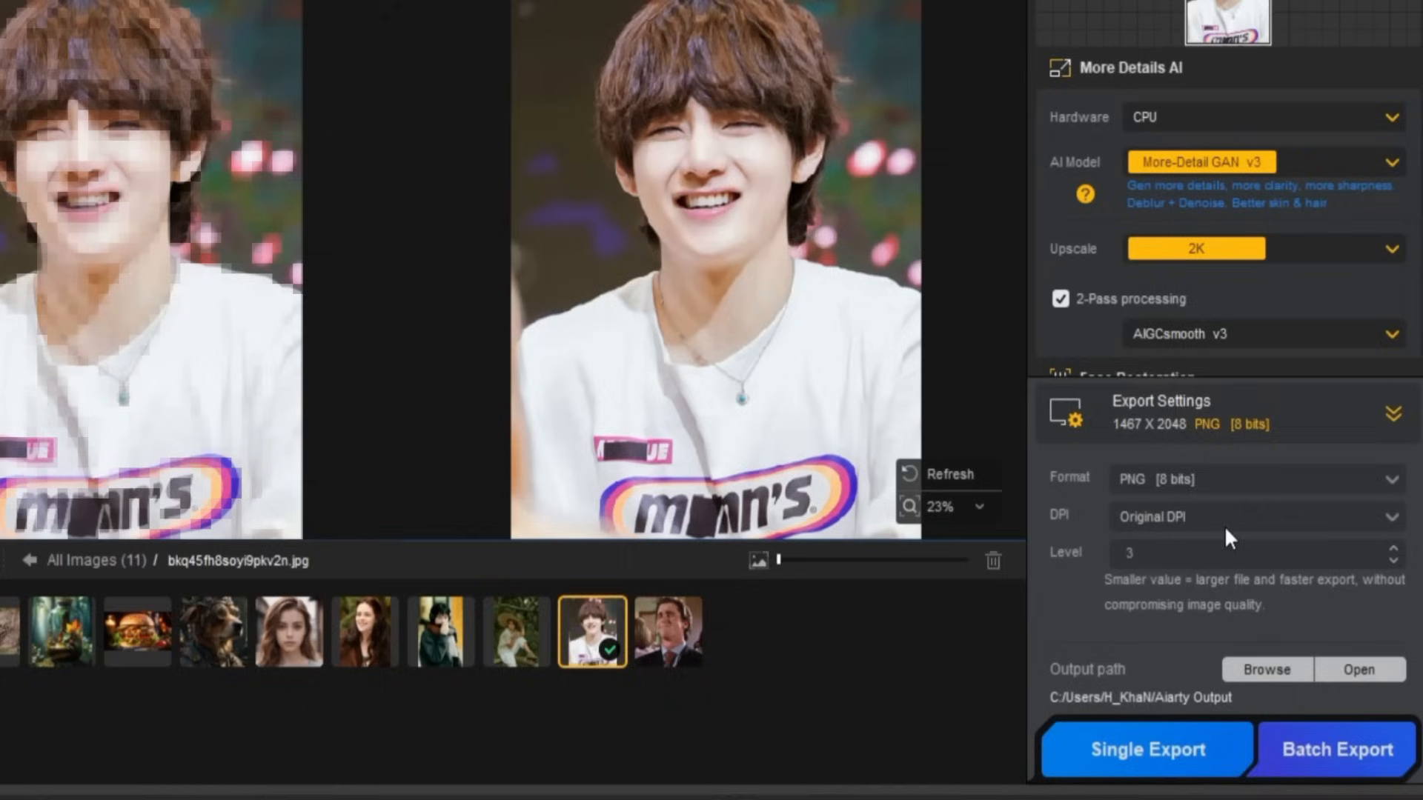
left_click(1255, 479)
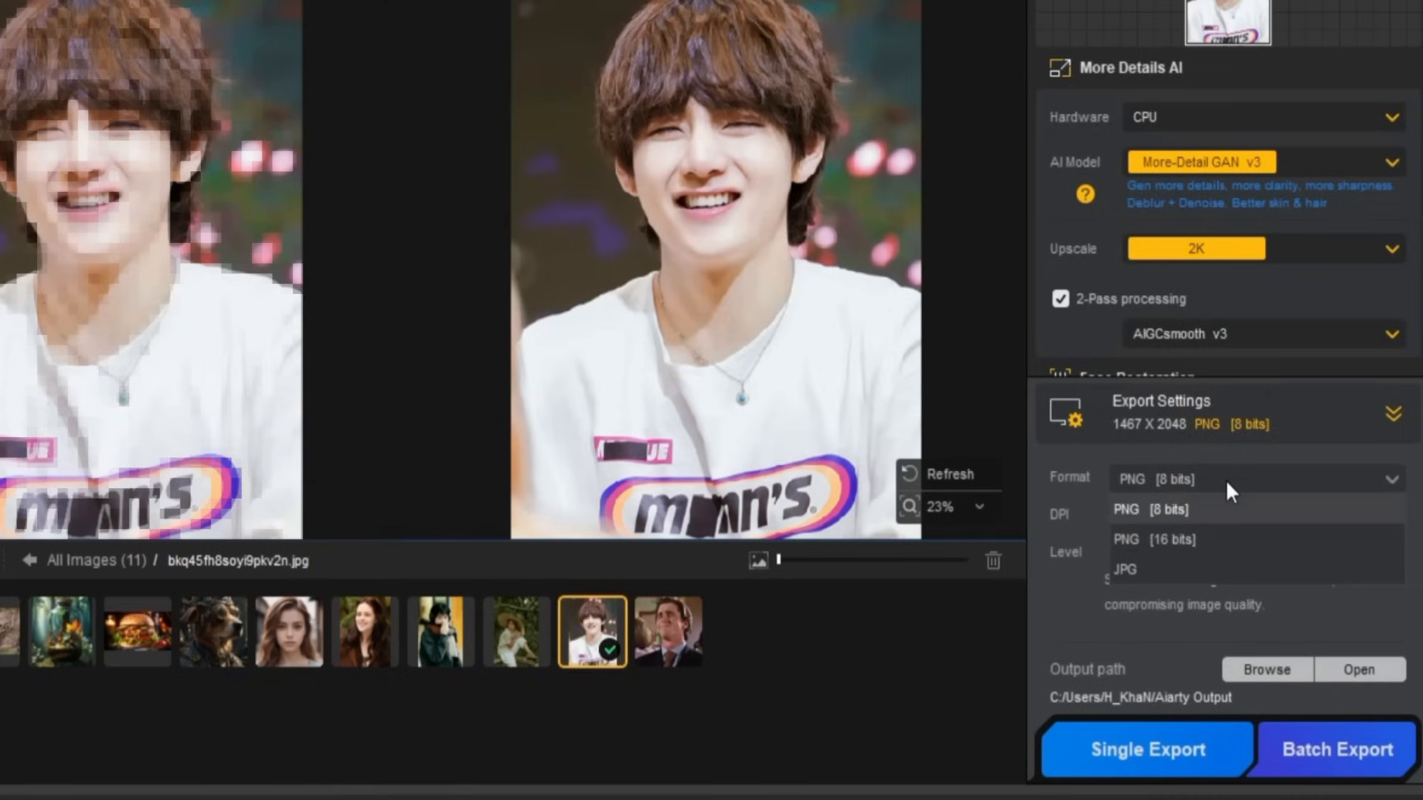
mouse_move(1214, 572)
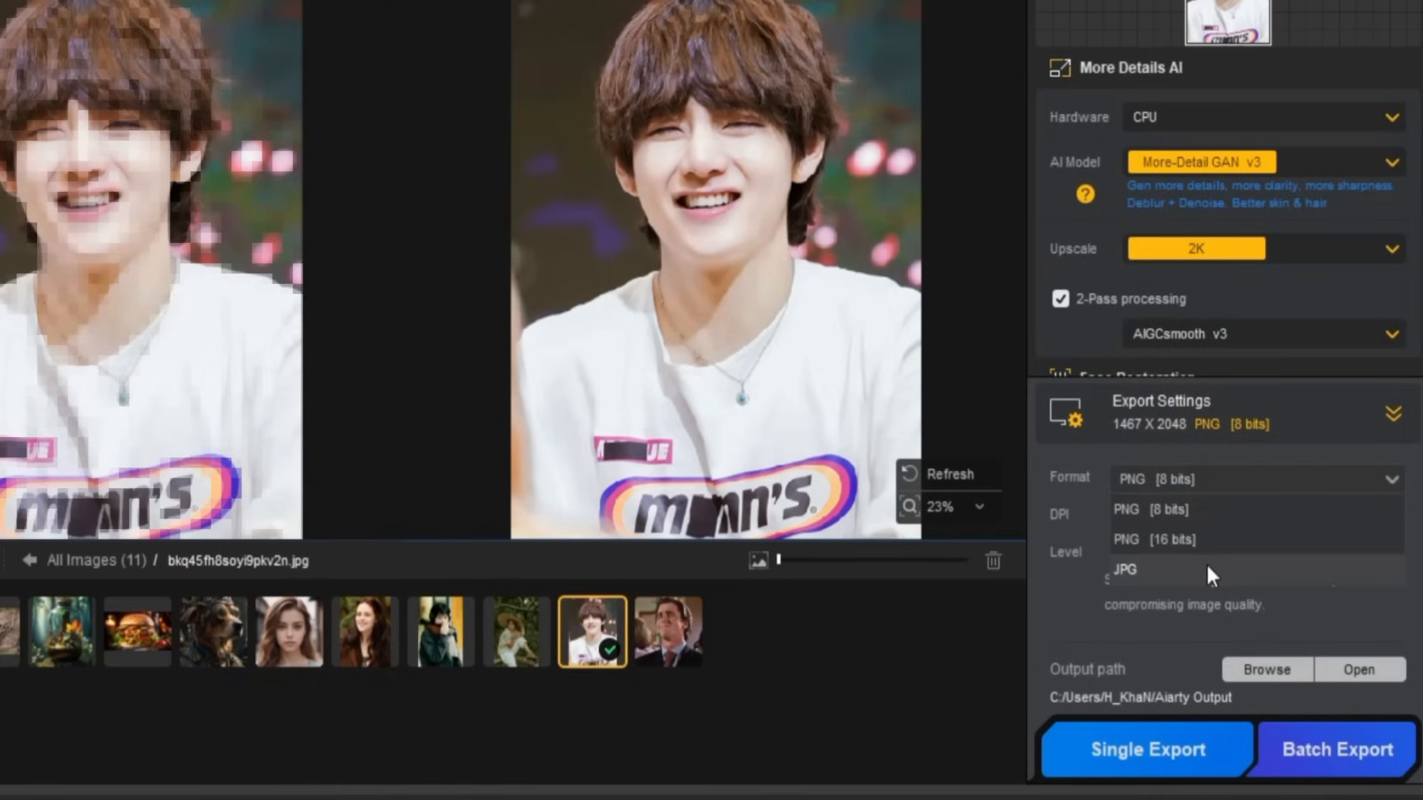
mouse_move(1196, 576)
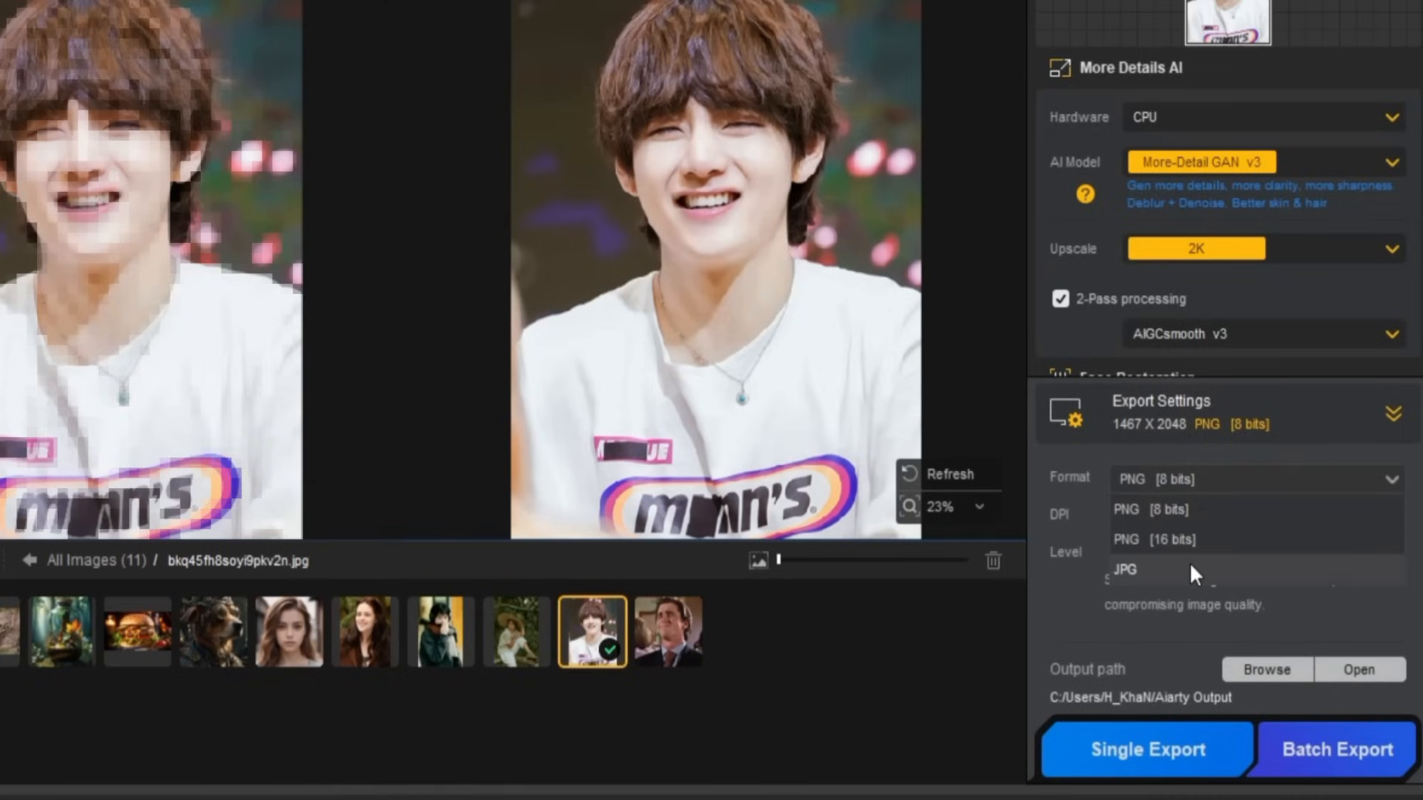
left_click(1125, 571)
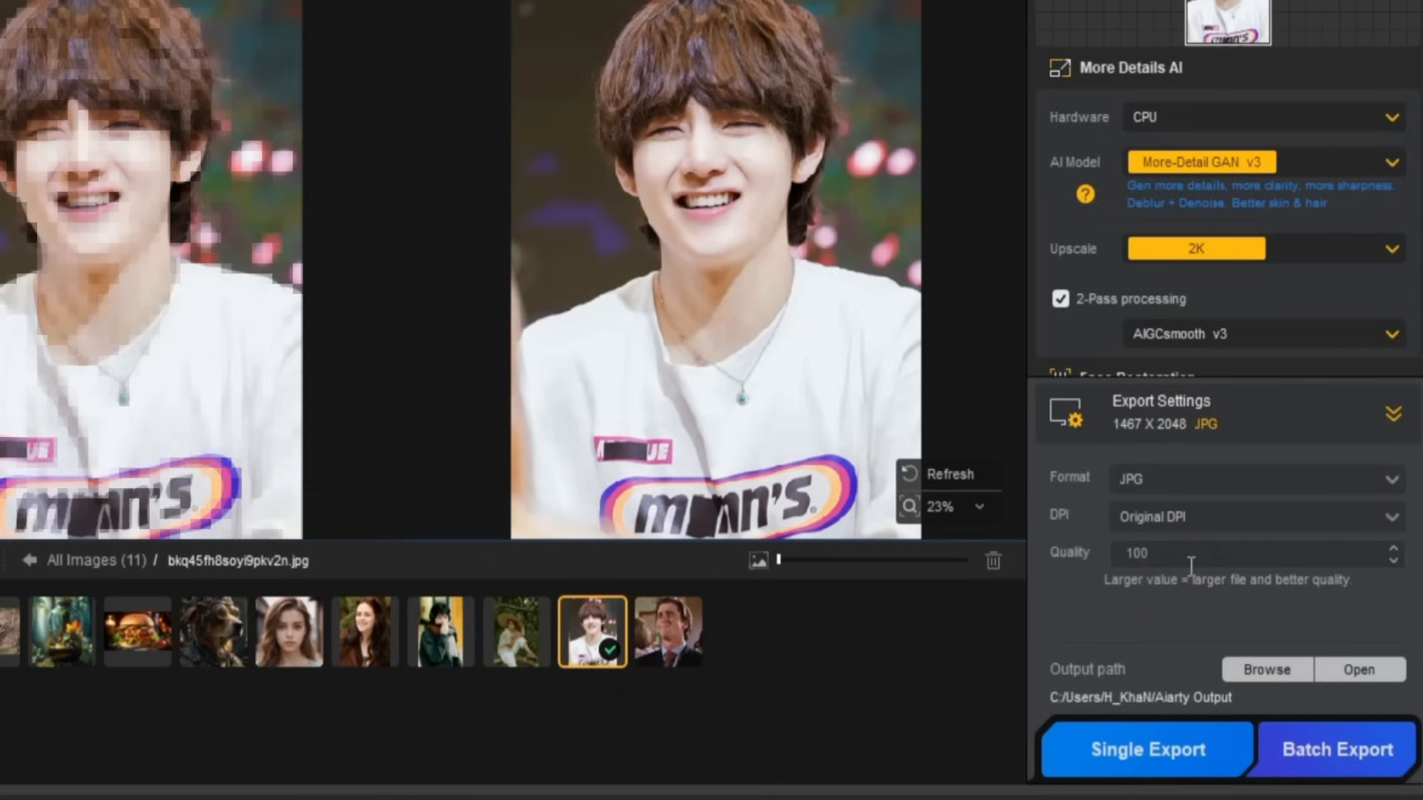
mouse_move(1207, 525)
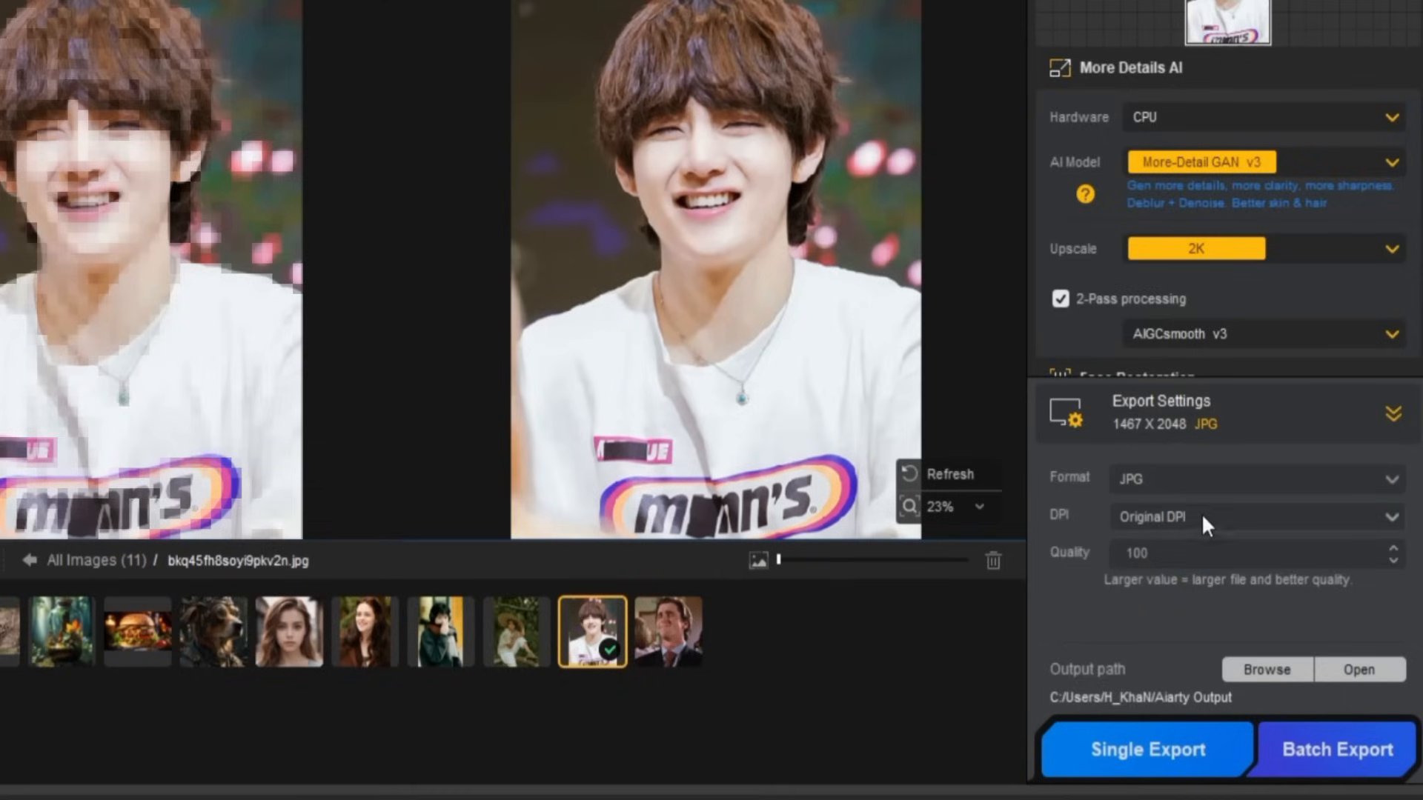
left_click(1256, 516)
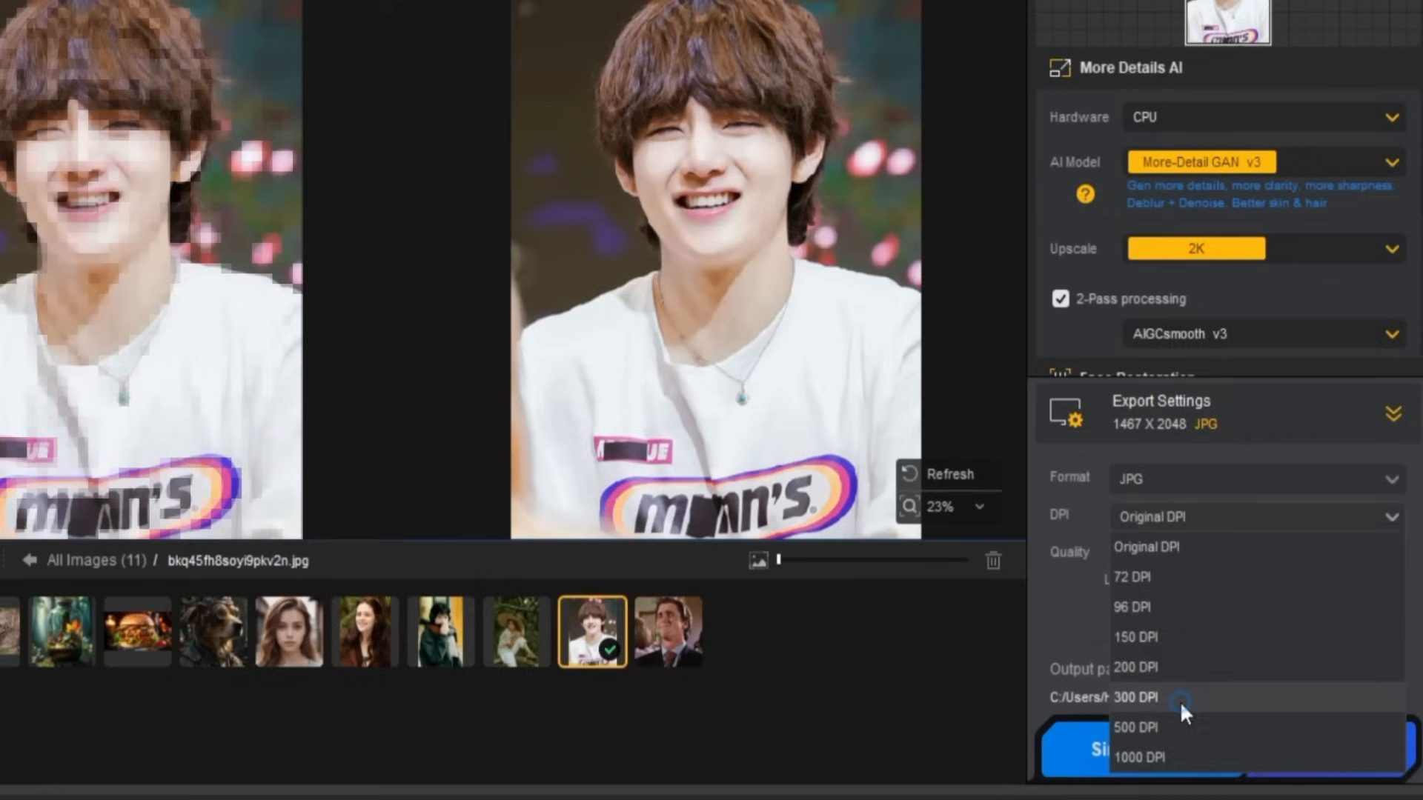
left_click(1146, 697)
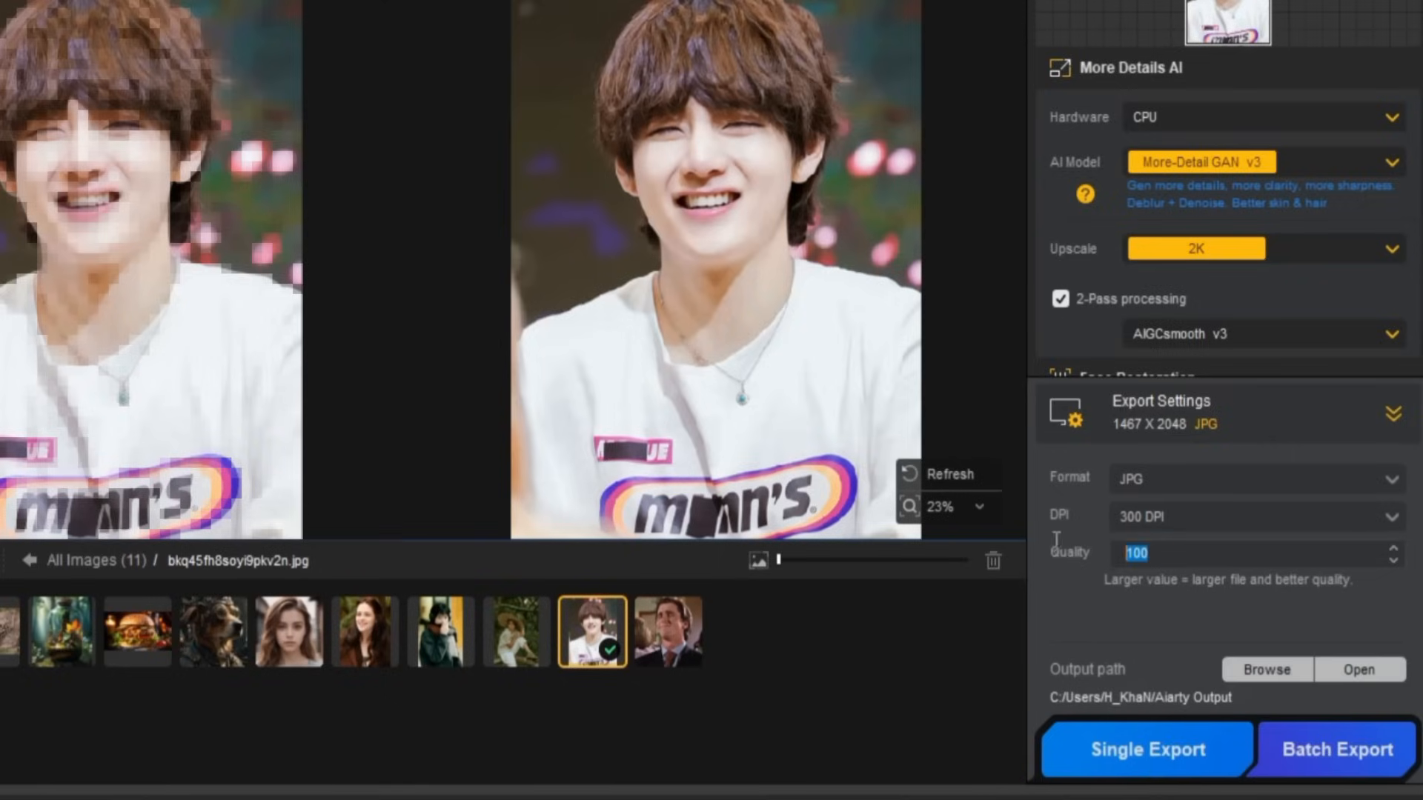
type("70")
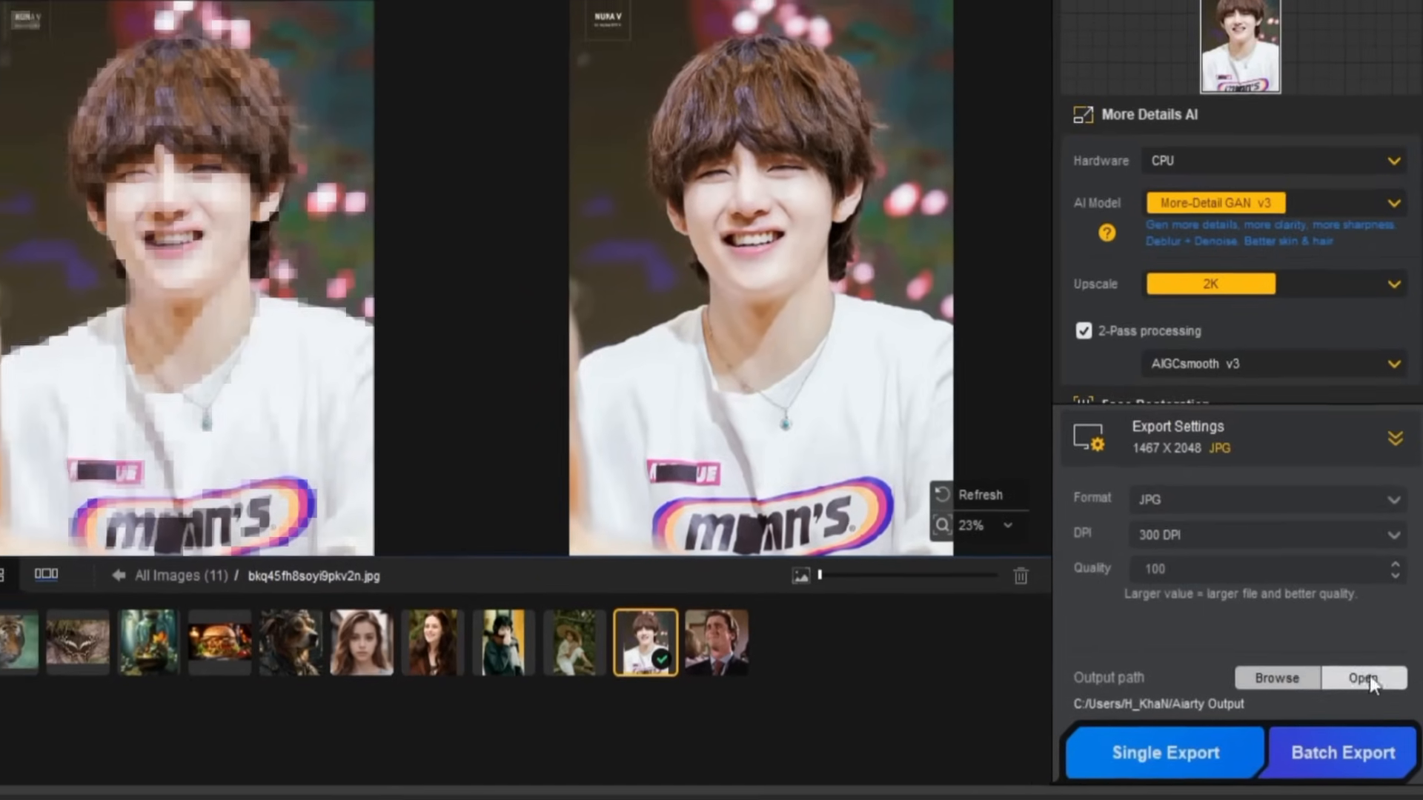
left_click(1276, 678)
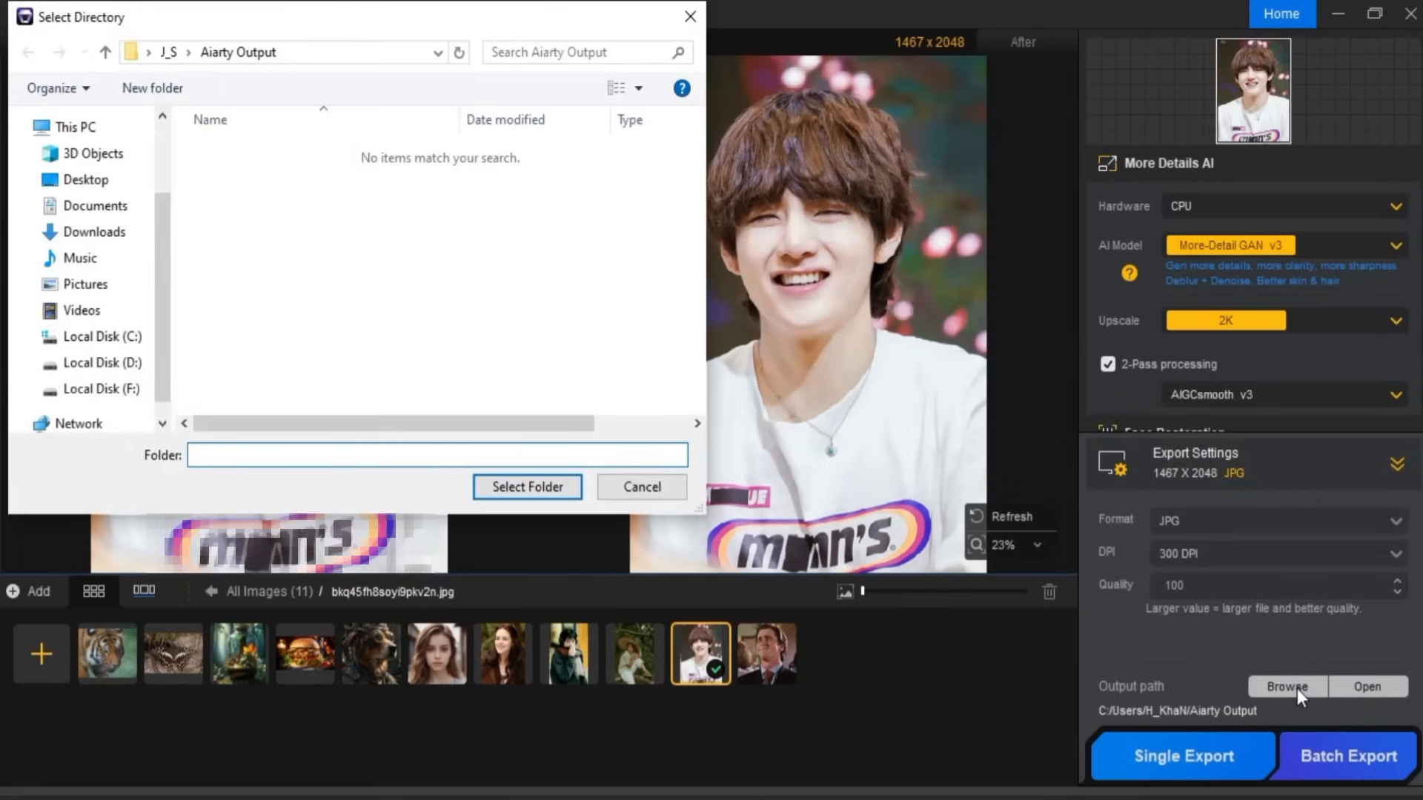
left_click(435, 455)
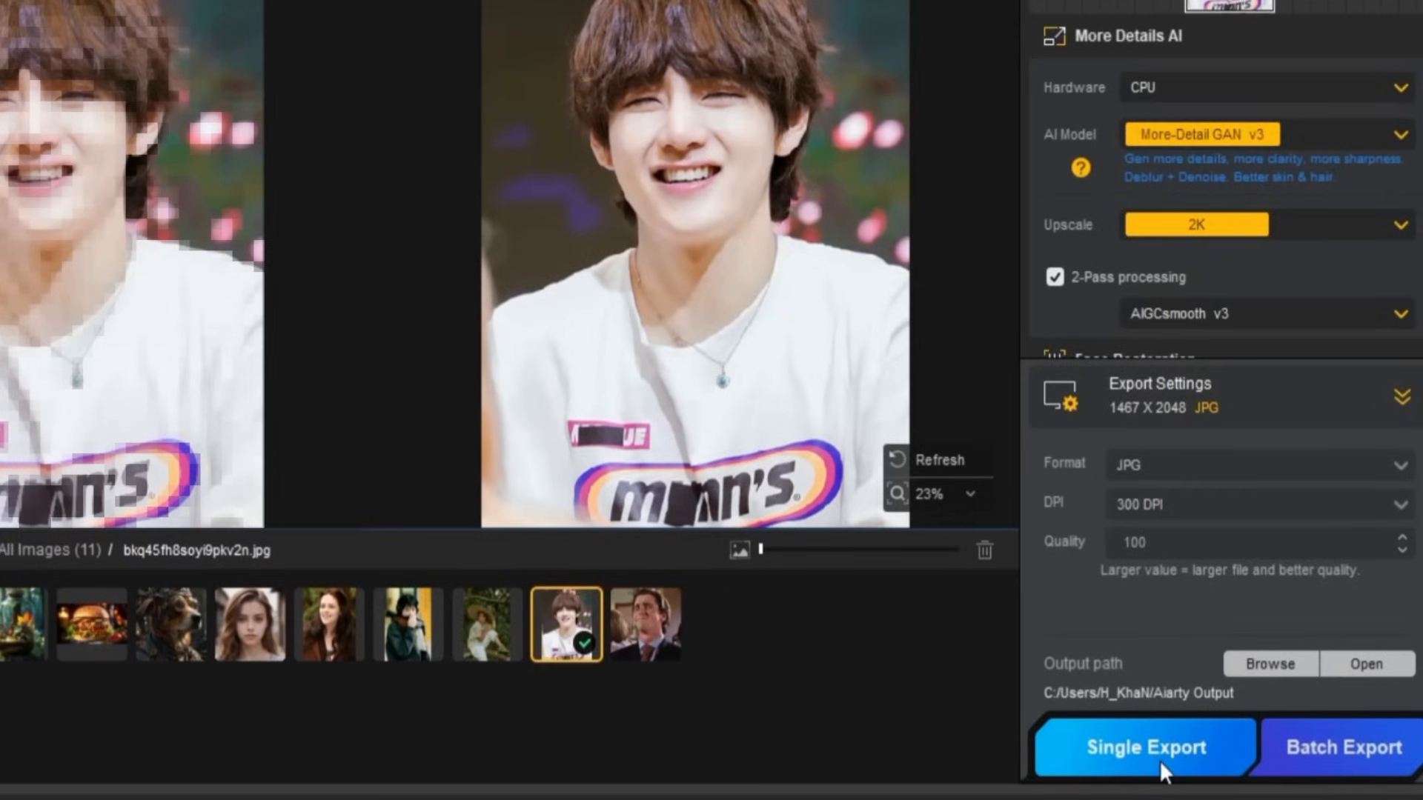
mouse_move(1188, 767)
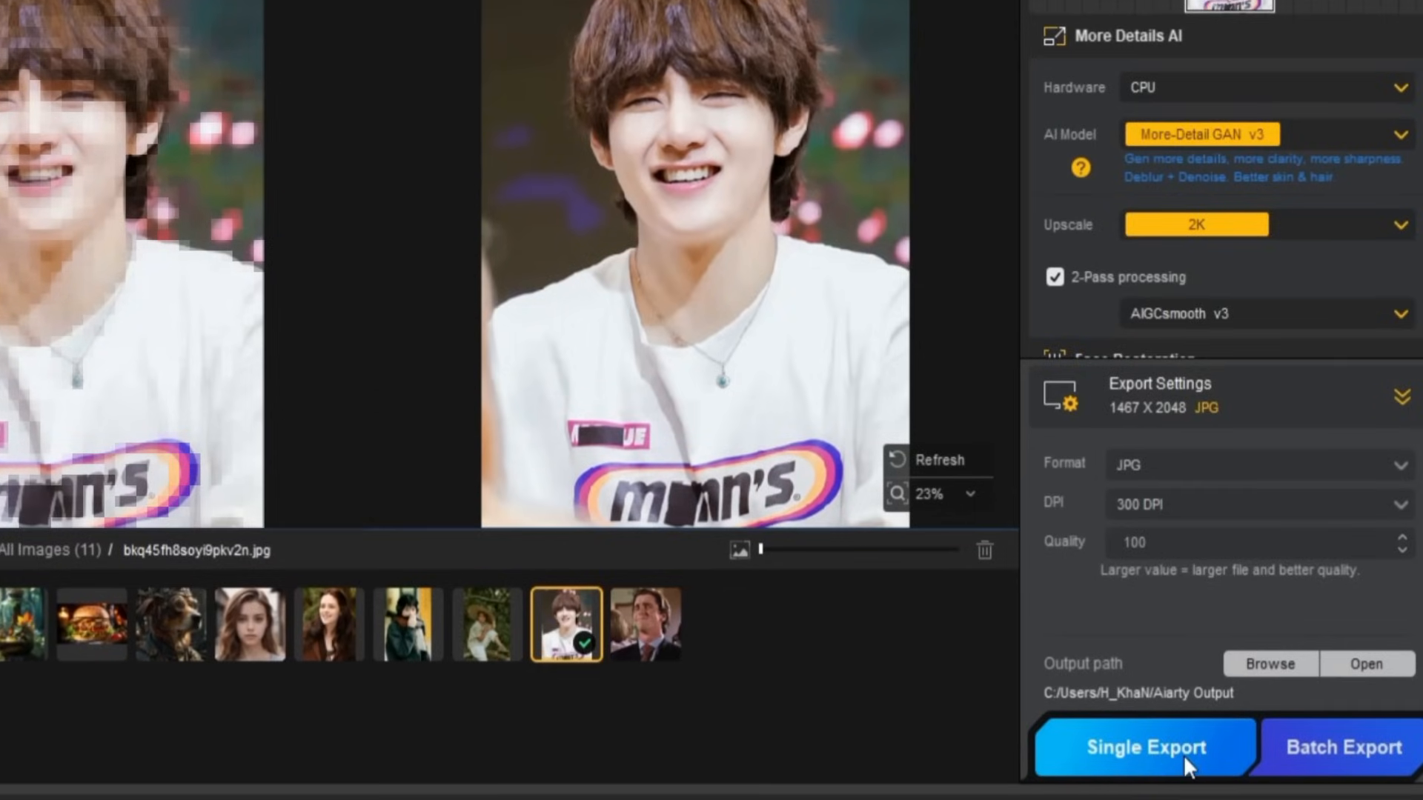
mouse_move(1343, 747)
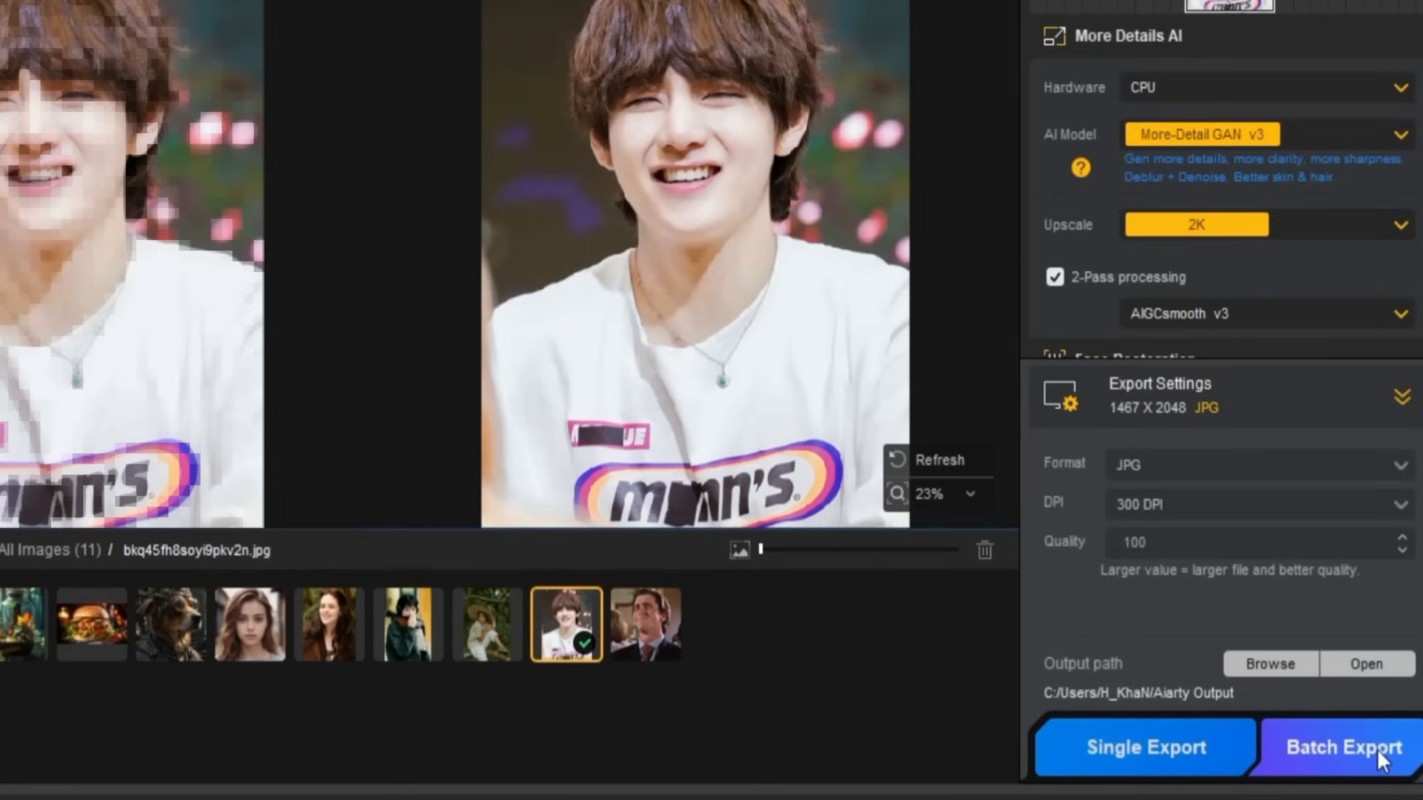
mouse_move(1325, 752)
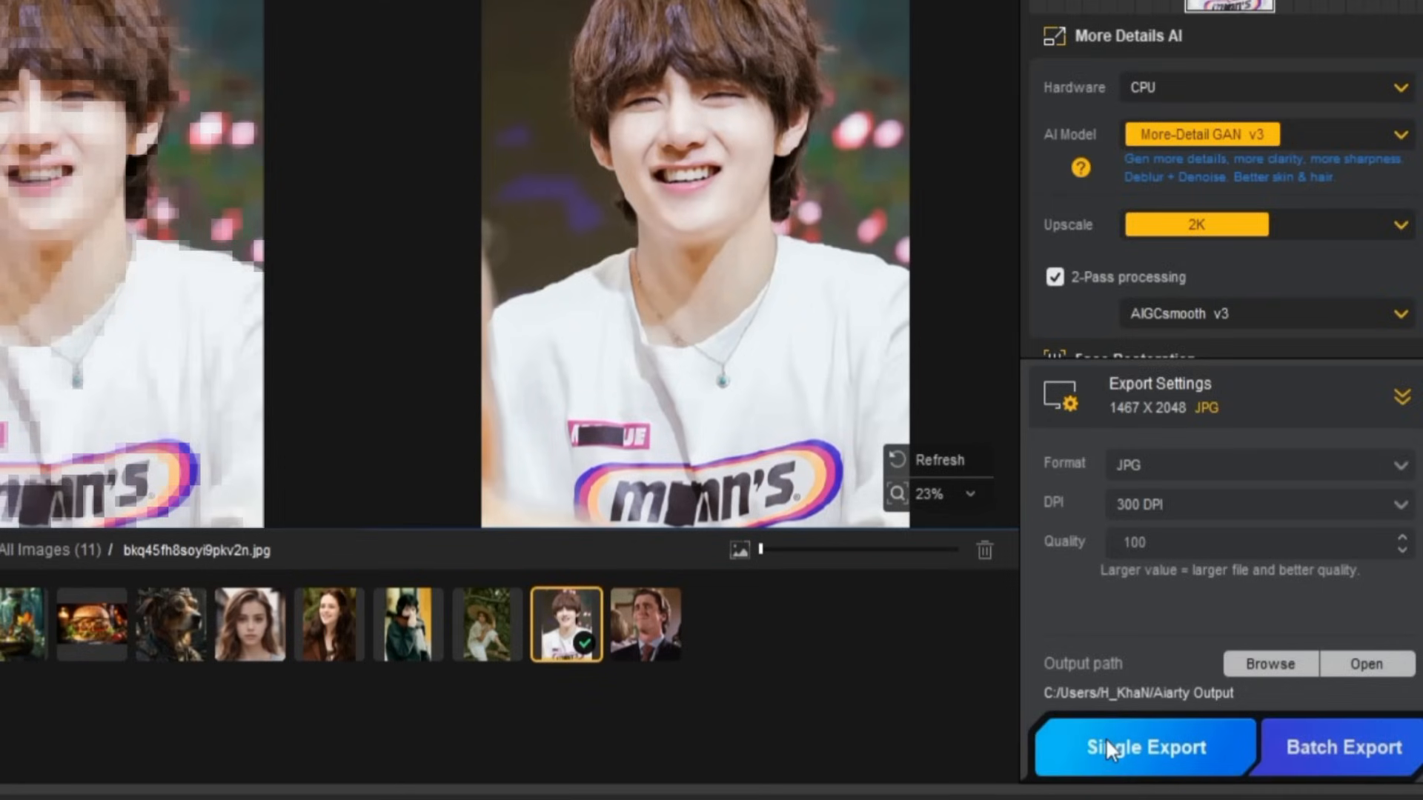
Single-export the portrait, view the exported JPG from Aiarty Output in Photos, then close it
left_click(1143, 747)
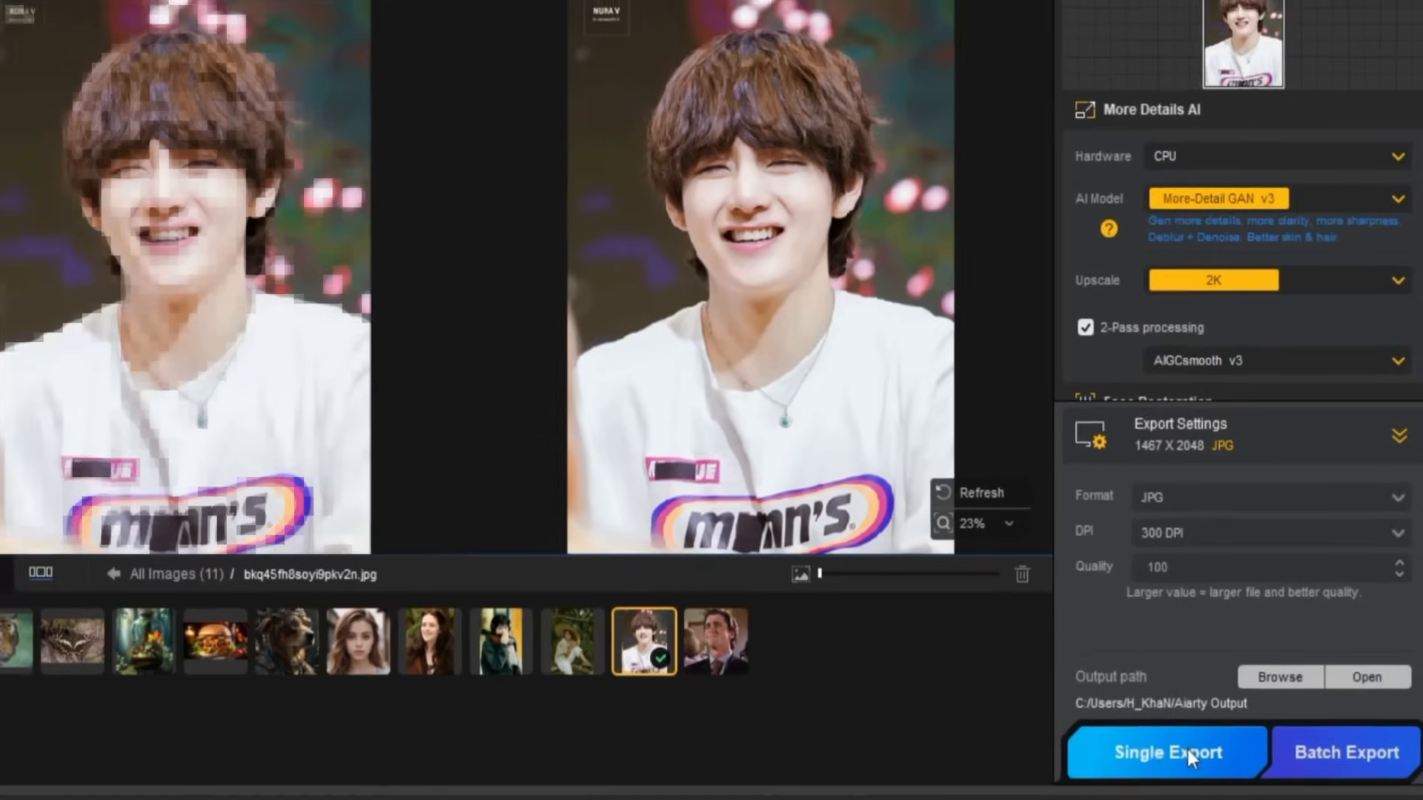
left_click(1165, 753)
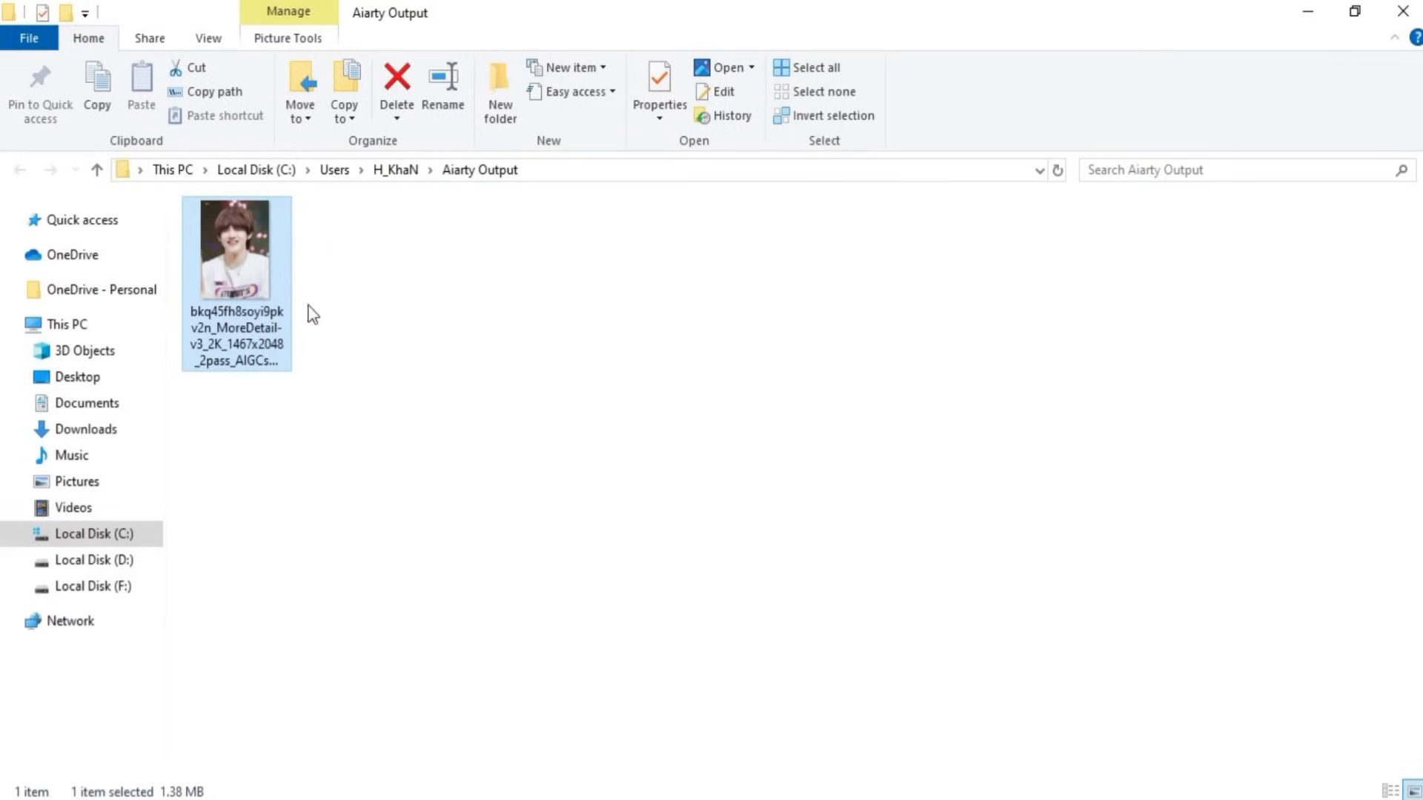
double_click(236, 245)
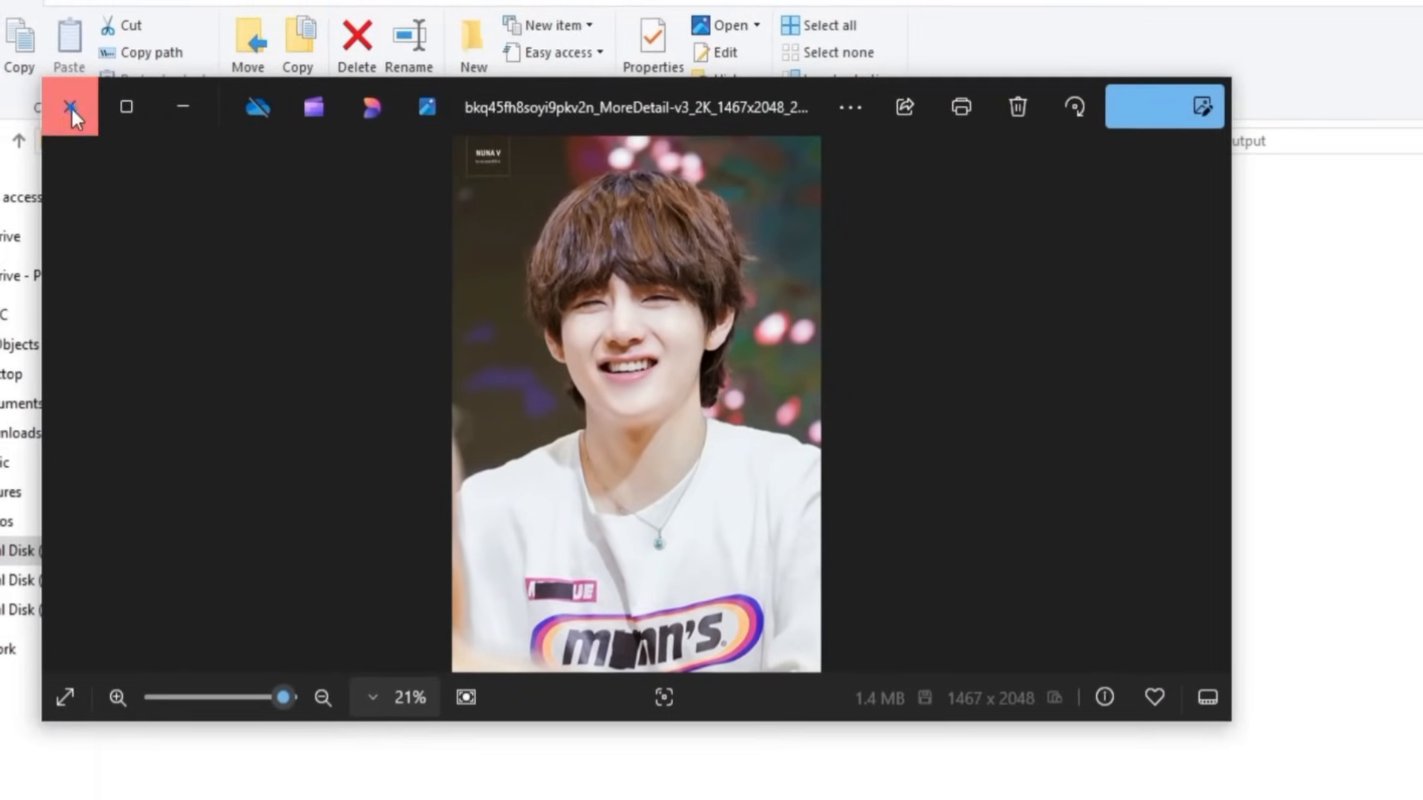
left_click(71, 106)
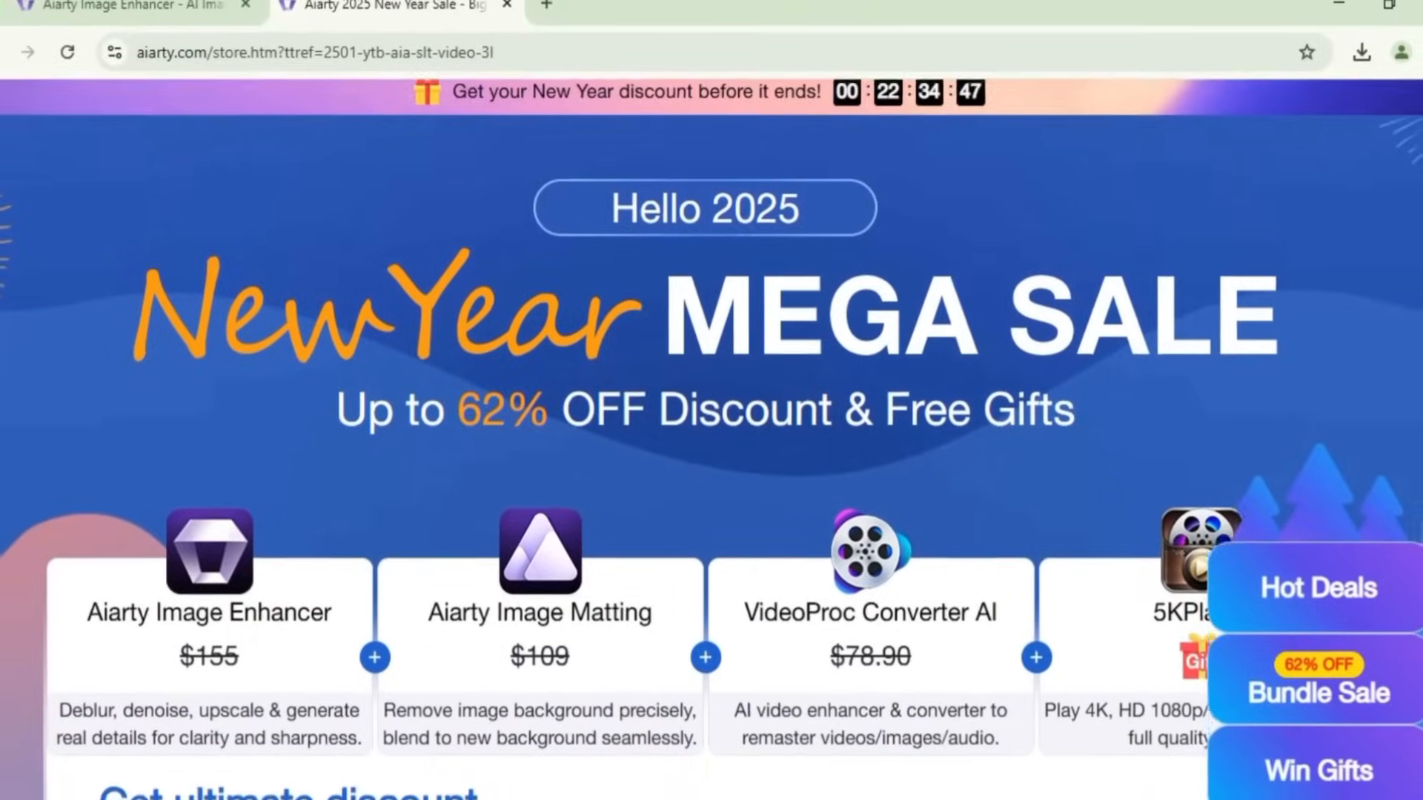
scroll("down", 3)
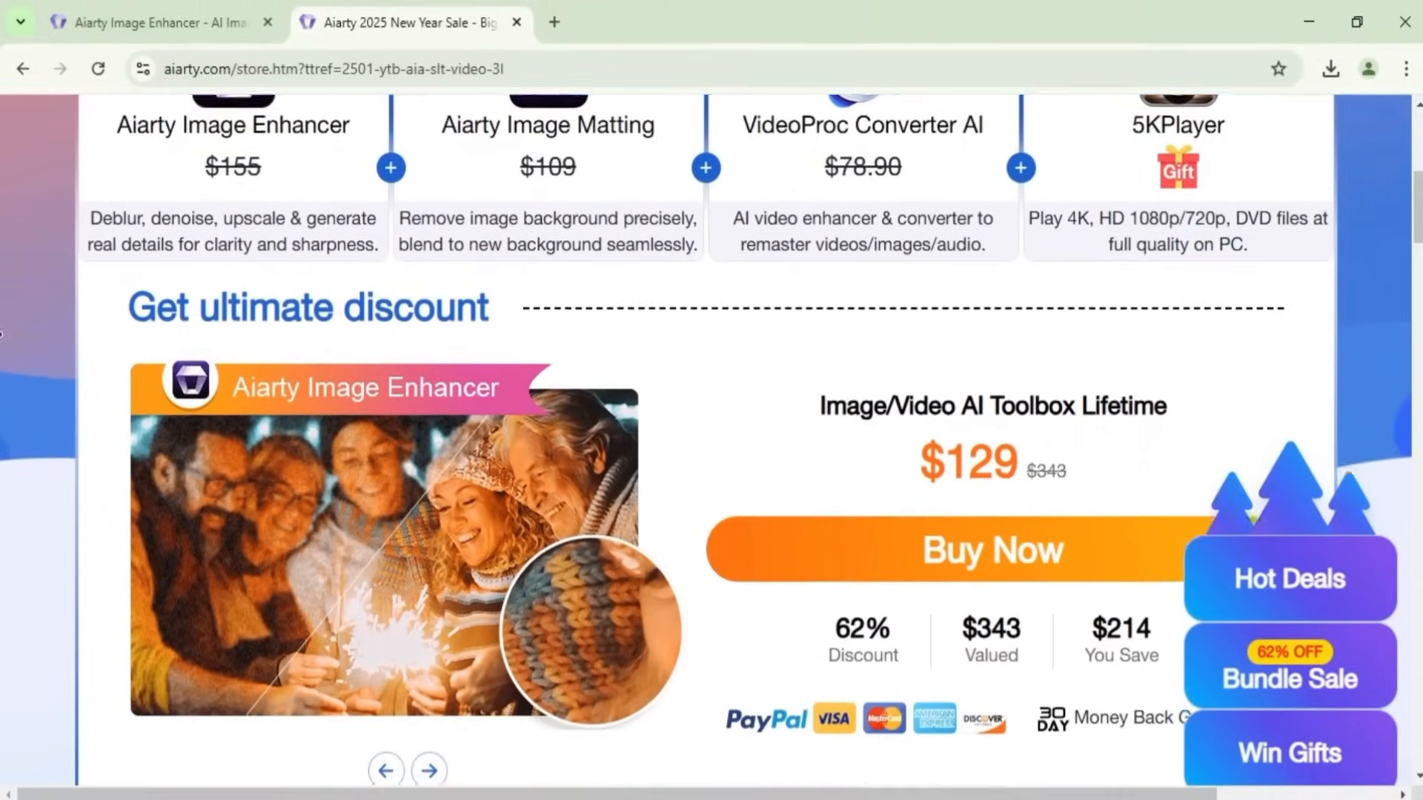
scroll("down", 3)
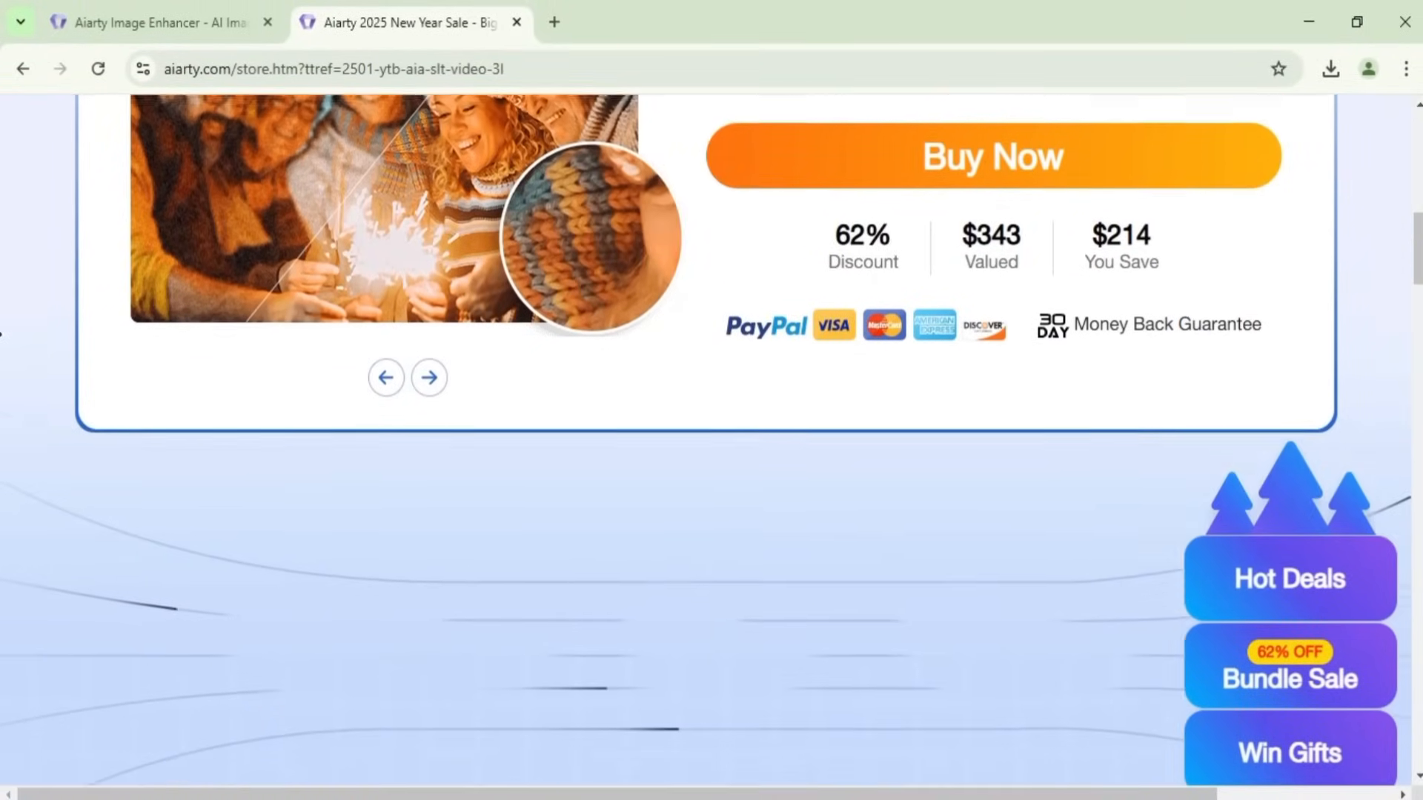
scroll("up", 3)
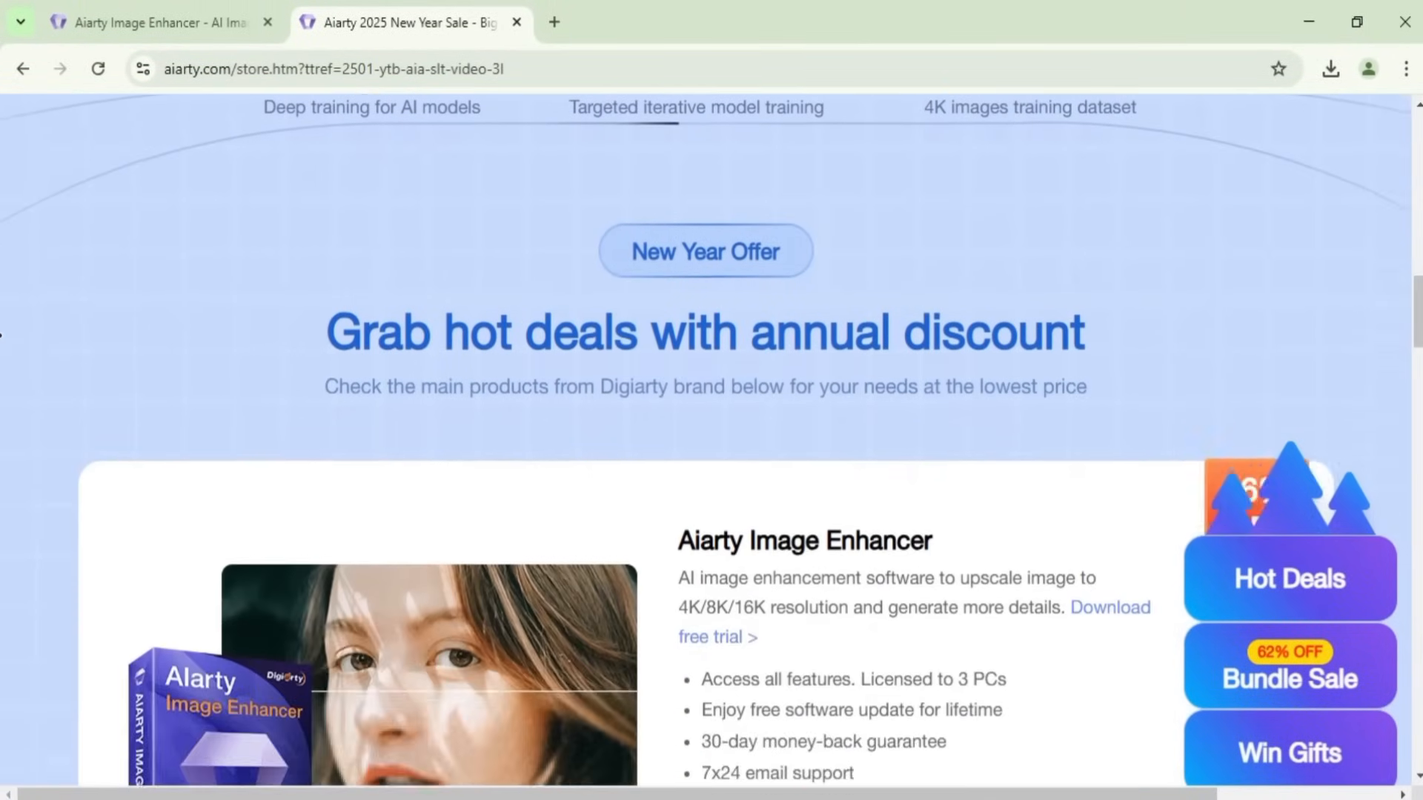
scroll("down", 3)
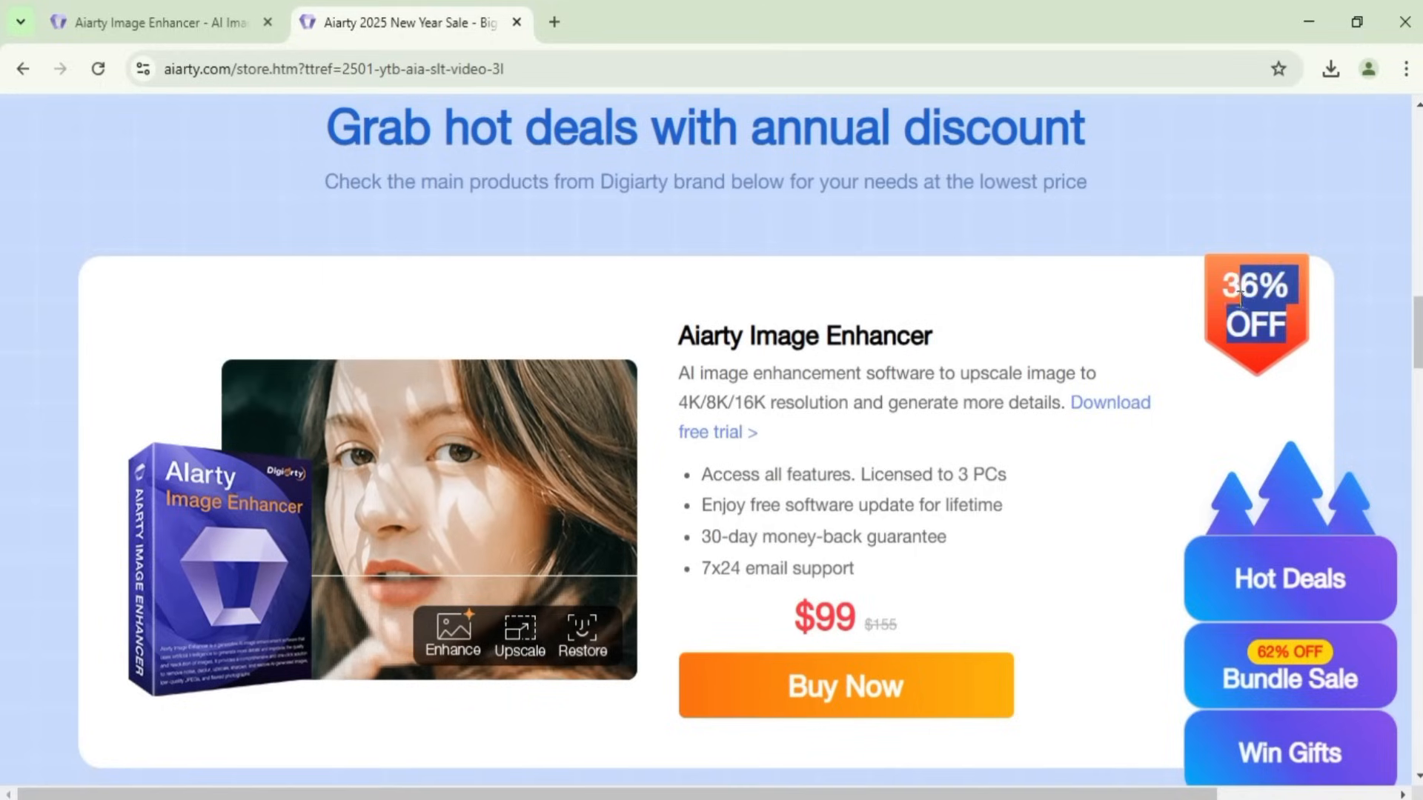
mouse_move(1118, 364)
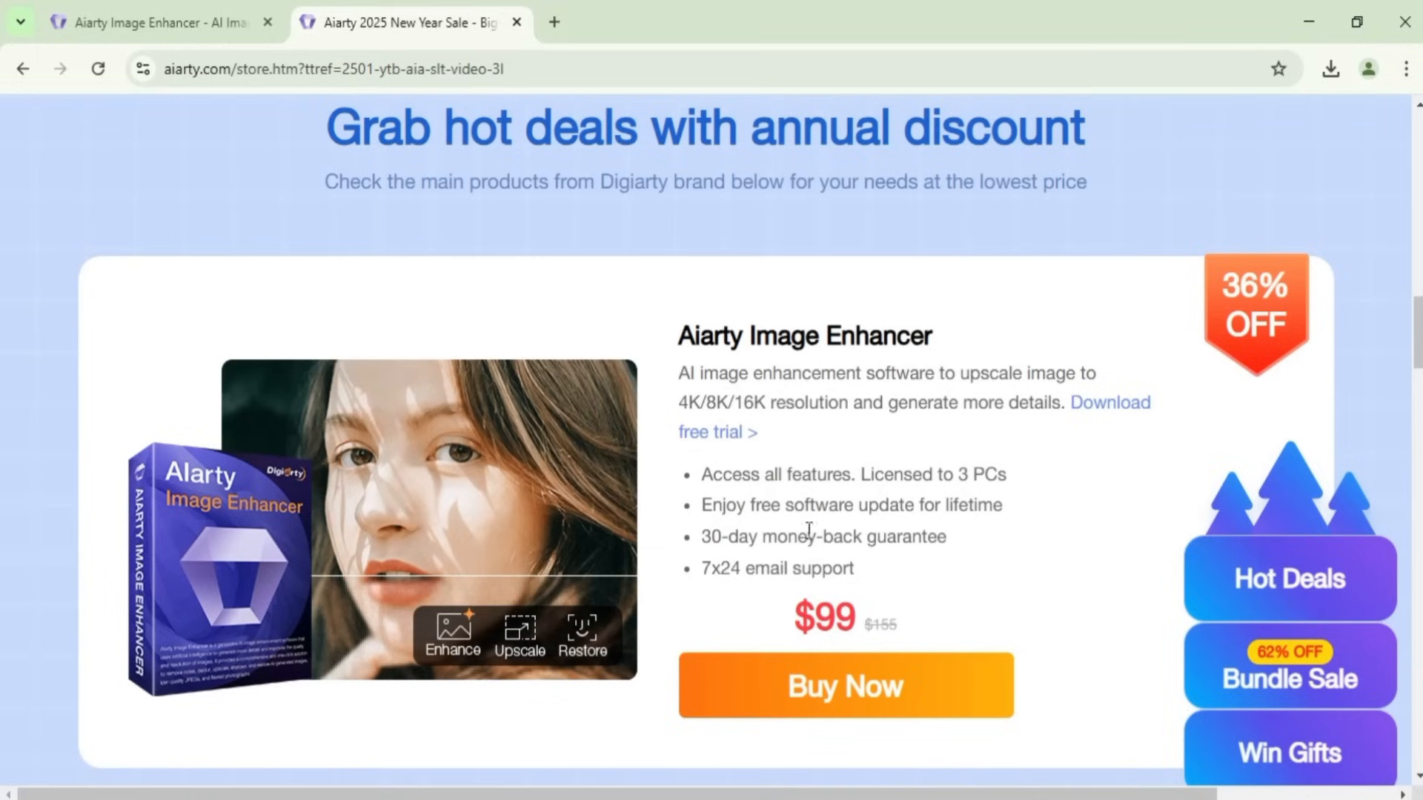
mouse_move(928, 641)
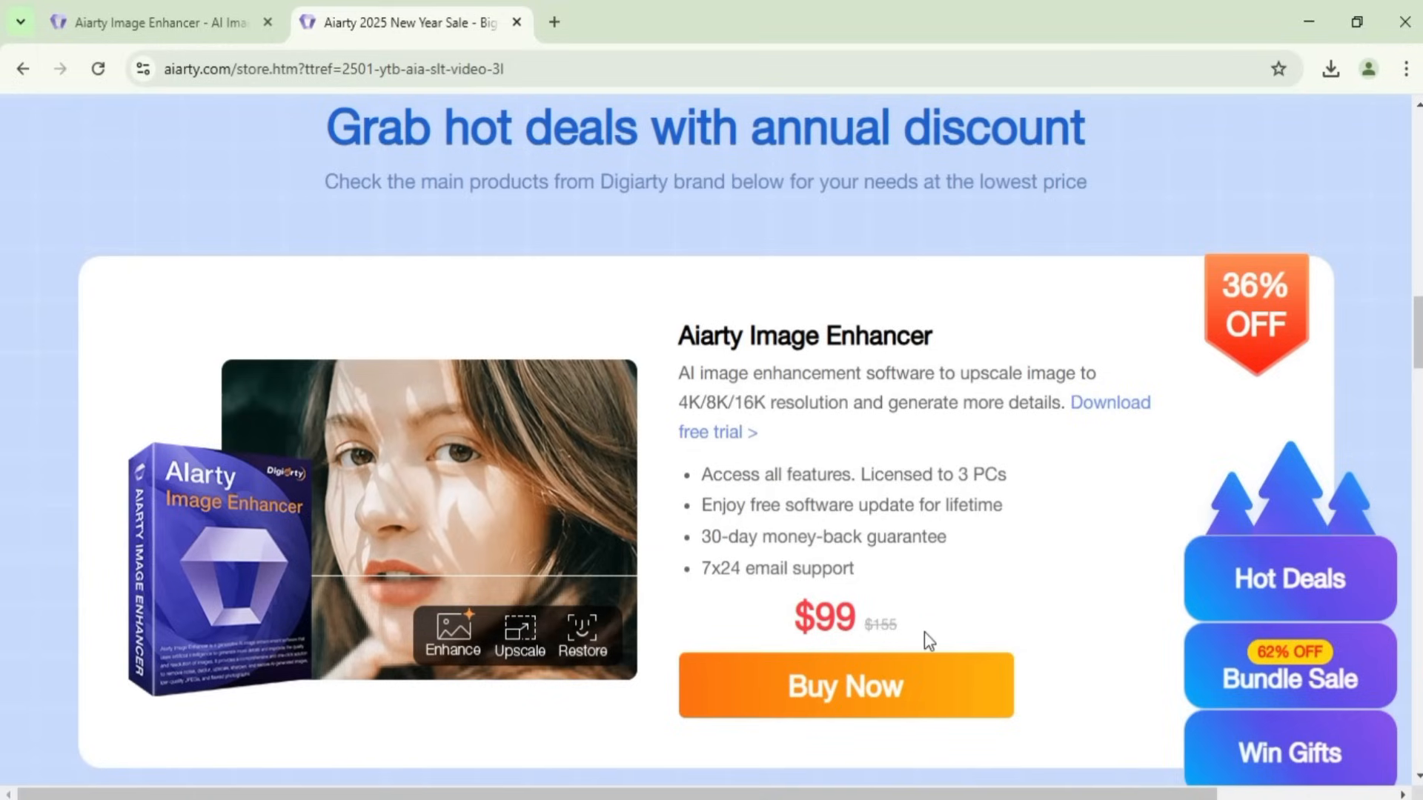
scroll("down", 3)
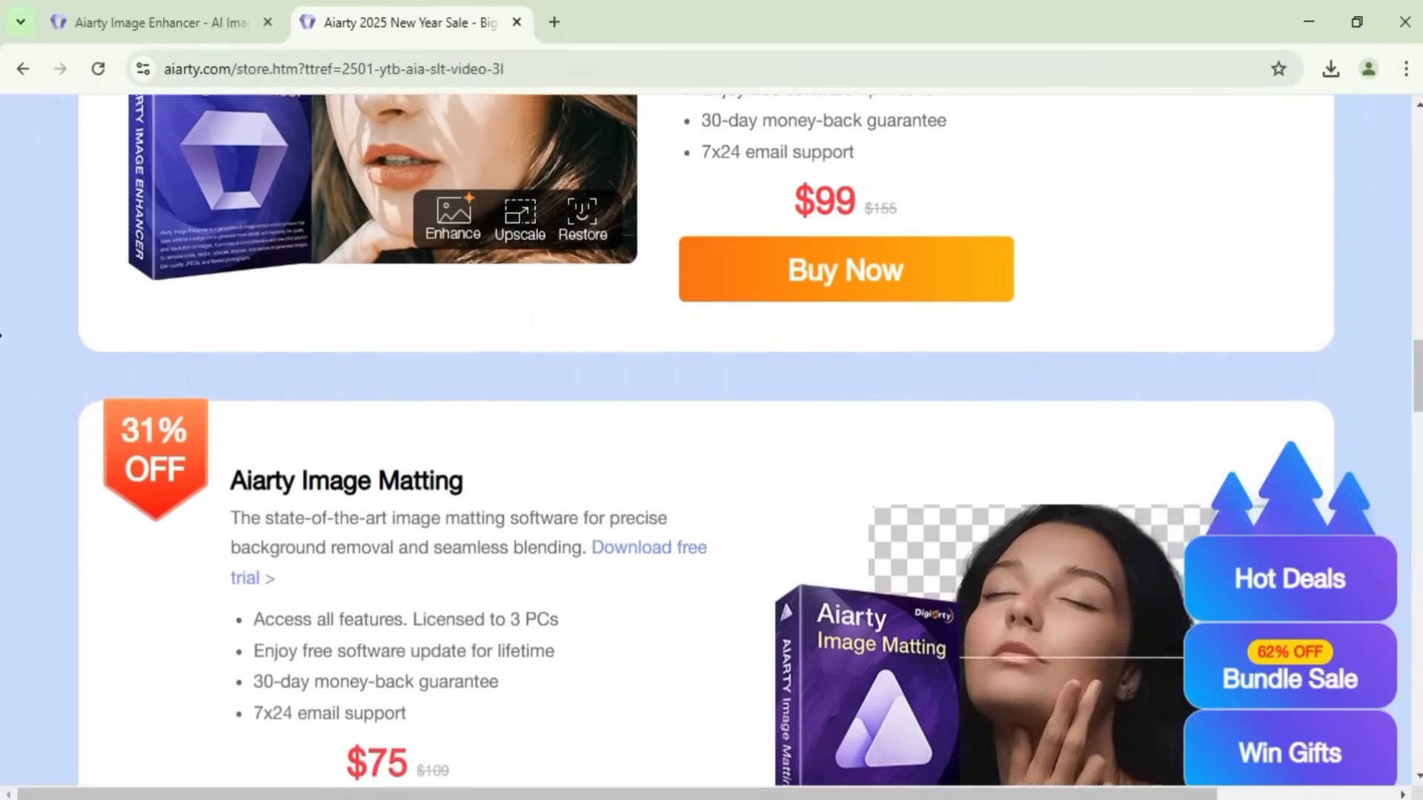
scroll("down", 3)
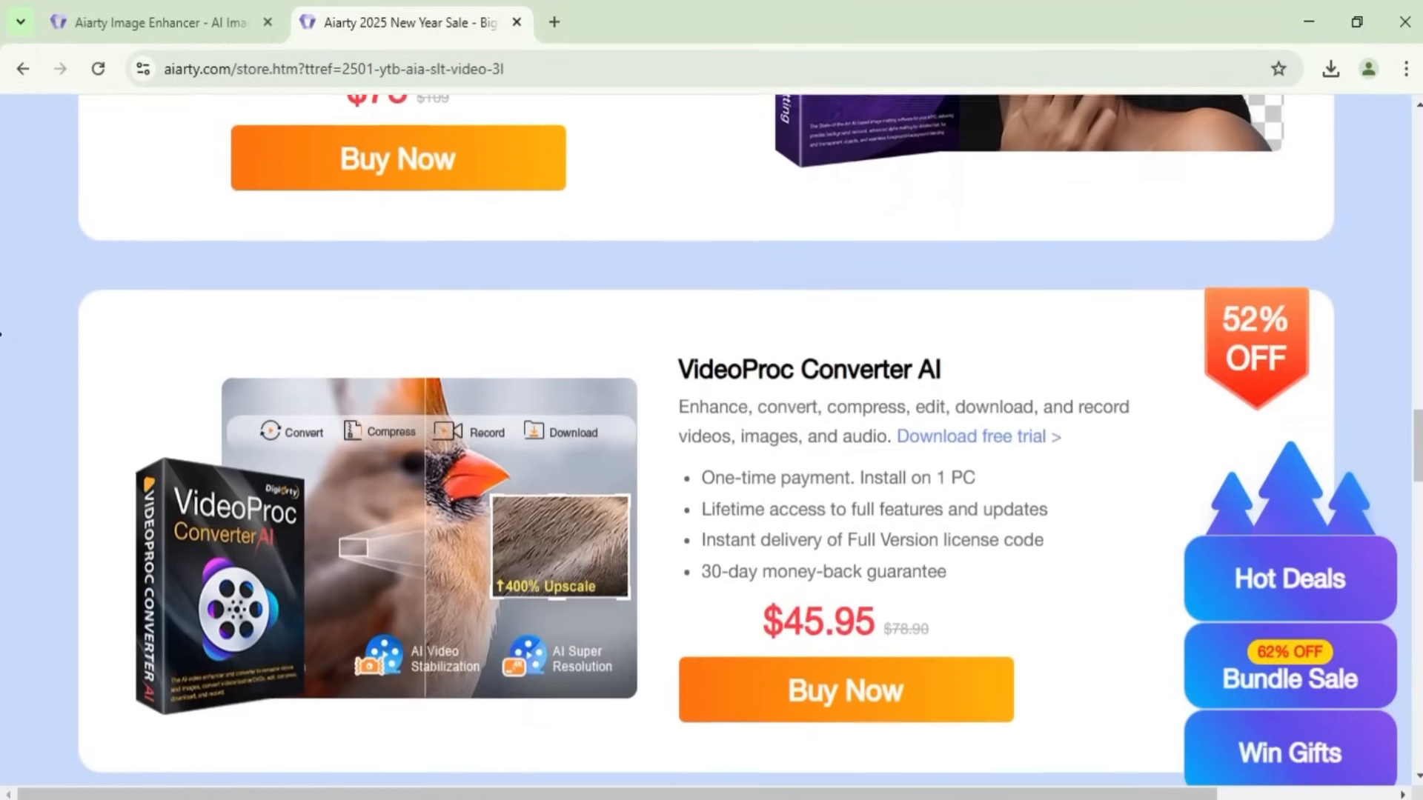